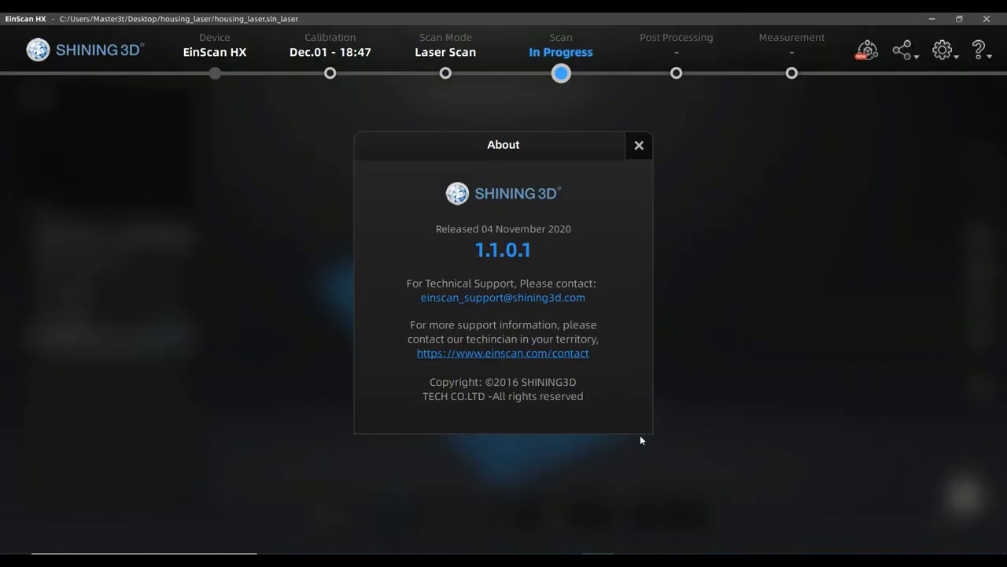
pyautogui.moveTo(771, 283)
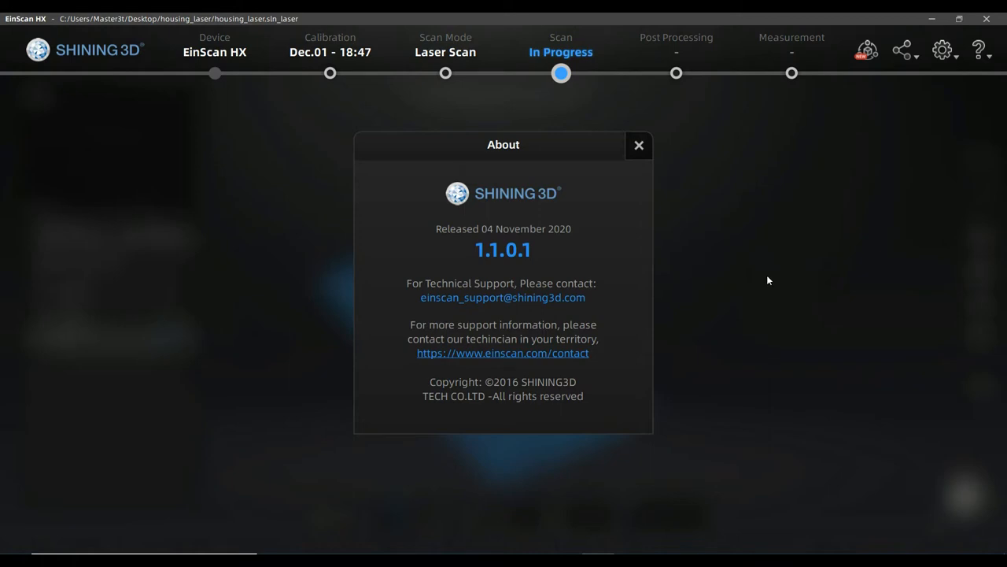
pyautogui.moveTo(617, 255)
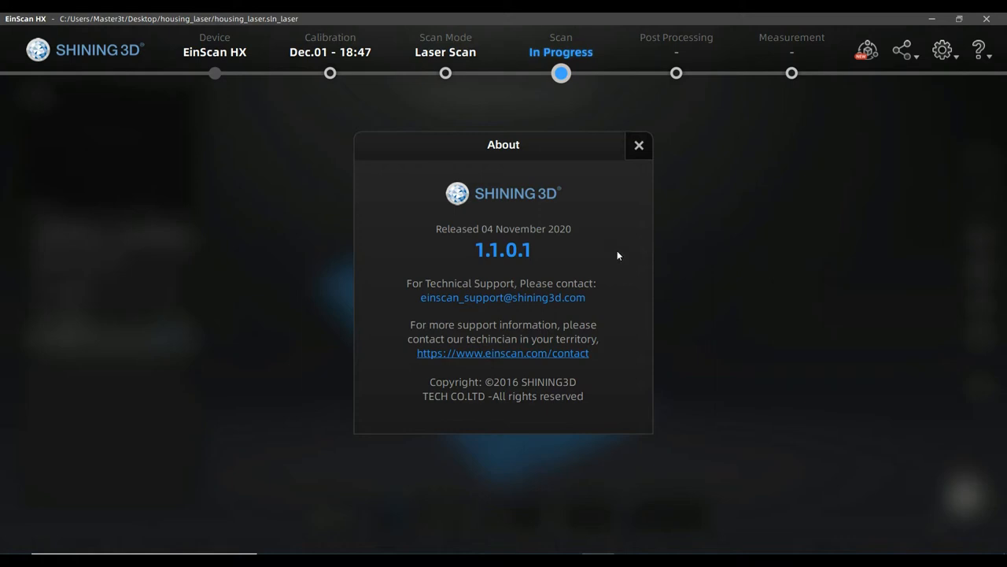
pyautogui.moveTo(538, 290)
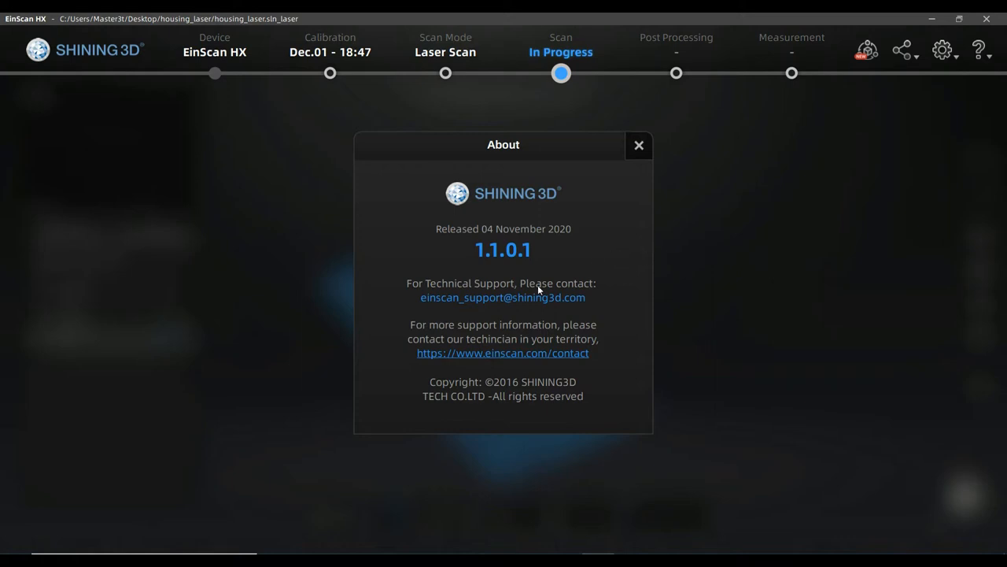
pyautogui.moveTo(480, 230)
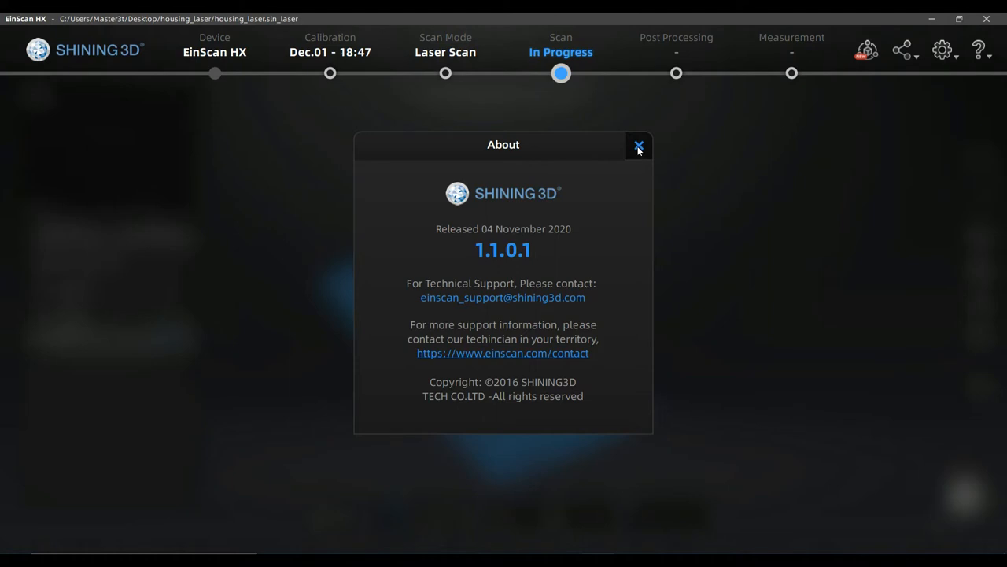
# Dismiss the About window to reveal the housing point cloud on its marker-covered base.
pyautogui.click(639, 147)
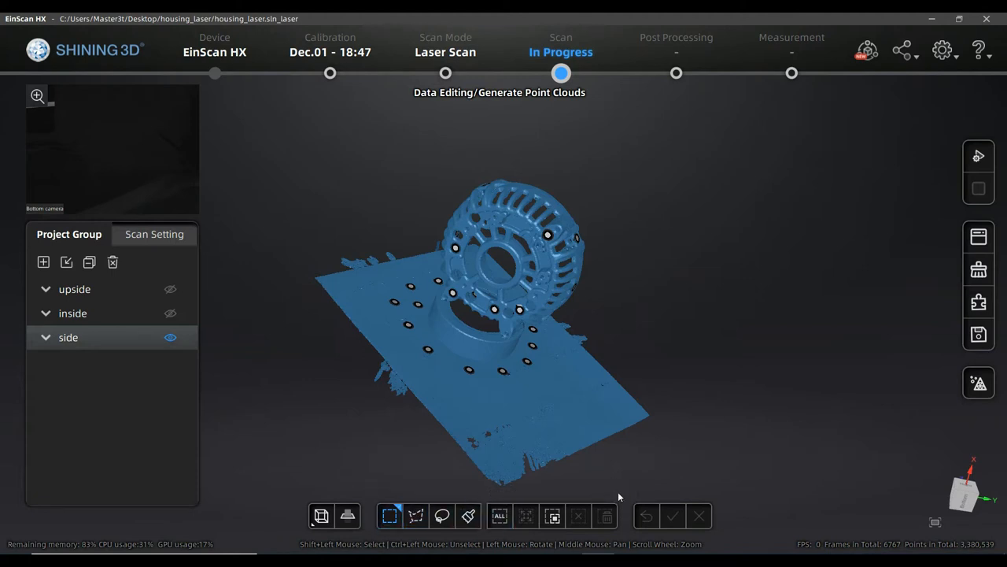
pyautogui.moveTo(480, 465)
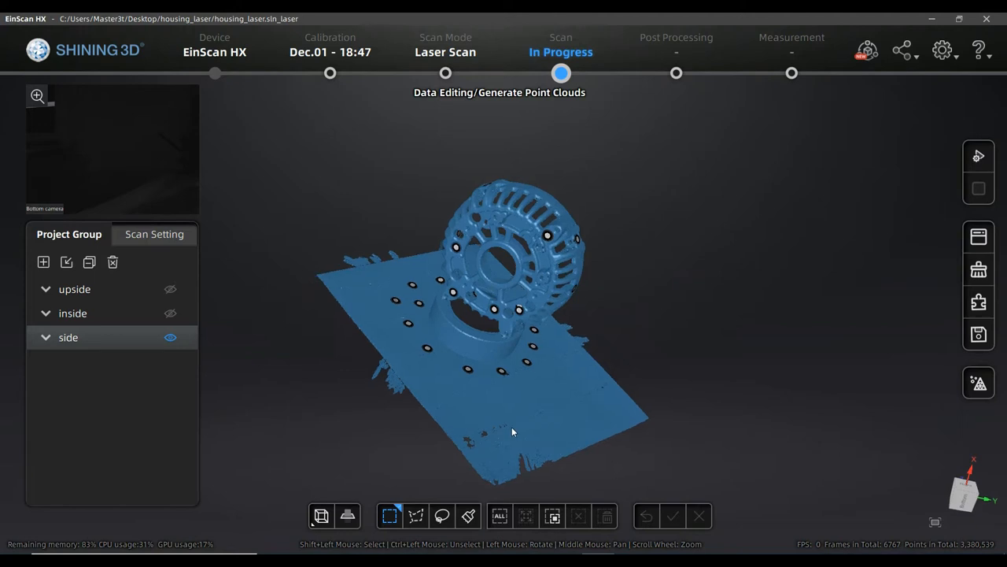
pyautogui.moveTo(529, 428)
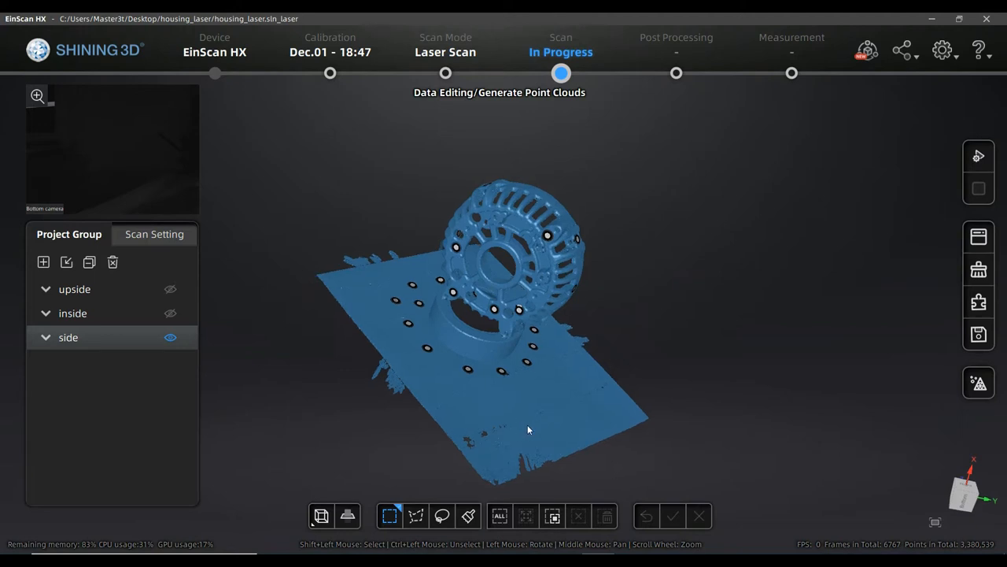
pyautogui.moveTo(511, 425)
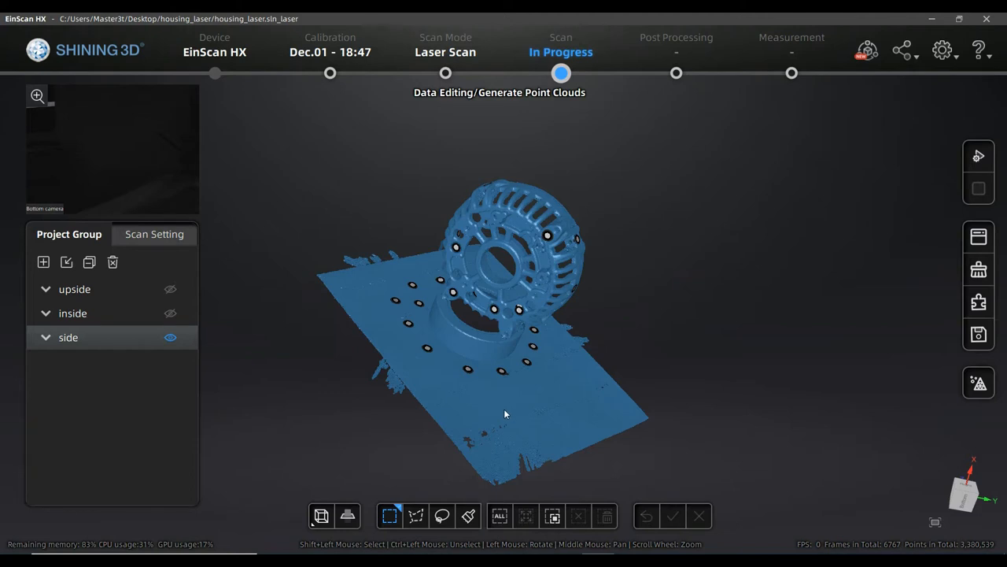
pyautogui.moveTo(439, 471)
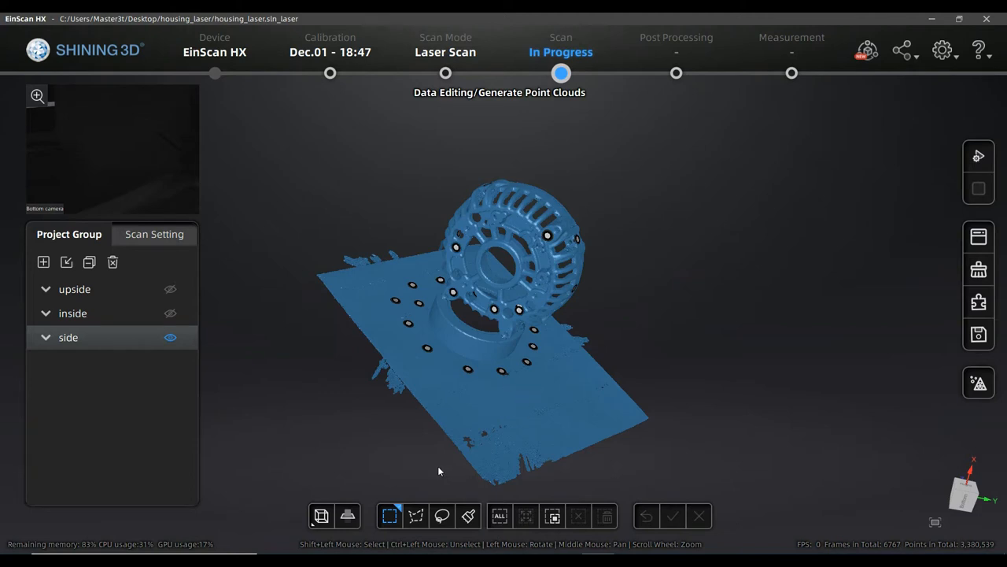
pyautogui.moveTo(475, 416)
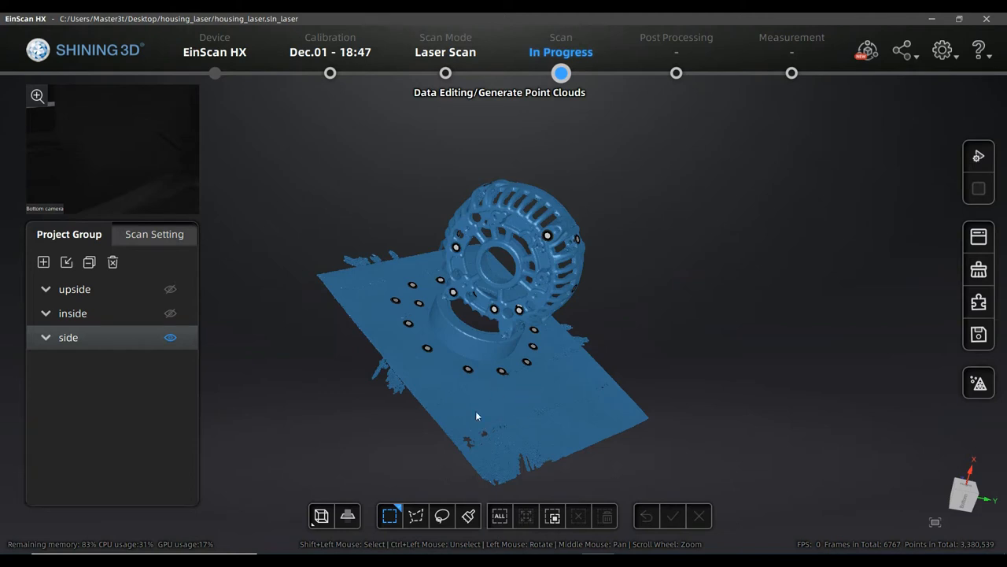
pyautogui.moveTo(491, 424)
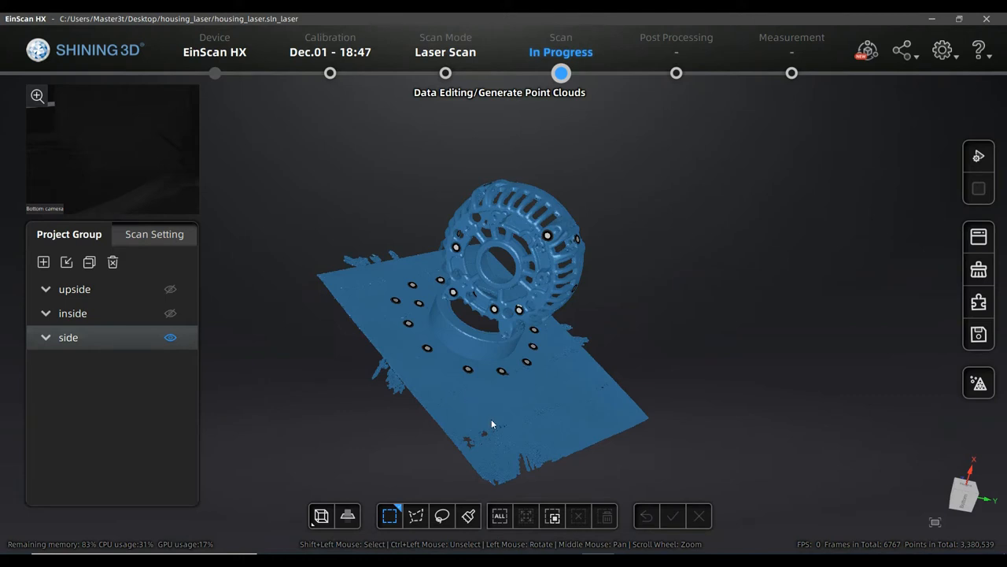
pyautogui.moveTo(502, 453)
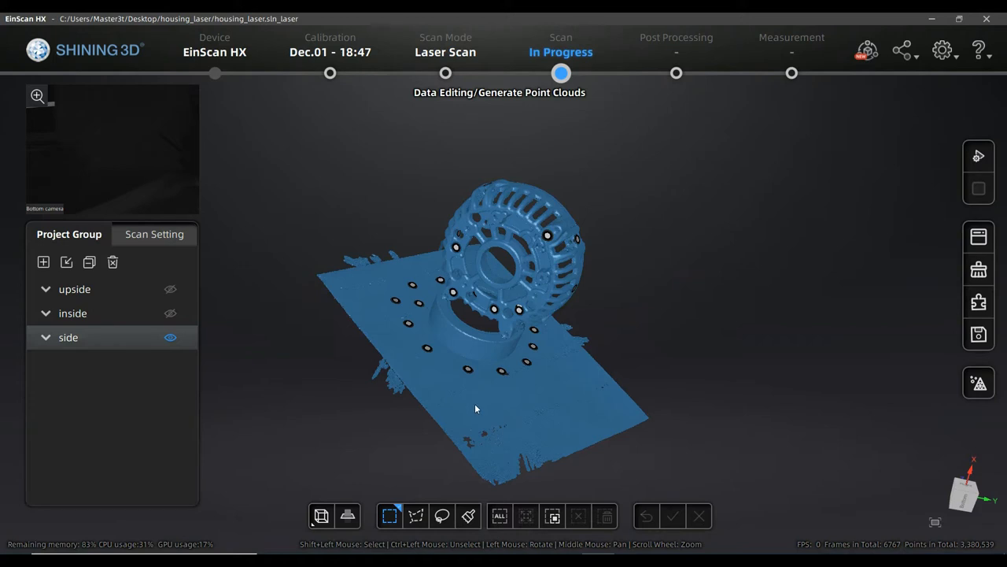
pyautogui.moveTo(480, 417)
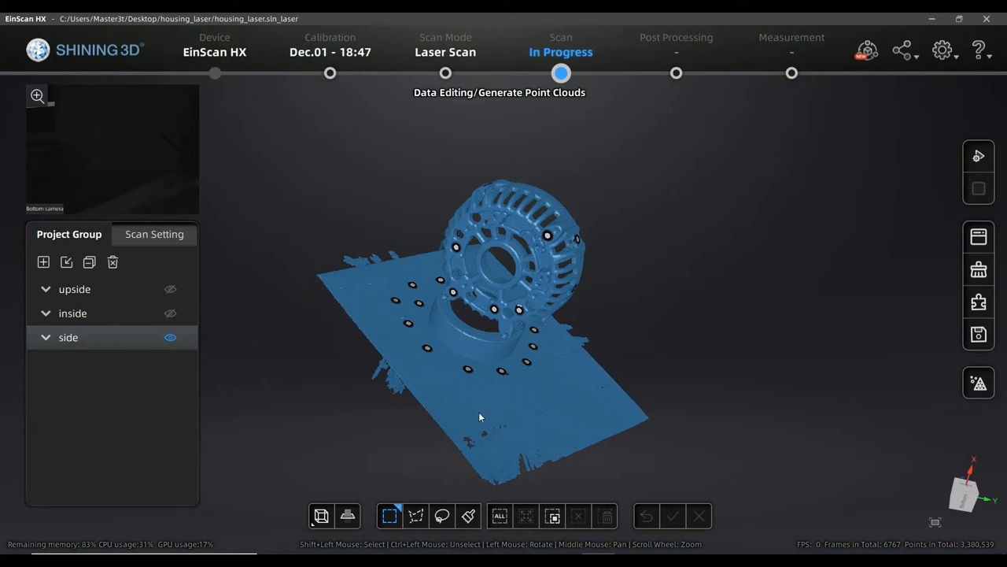
pyautogui.moveTo(495, 403)
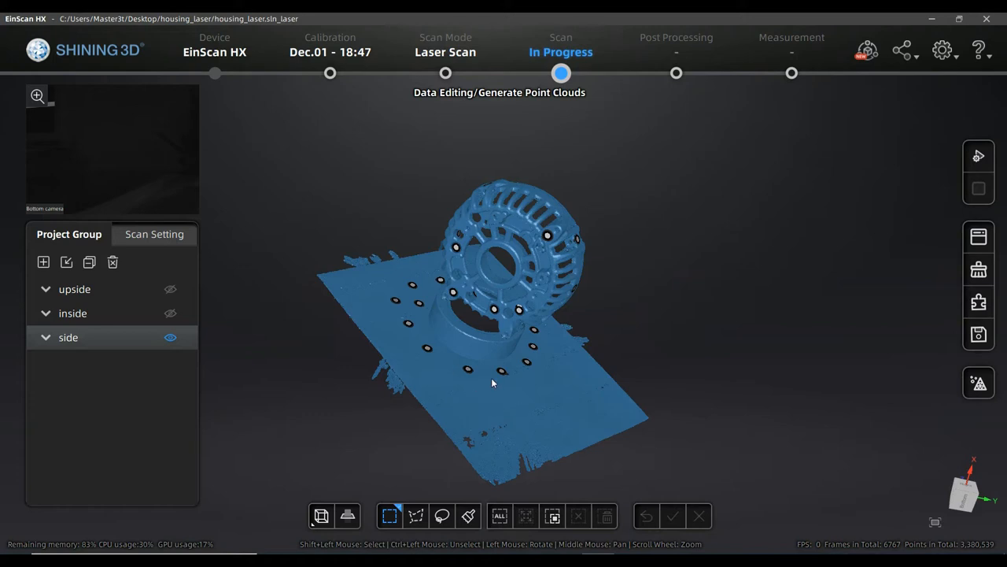
pyautogui.moveTo(491, 383)
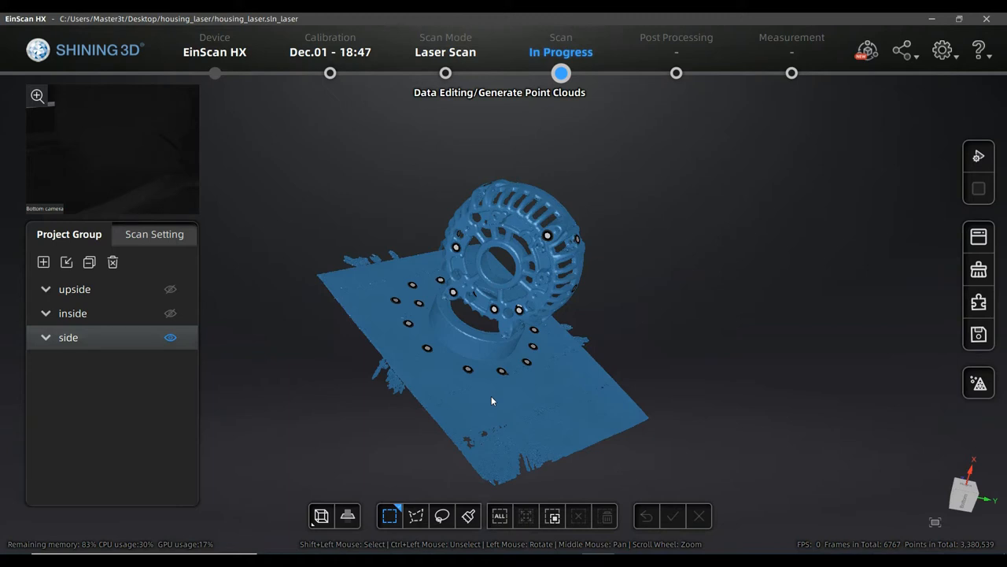
pyautogui.moveTo(527, 409)
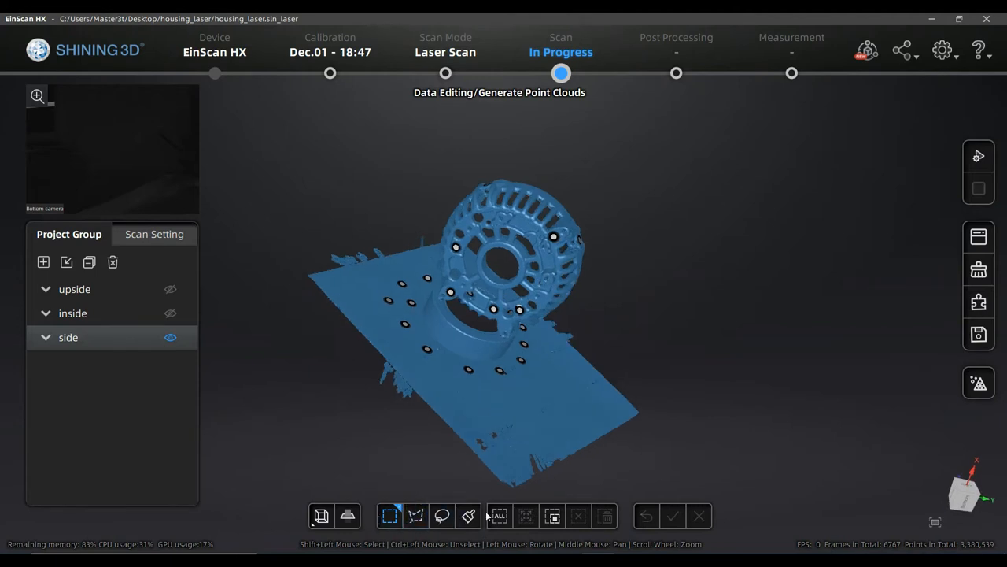
pyautogui.click(389, 516)
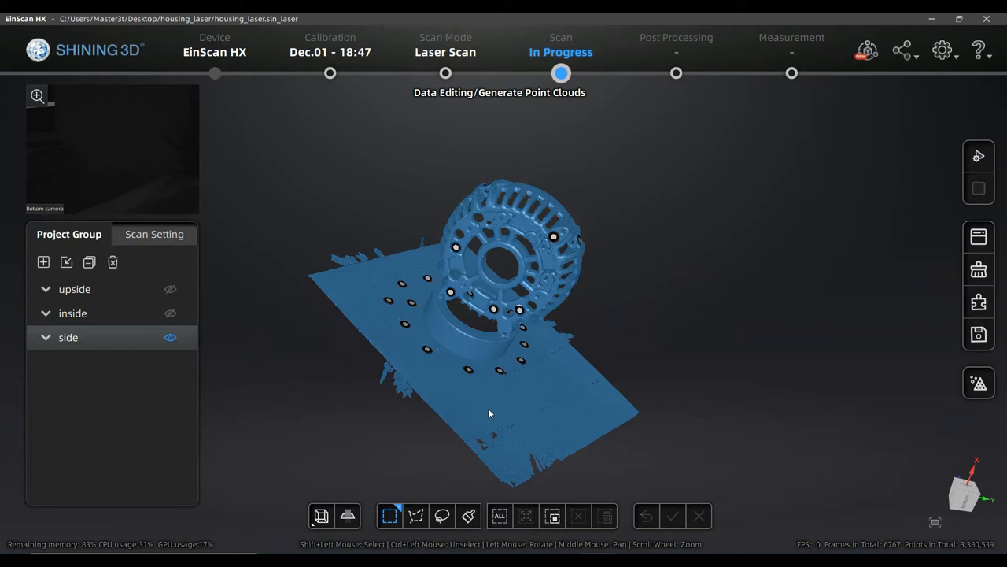
pyautogui.moveTo(475, 403)
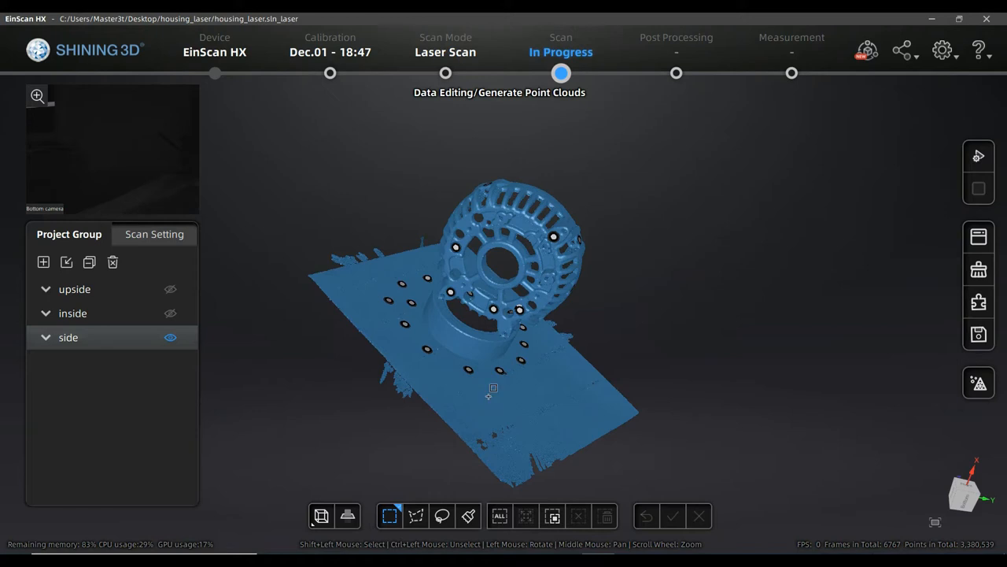
# Box-select a rectangular patch of base-plane points in front of the housing and delete it.
pyautogui.moveTo(494, 388); pyautogui.dragTo(548, 421)
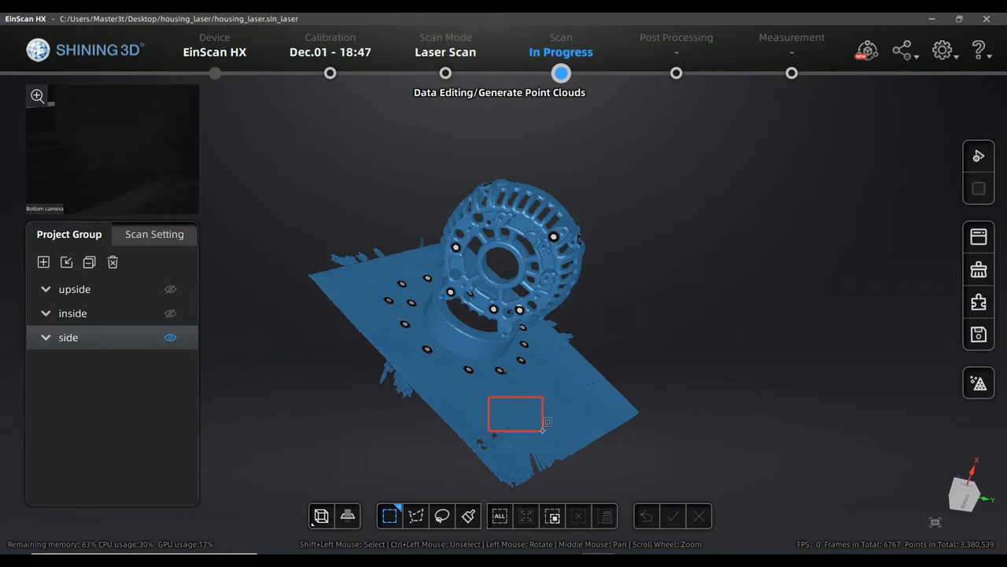
pyautogui.moveTo(548, 422); pyautogui.dragTo(560, 429)
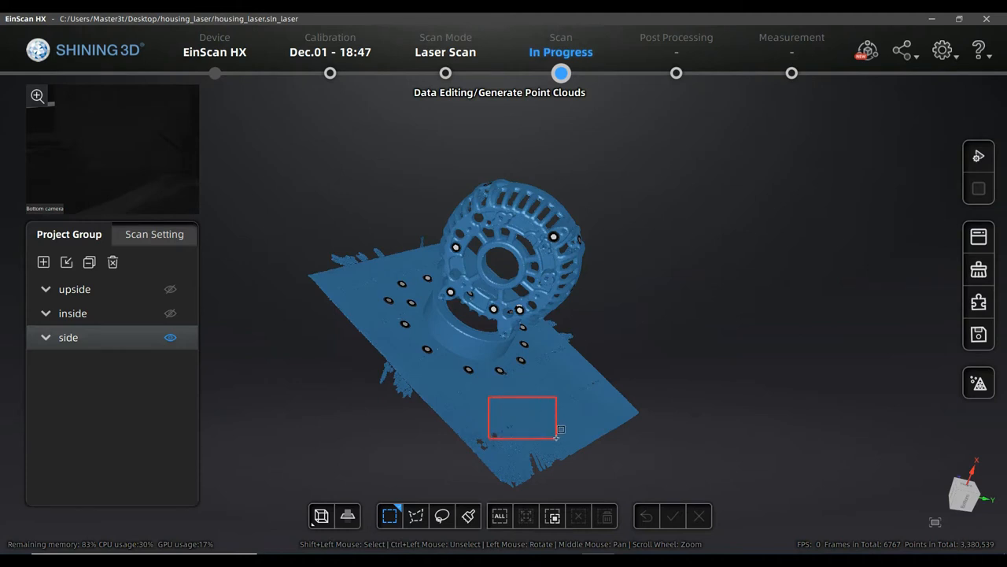
pyautogui.moveTo(561, 431); pyautogui.dragTo(567, 431)
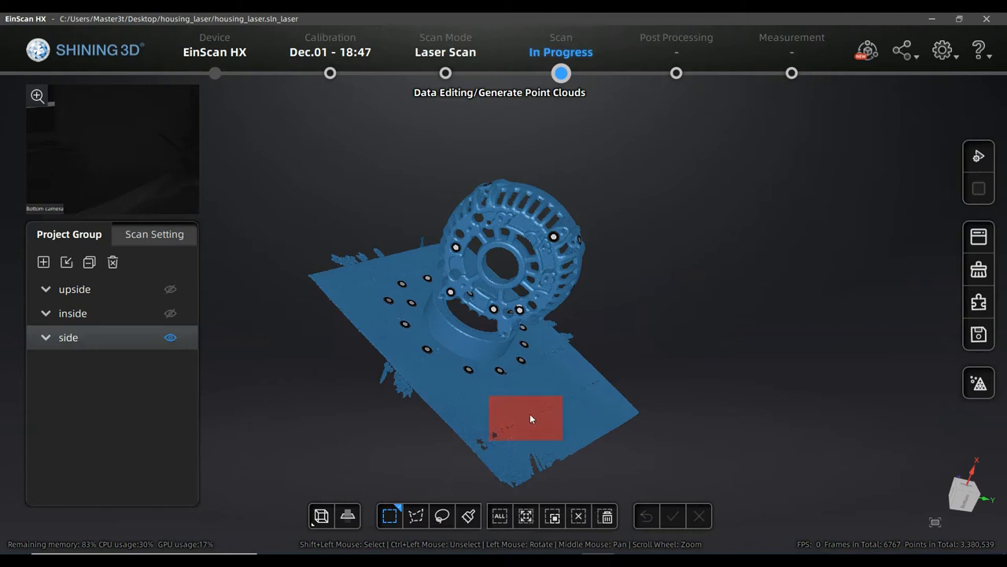
pyautogui.moveTo(622, 425)
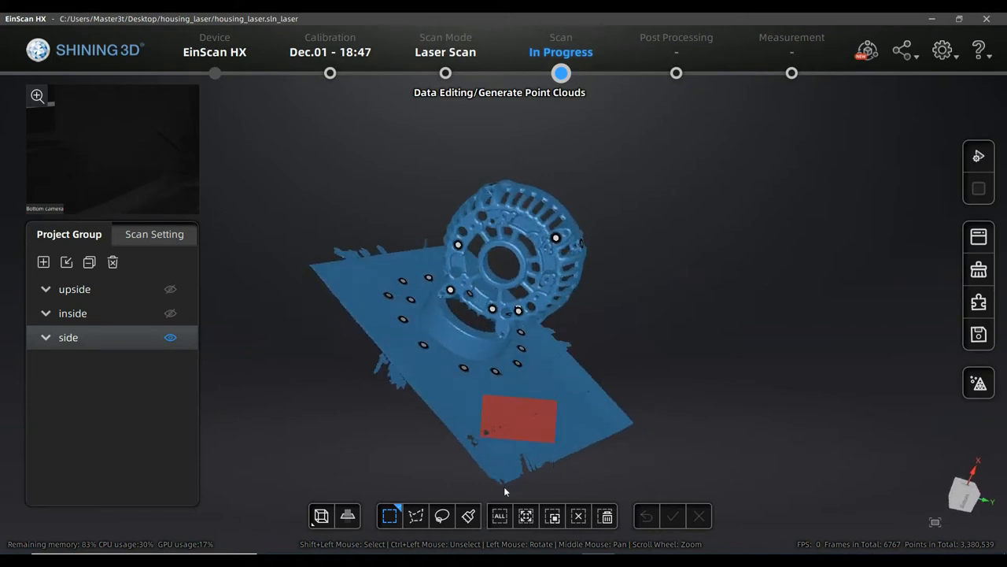
pyautogui.moveTo(604, 516)
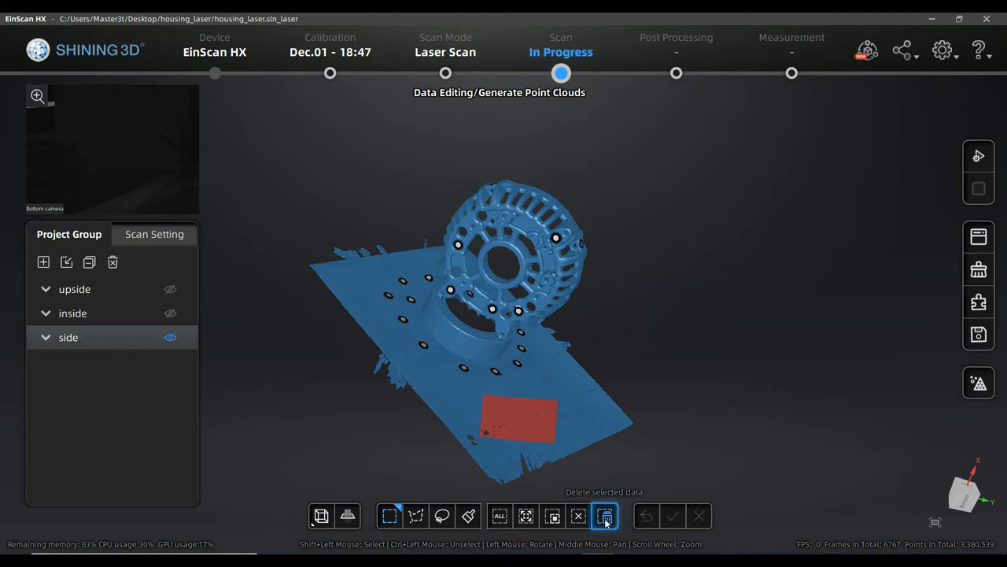
pyautogui.click(604, 516)
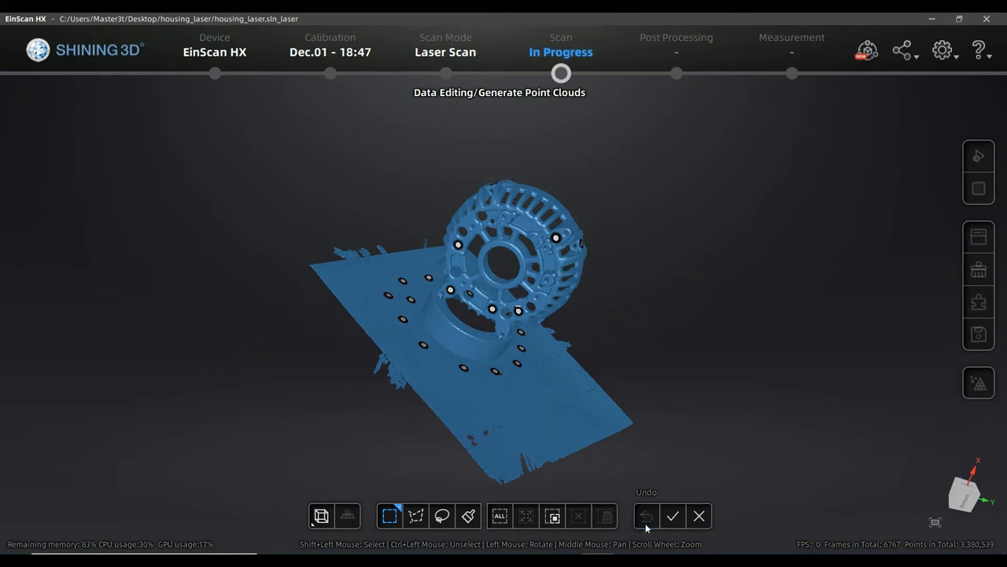
# Trace a polygon outline over another stretch of the base plane with the polyline tool.
pyautogui.click(415, 516)
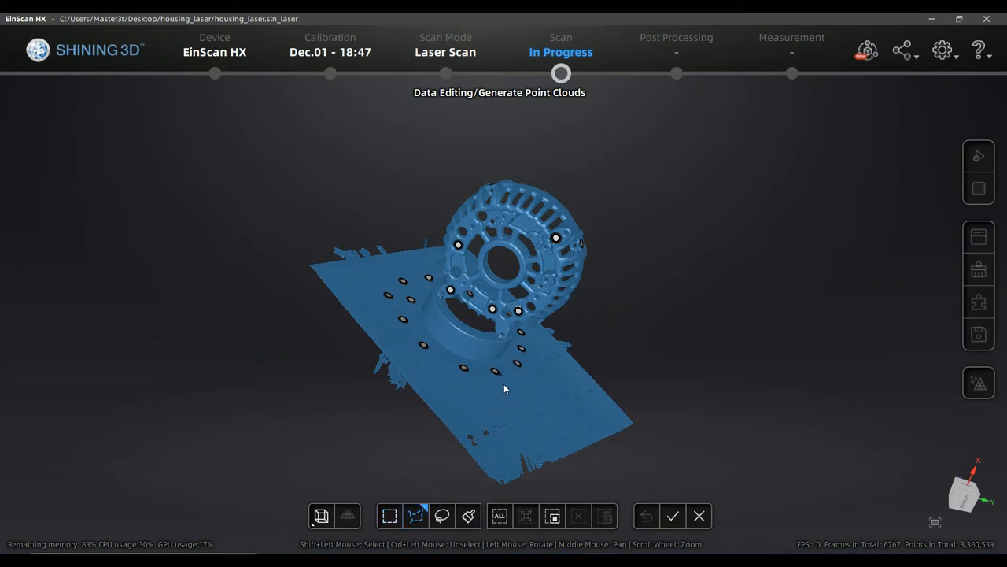
pyautogui.moveTo(488, 401)
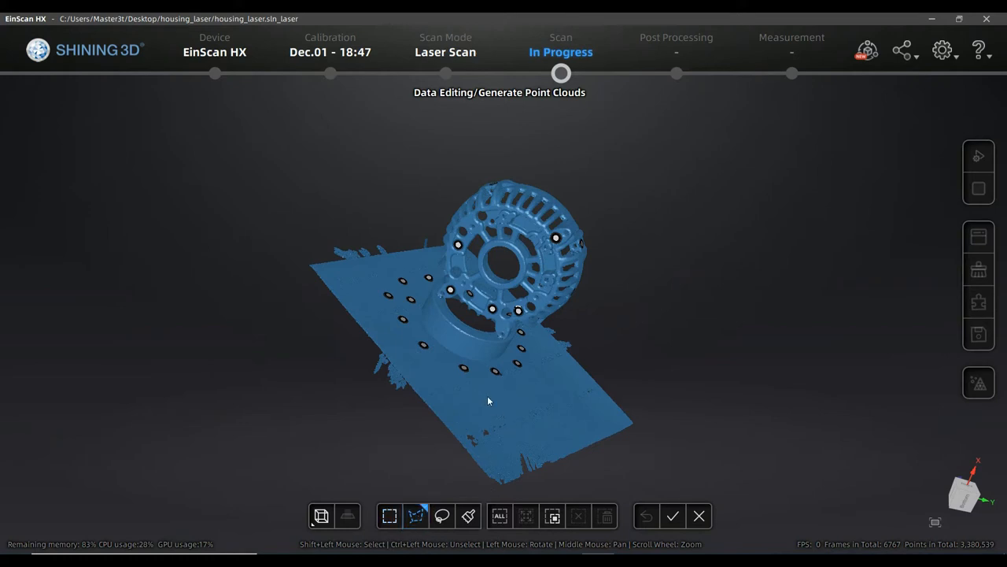
pyautogui.moveTo(504, 397)
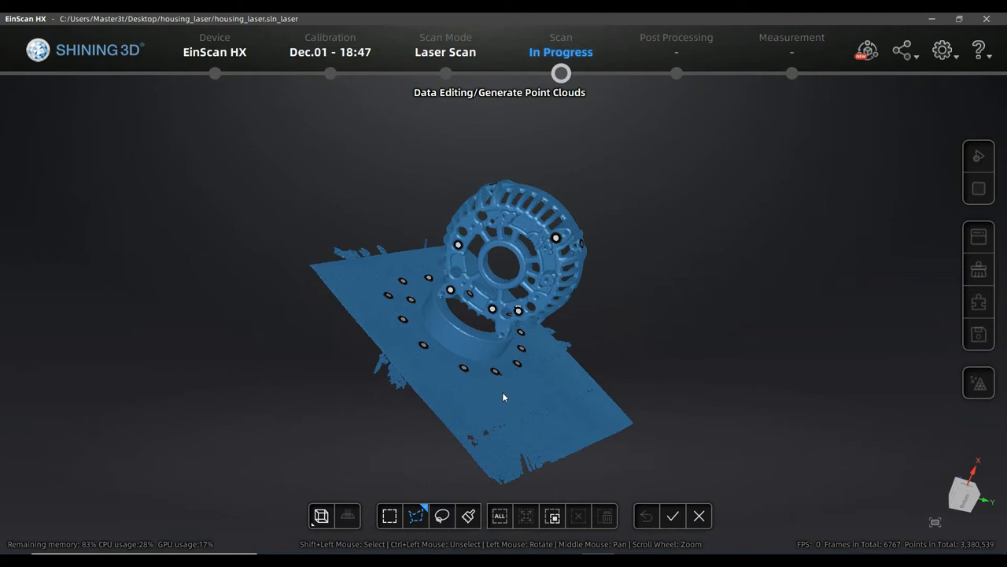
pyautogui.moveTo(421, 510)
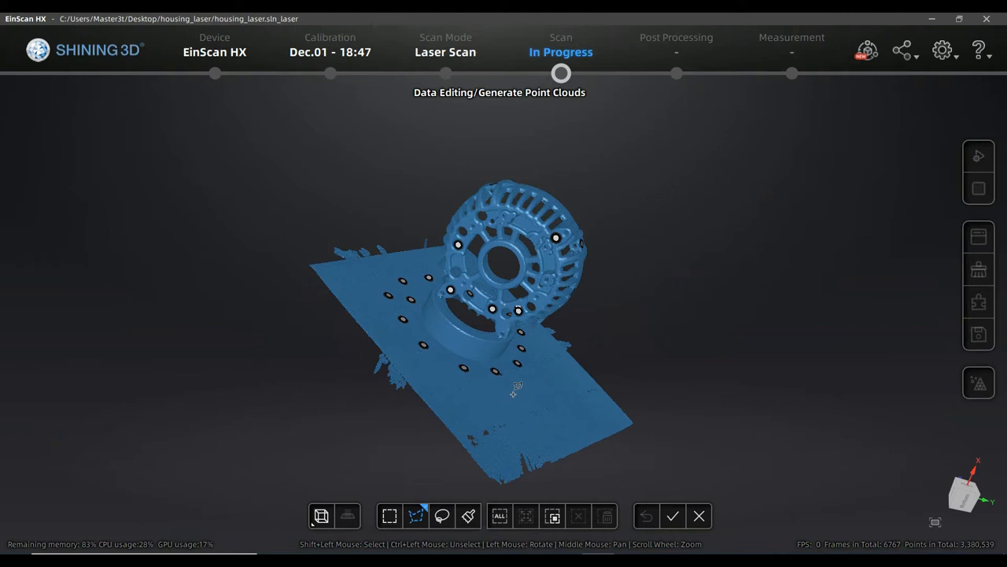
pyautogui.moveTo(513, 393); pyautogui.dragTo(558, 393)
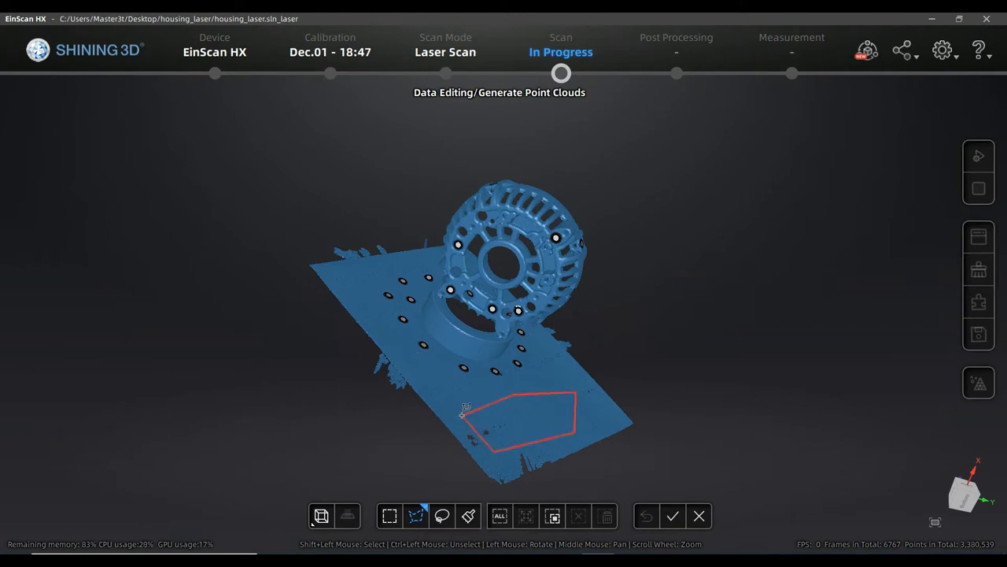
pyautogui.click(579, 517)
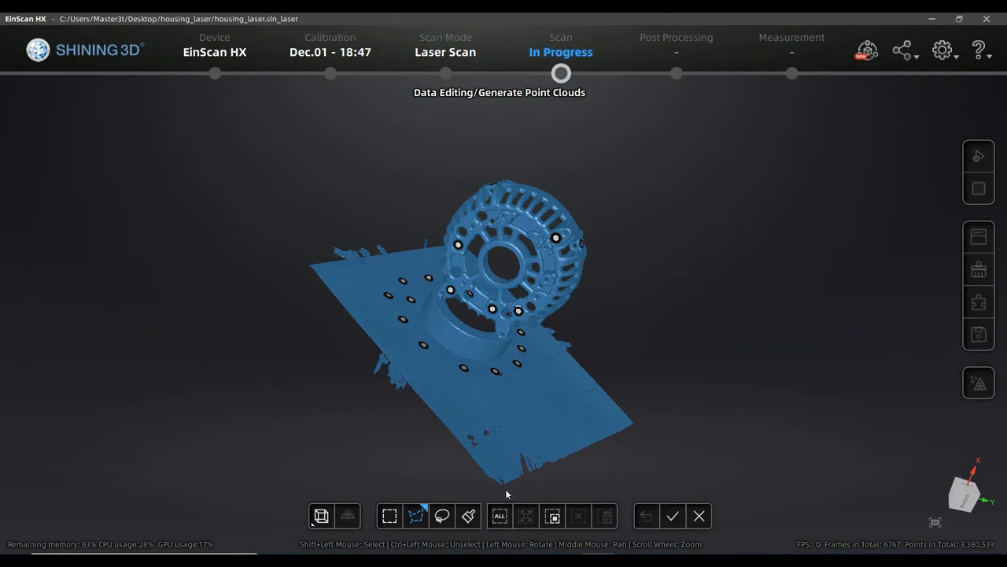
pyautogui.click(441, 516)
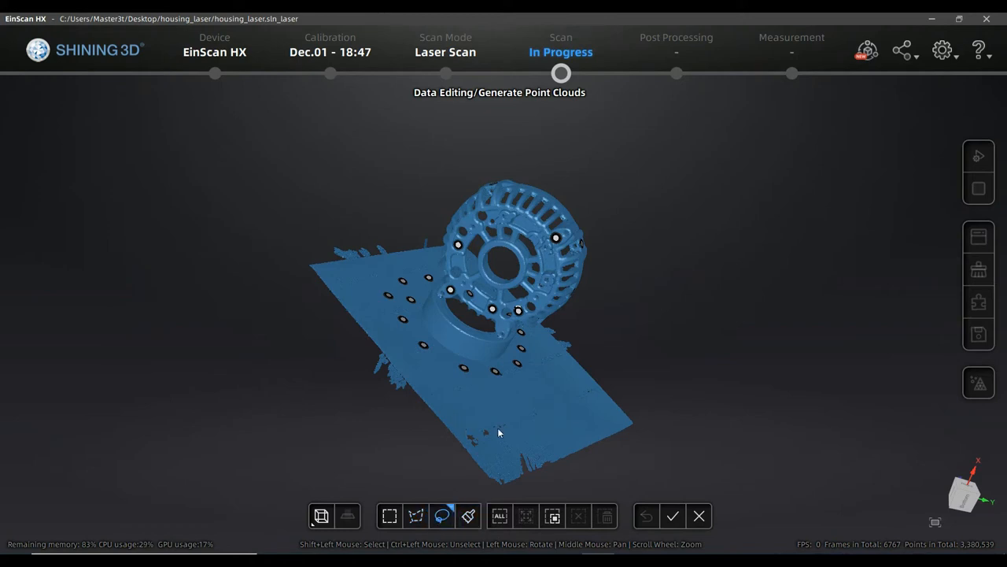
pyautogui.moveTo(526, 382)
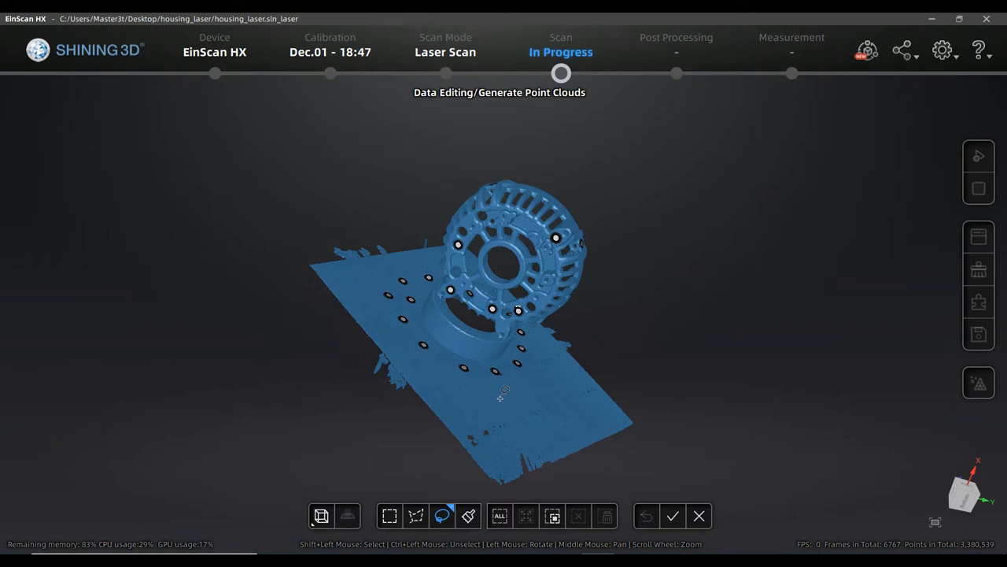
pyautogui.moveTo(501, 393)
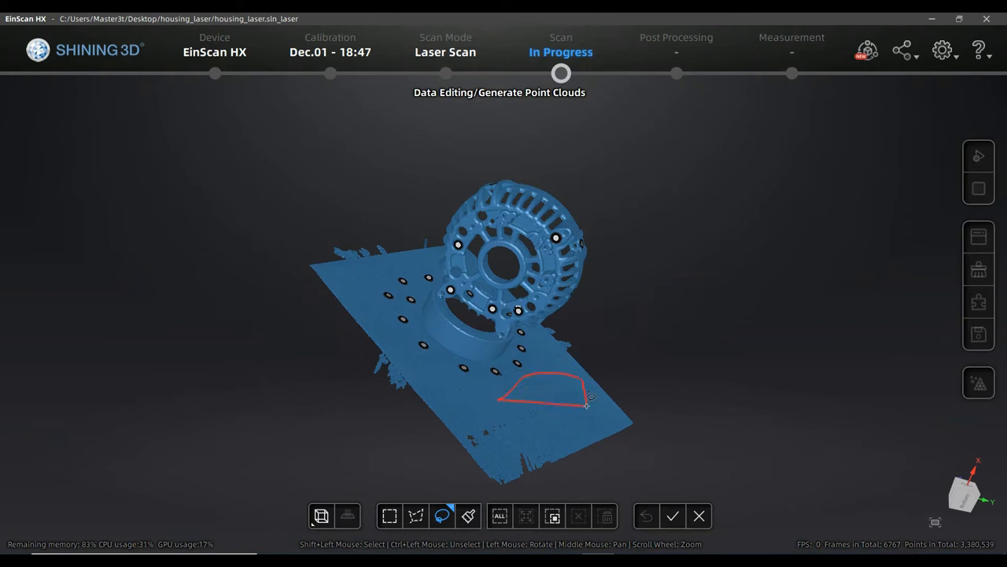
pyautogui.moveTo(590, 396); pyautogui.dragTo(447, 387)
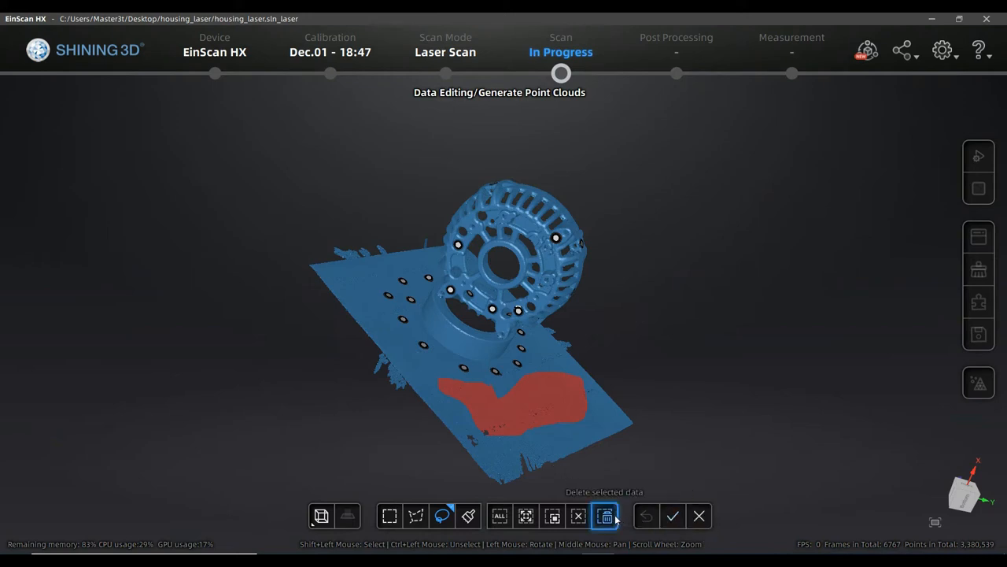
pyautogui.click(606, 517)
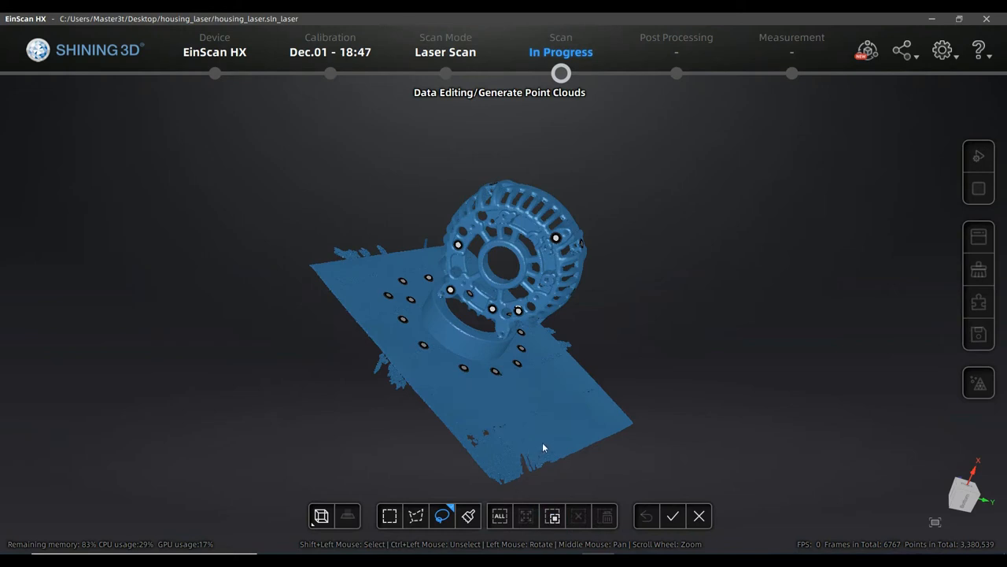
# Paint selection strokes over the lower front area of the base plate with the brush tool.
pyautogui.click(469, 516)
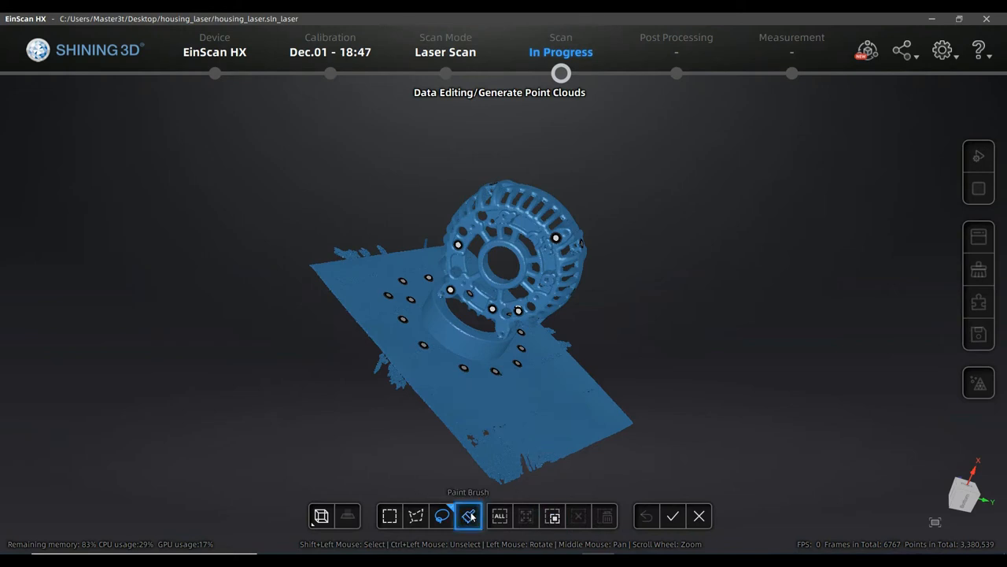
pyautogui.click(469, 517)
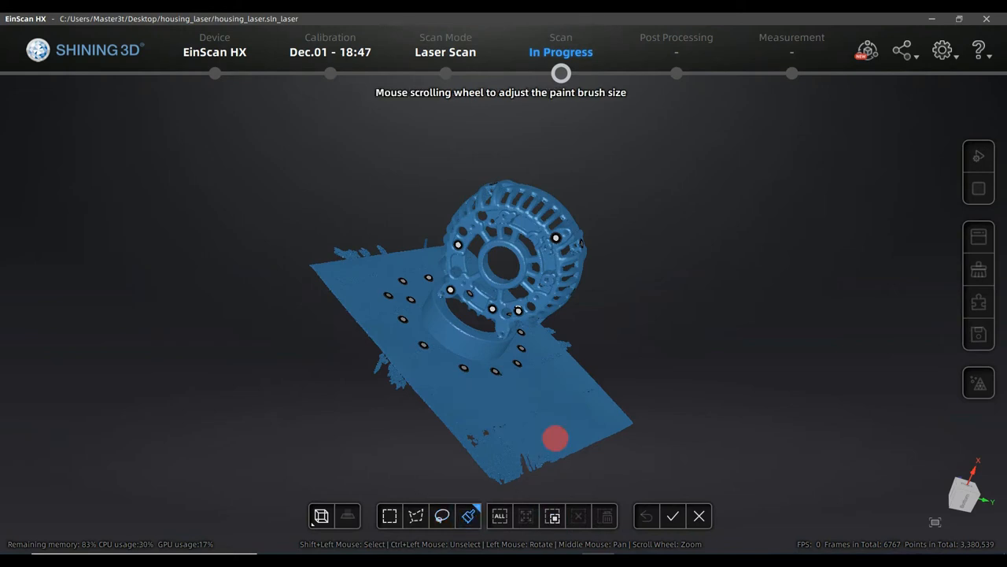
pyautogui.moveTo(500, 425)
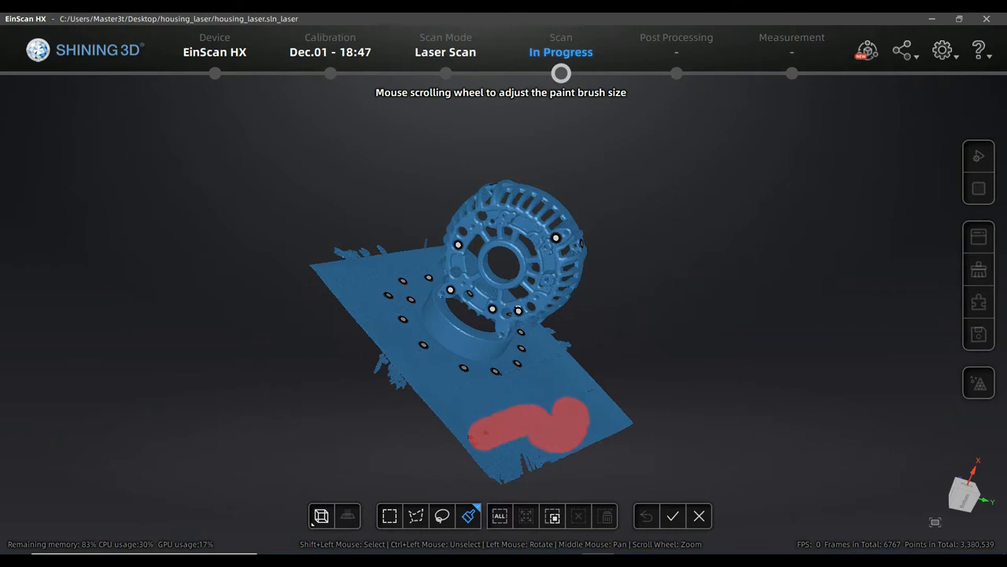
pyautogui.click(453, 417)
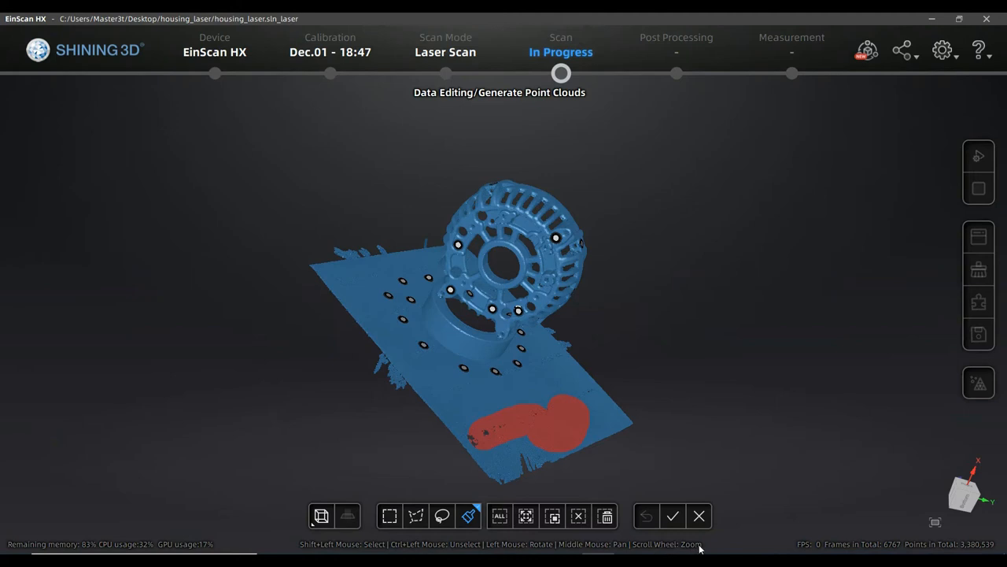
pyautogui.click(457, 401)
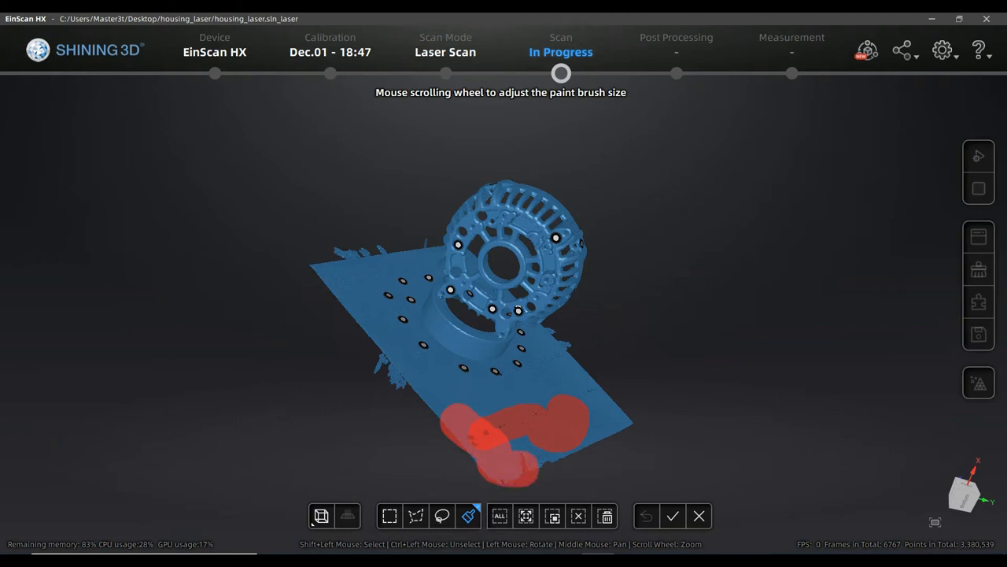
# Clear the painted front-strip selection, then select every point in the cloud.
pyautogui.click(578, 516)
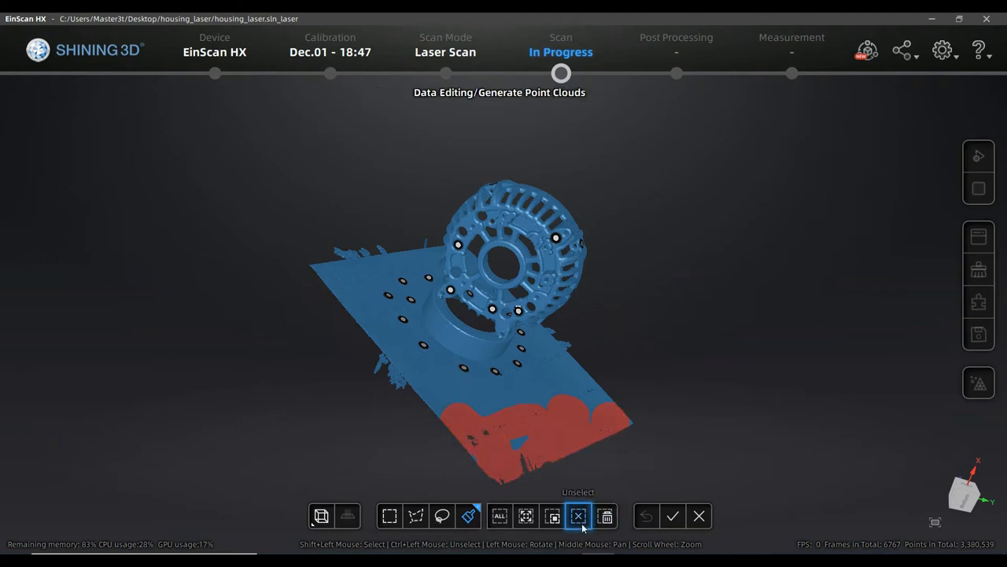
pyautogui.moveTo(553, 516)
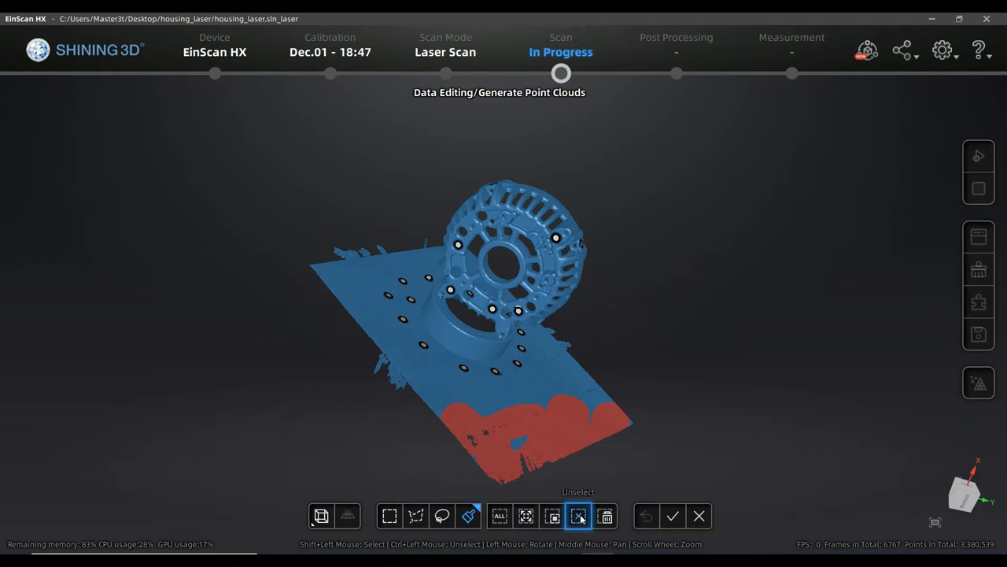
pyautogui.click(579, 517)
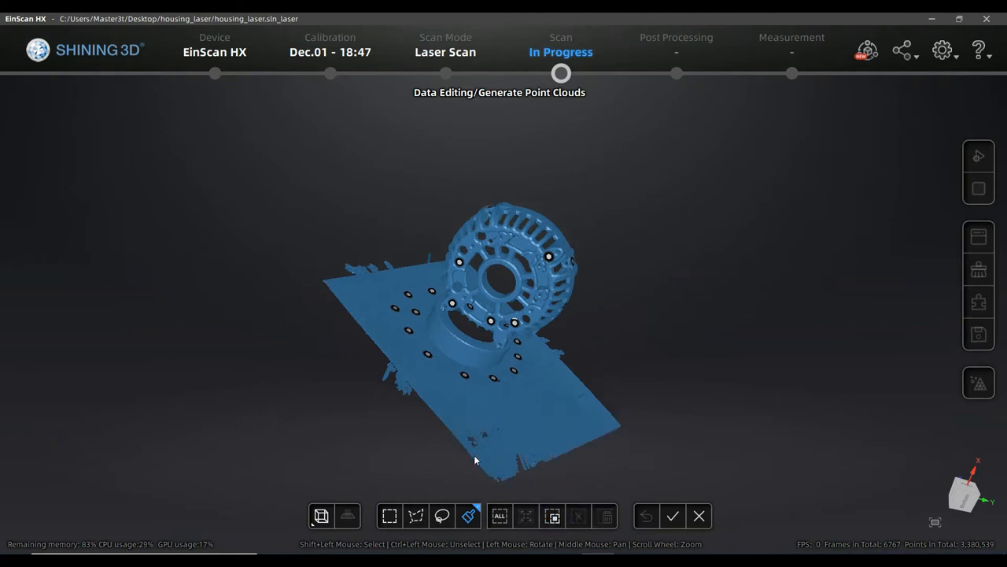
pyautogui.click(501, 516)
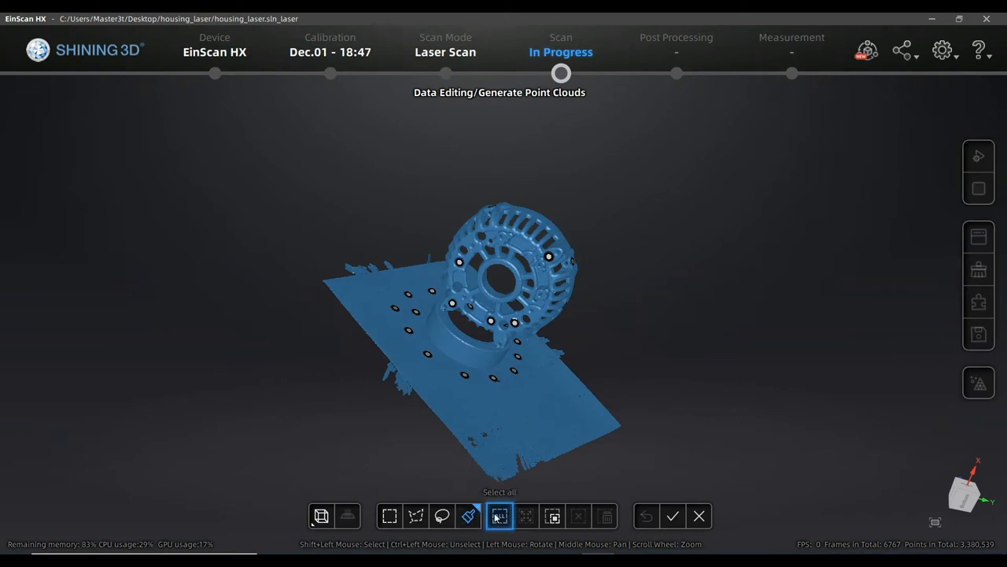
pyautogui.click(500, 517)
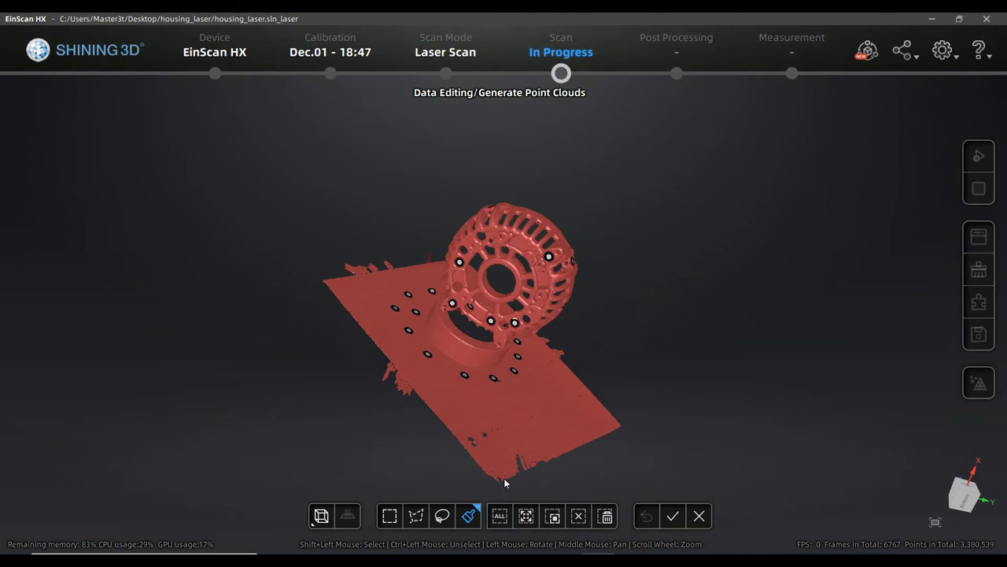
pyautogui.moveTo(529, 488)
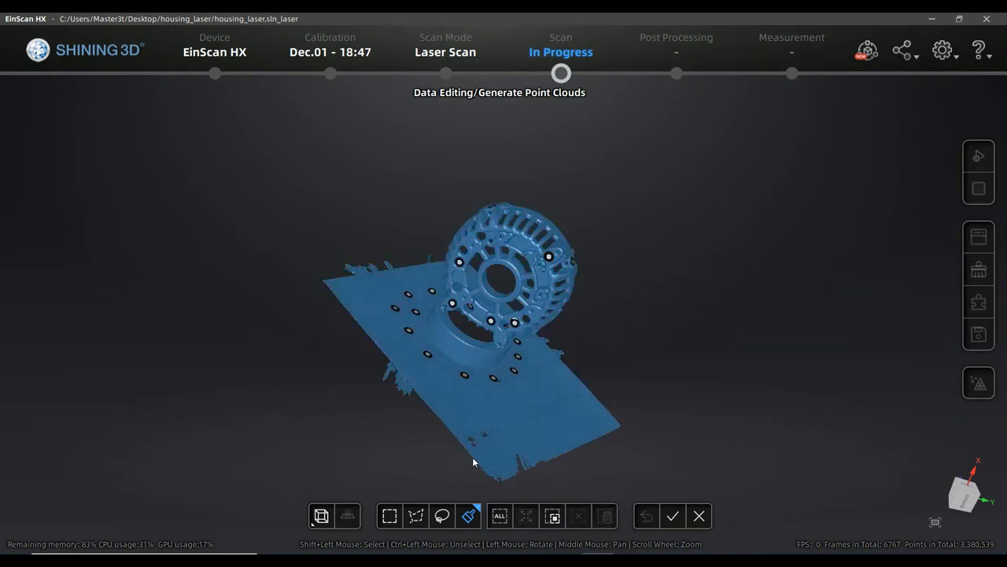
# Box-select the thin strip along the base plate's front edge and delete it.
pyautogui.click(389, 517)
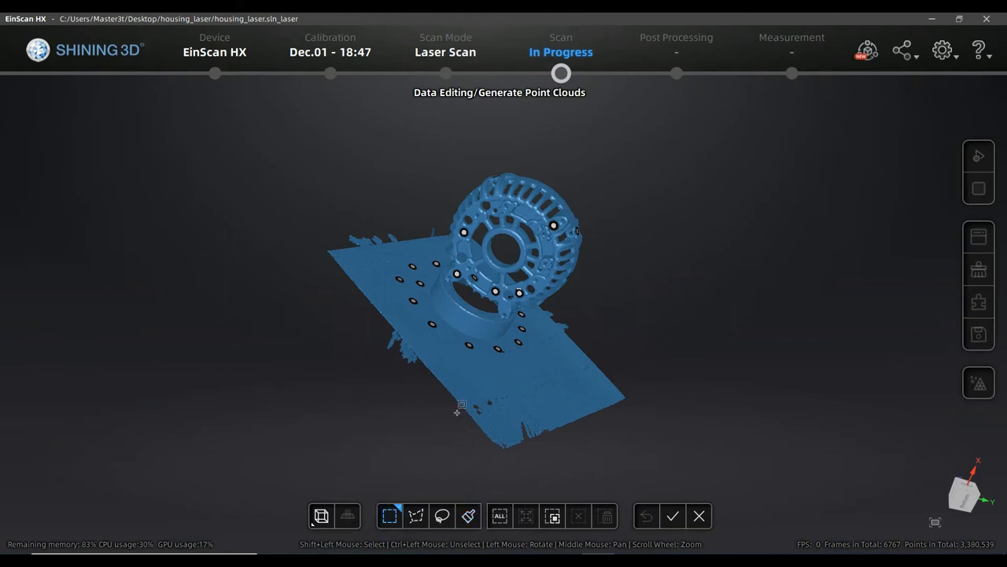
pyautogui.moveTo(460, 415); pyautogui.dragTo(598, 422)
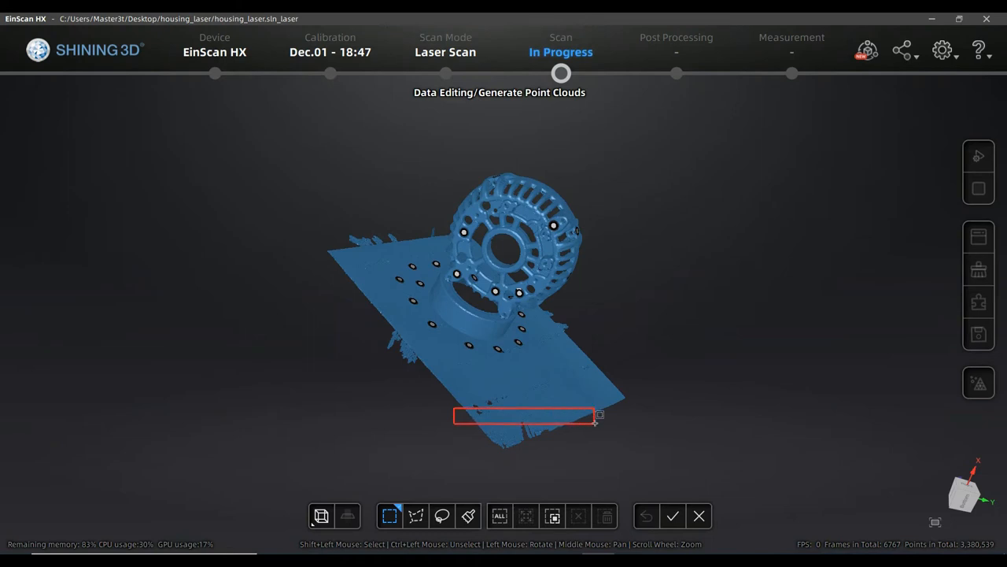
pyautogui.click(605, 516)
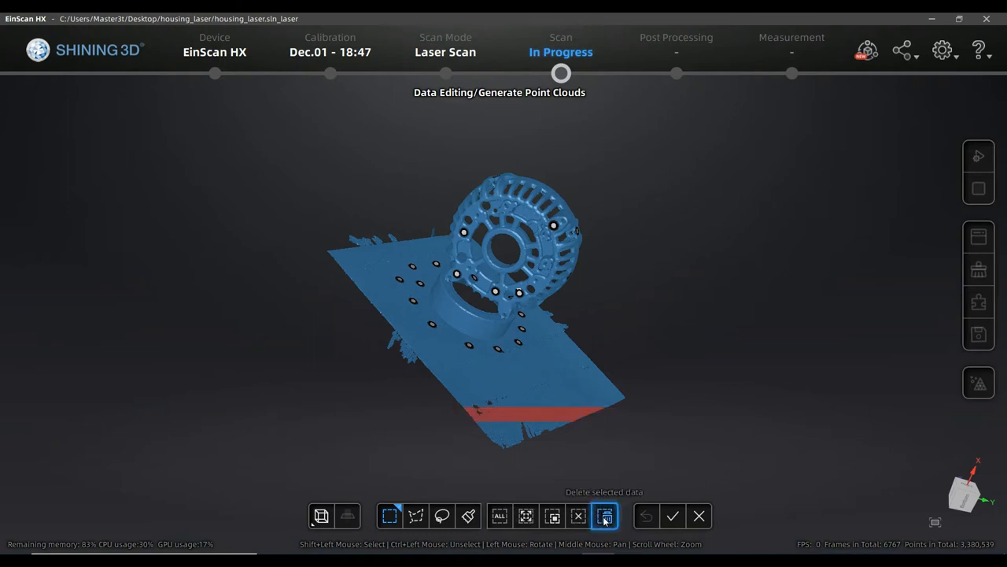
pyautogui.click(605, 516)
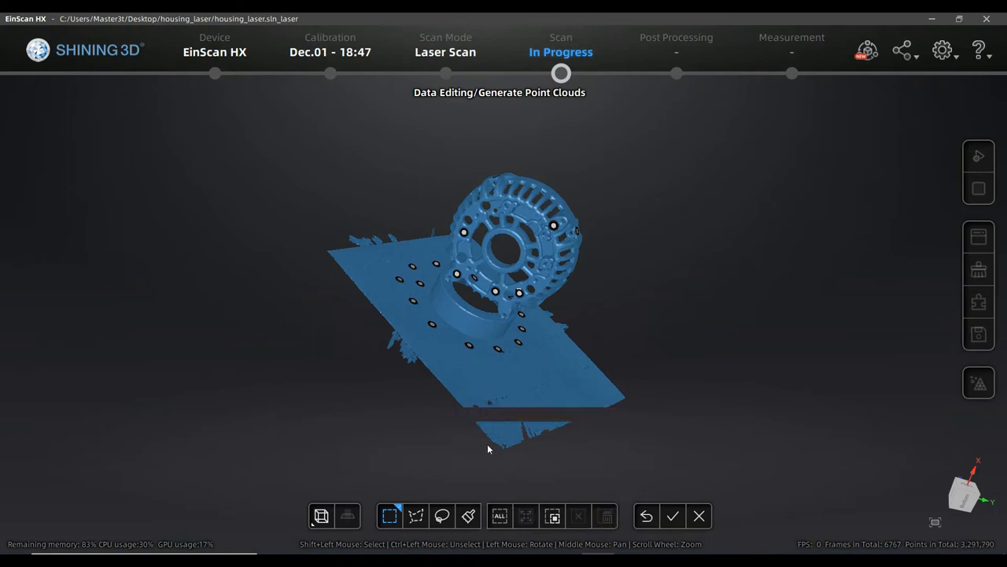
pyautogui.moveTo(507, 372)
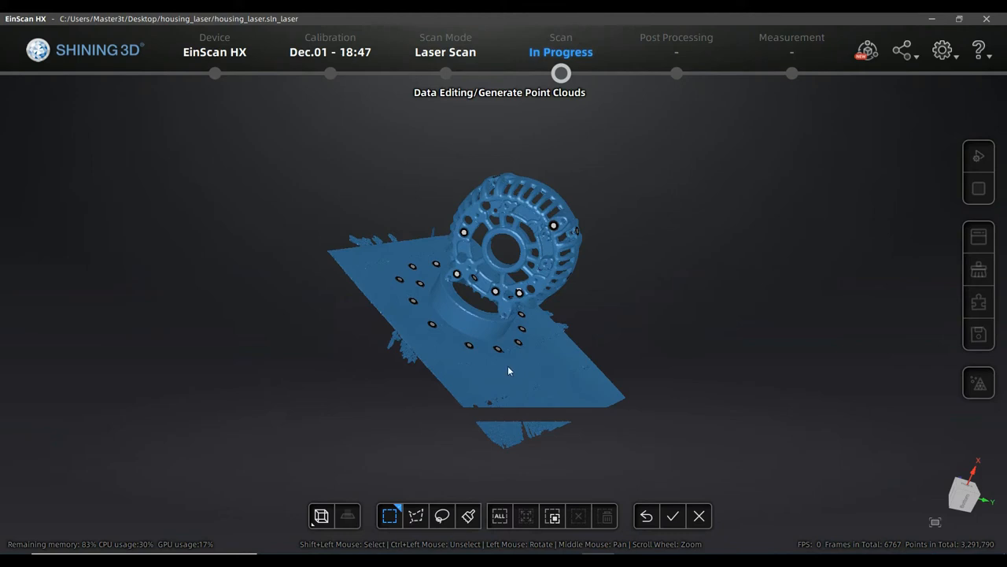
pyautogui.moveTo(507, 413)
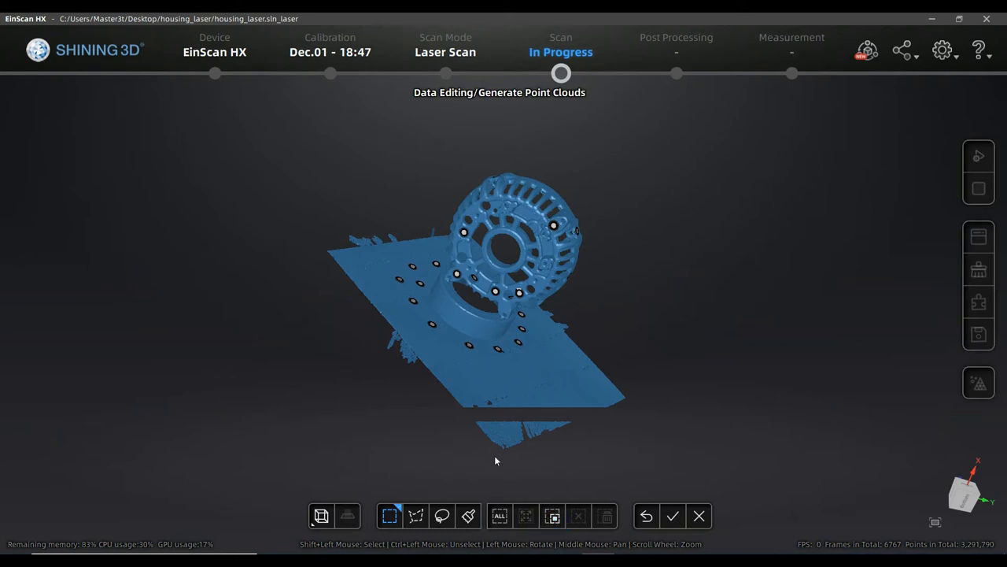
pyautogui.moveTo(526, 516)
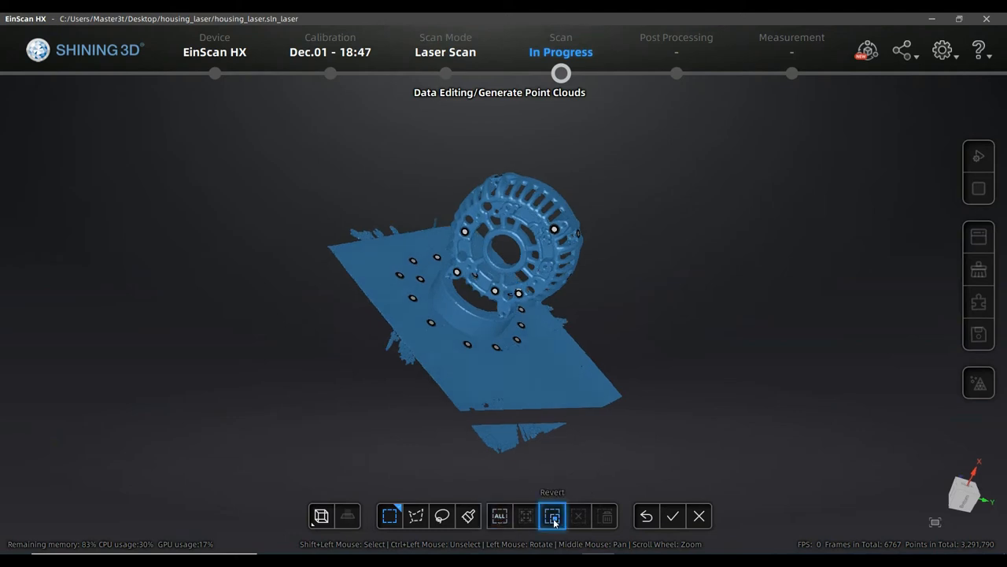
# Select the detached fragment below the plate's front edge, inspect it up close, and delete it.
pyautogui.click(553, 517)
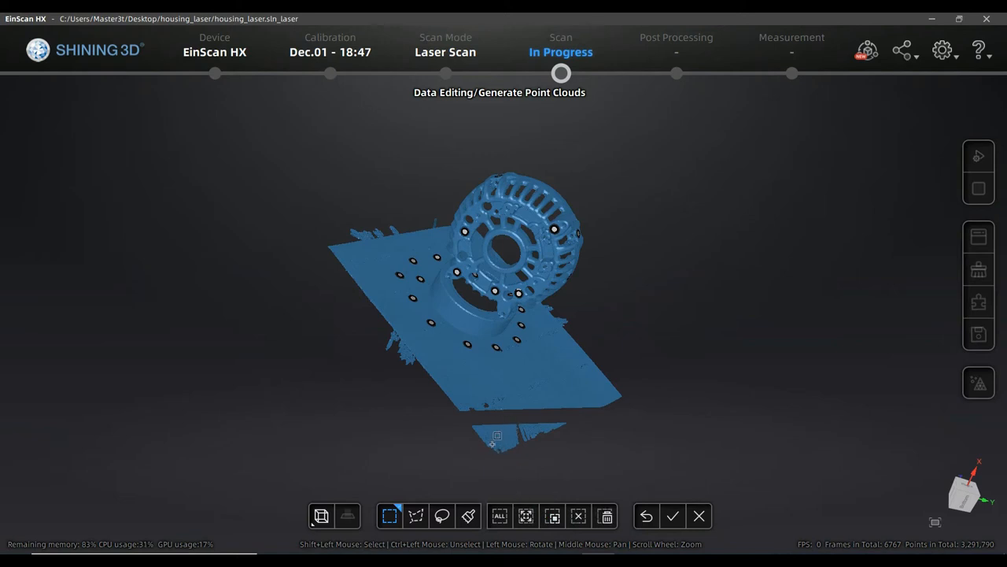
pyautogui.click(526, 516)
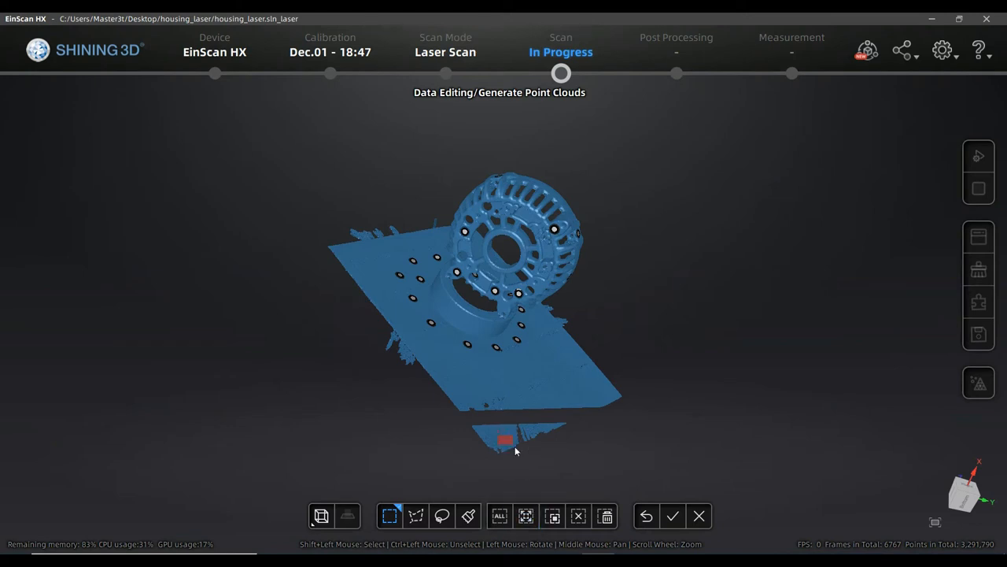
pyautogui.moveTo(528, 472)
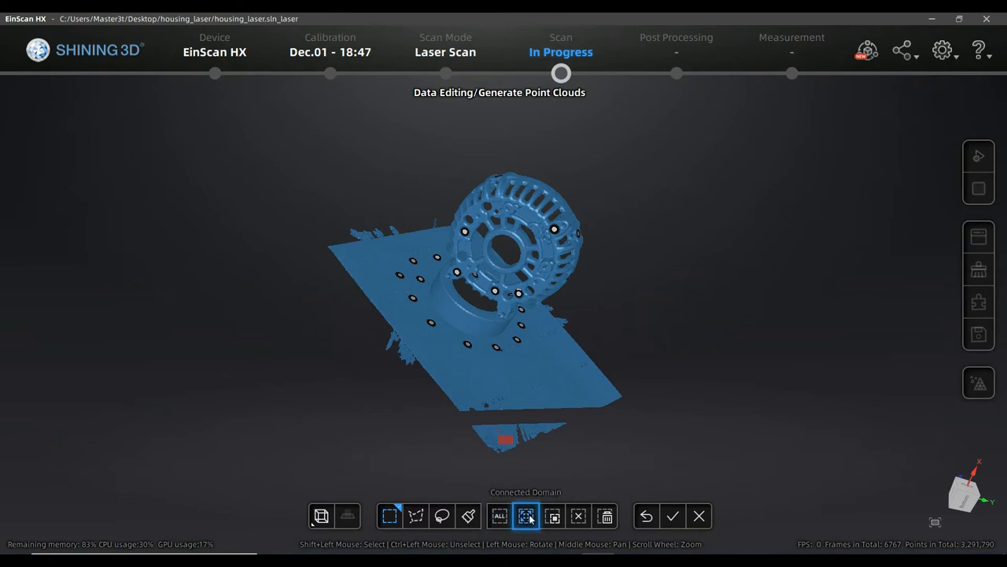
pyautogui.click(510, 439)
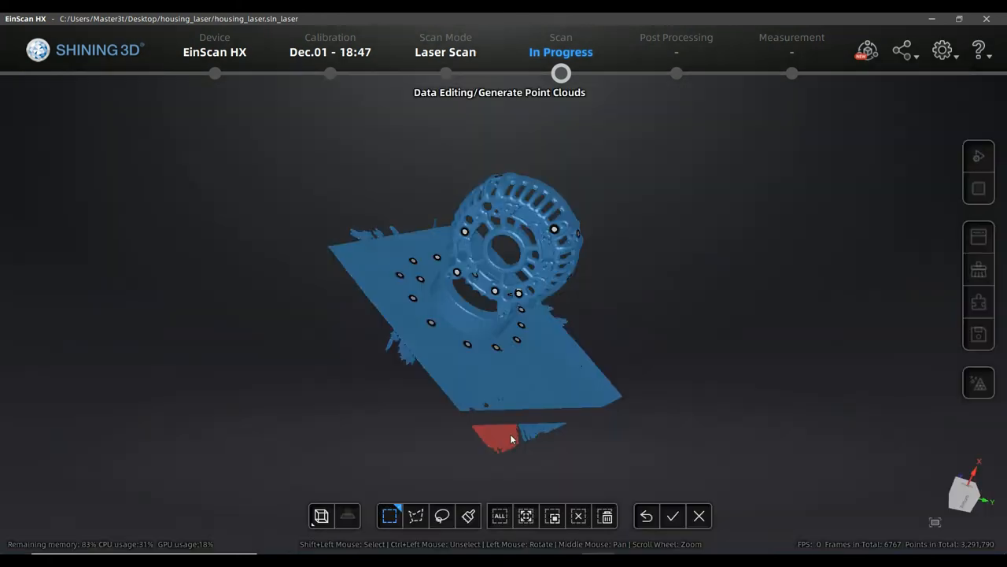
pyautogui.moveTo(512, 439); pyautogui.dragTo(507, 478)
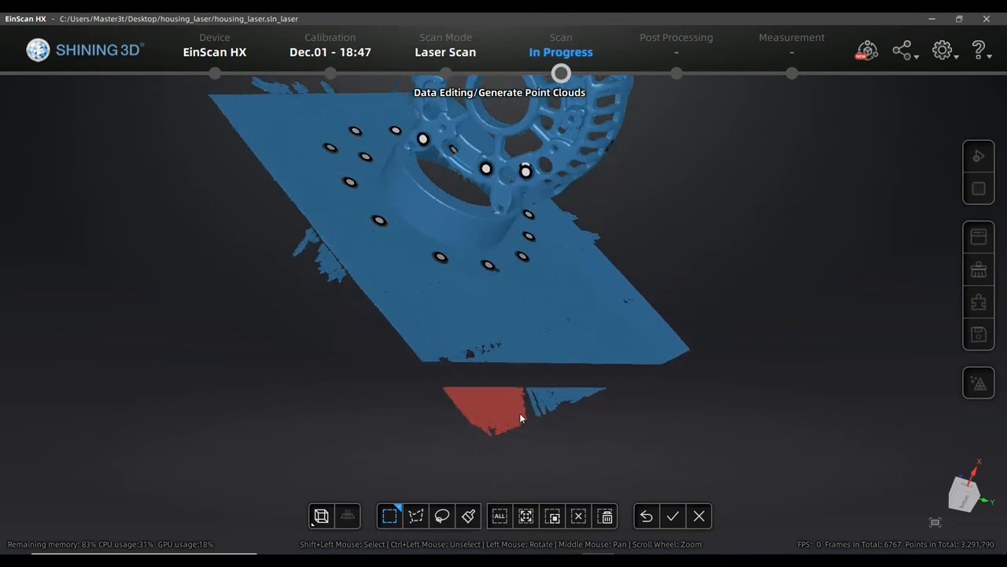
pyautogui.moveTo(519, 418); pyautogui.dragTo(472, 406)
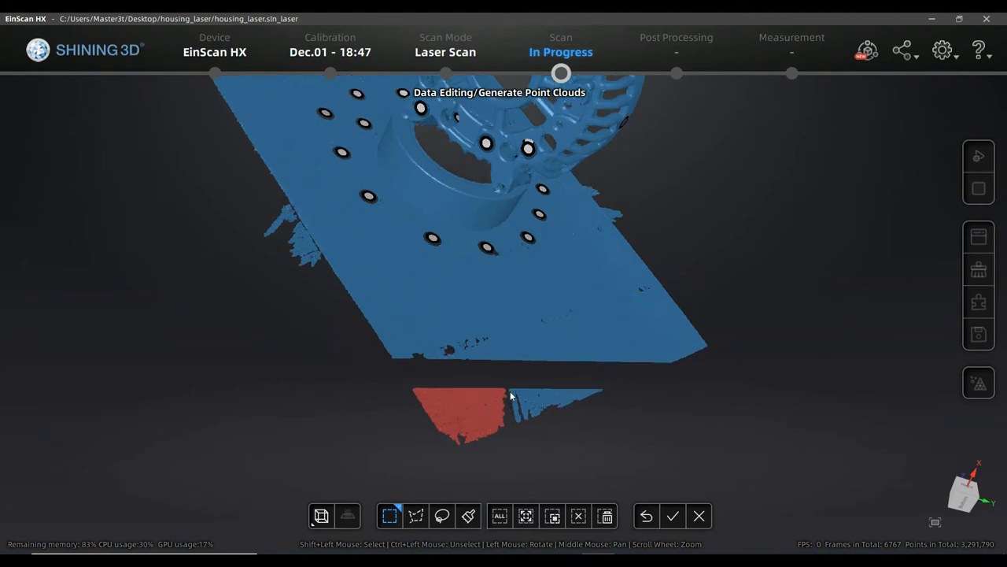
pyautogui.moveTo(511, 395)
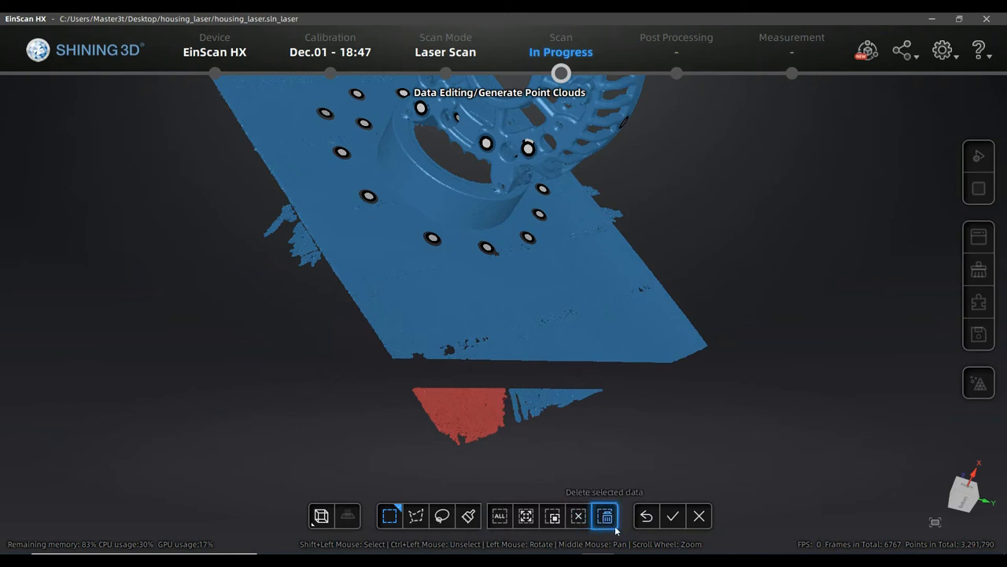
pyautogui.moveTo(570, 501)
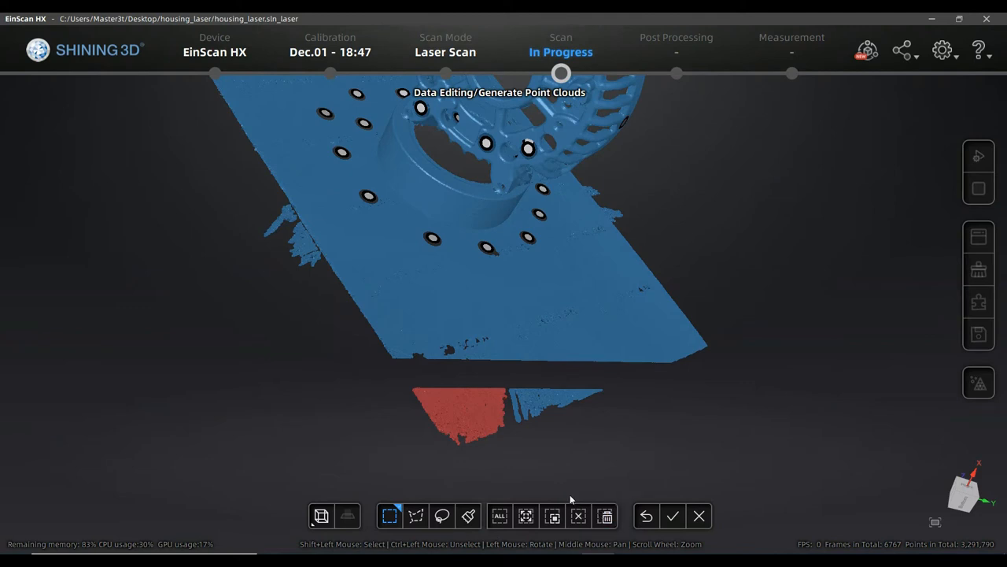
pyautogui.click(579, 516)
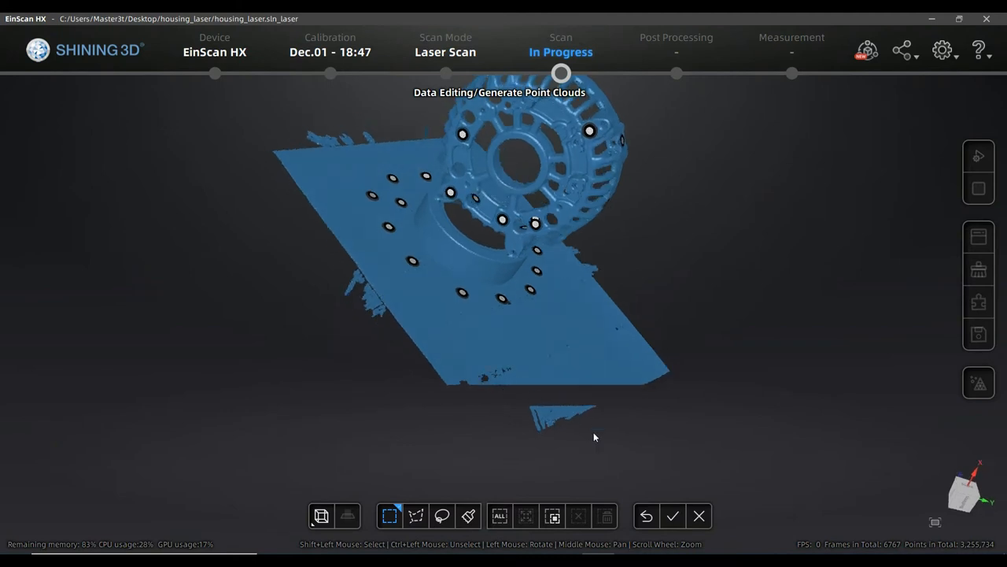
pyautogui.moveTo(737, 371)
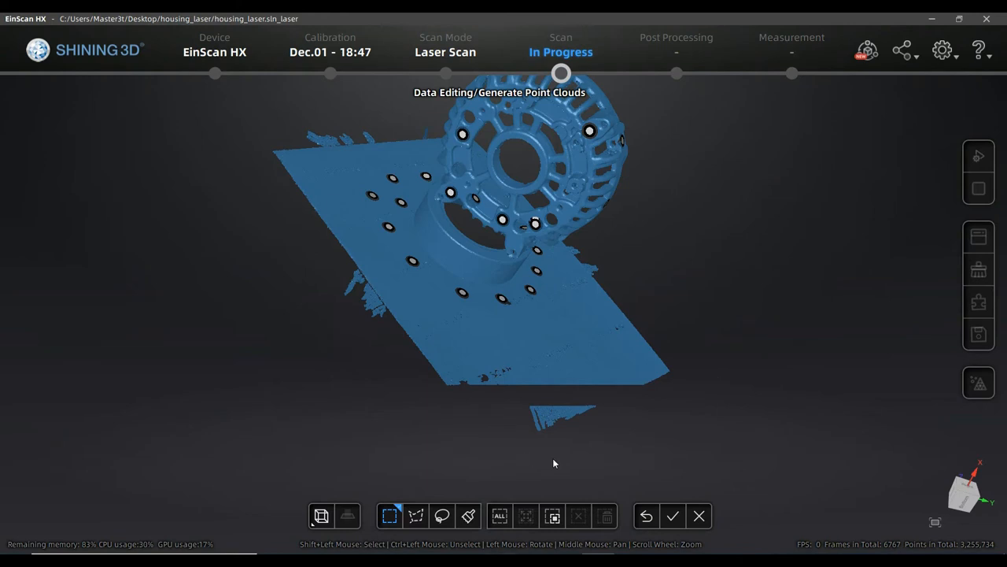
pyautogui.moveTo(552, 517)
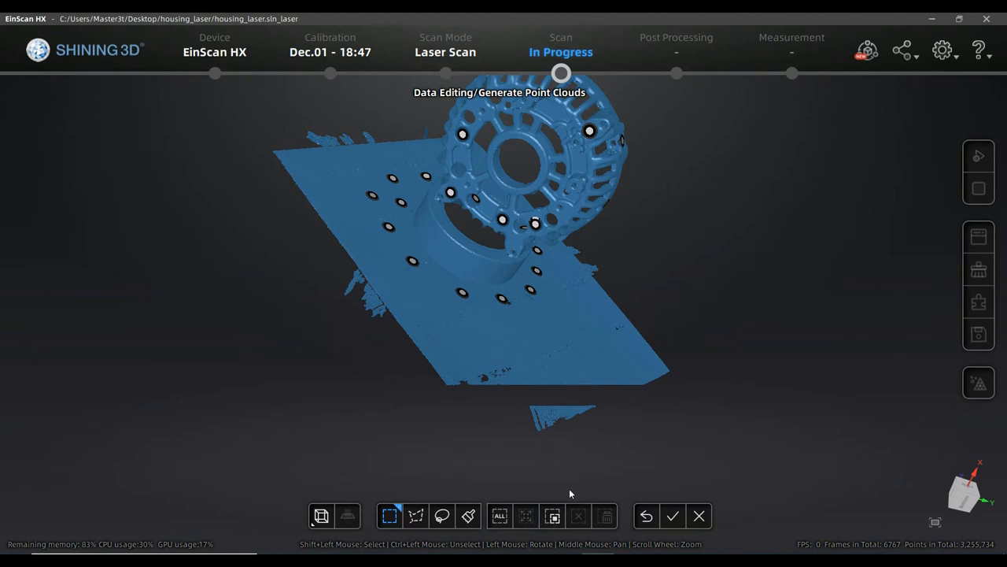
pyautogui.moveTo(507, 396)
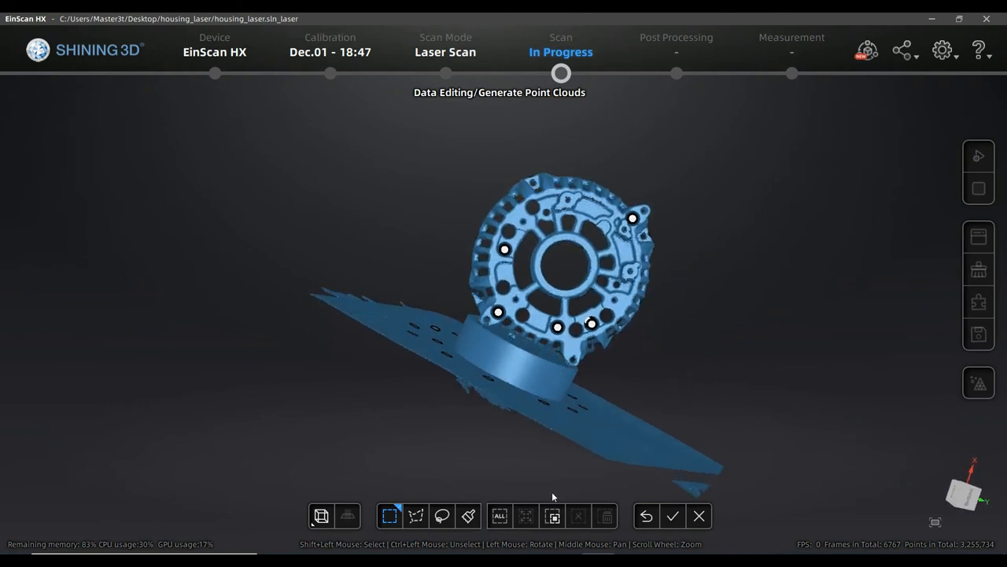
# Lasso-outline the alternator housing to select it, orbiting around to verify the plate stays unselected.
pyautogui.click(415, 516)
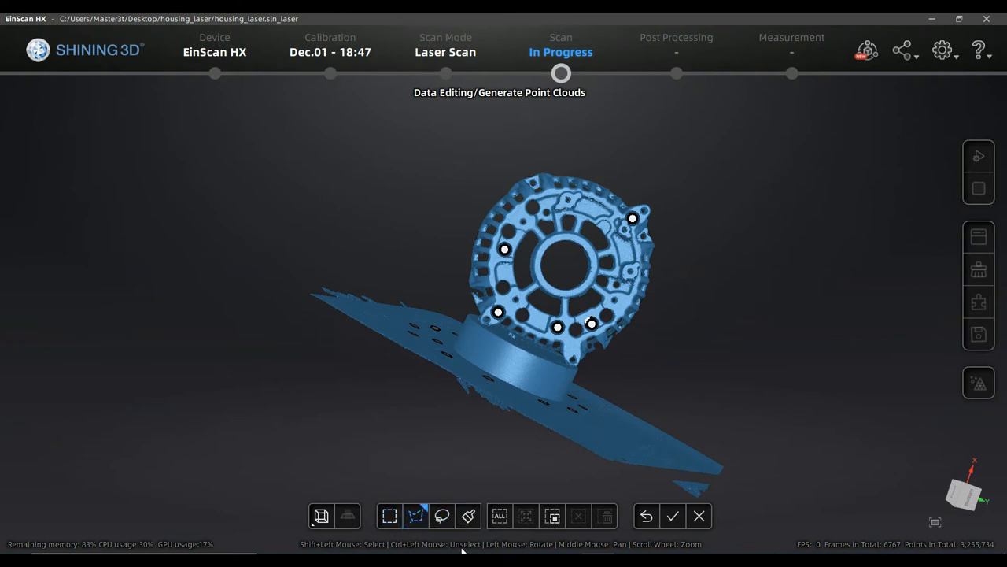
pyautogui.click(440, 516)
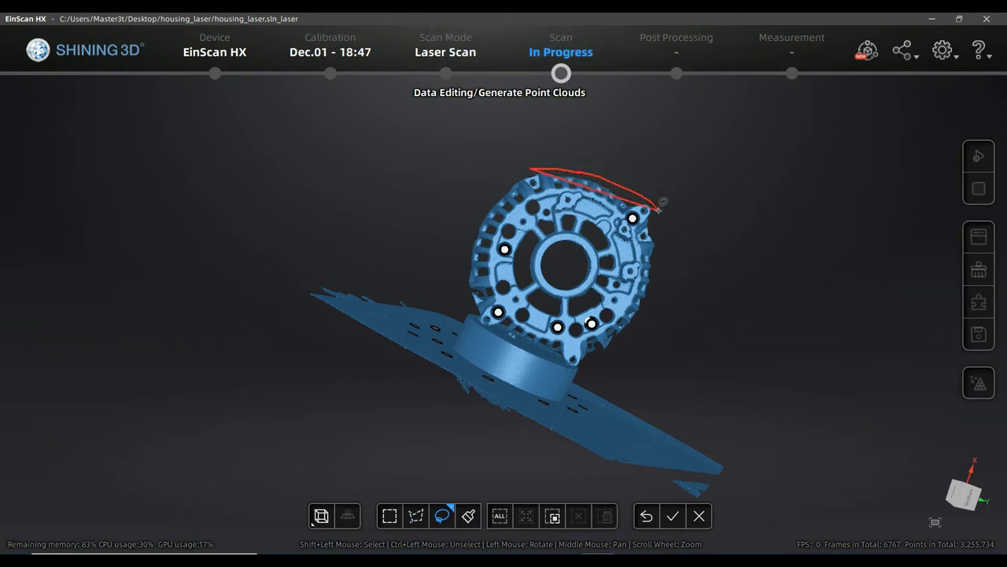
pyautogui.moveTo(661, 205); pyautogui.dragTo(591, 359)
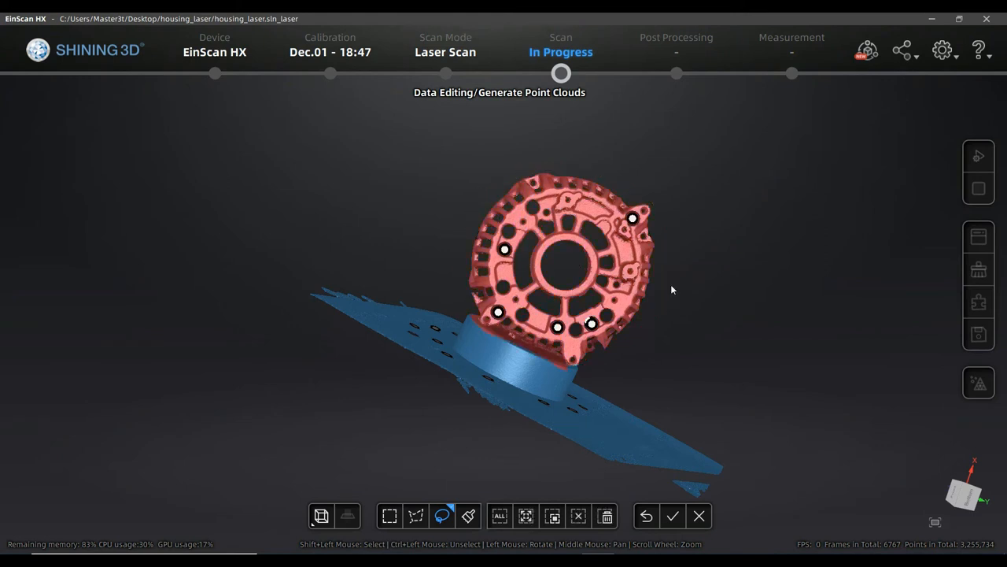
pyautogui.moveTo(674, 290); pyautogui.dragTo(617, 329)
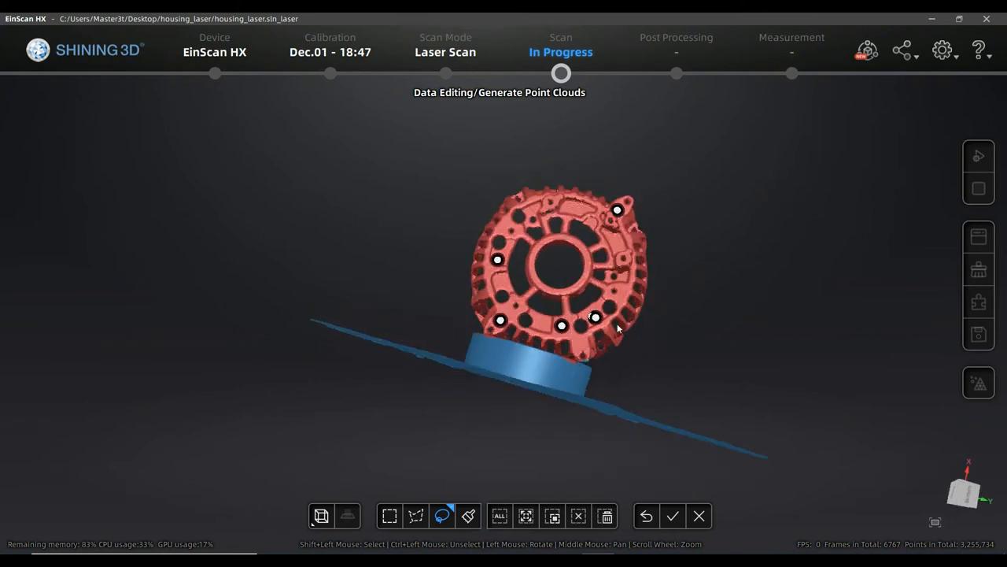
pyautogui.moveTo(617, 331); pyautogui.dragTo(598, 362)
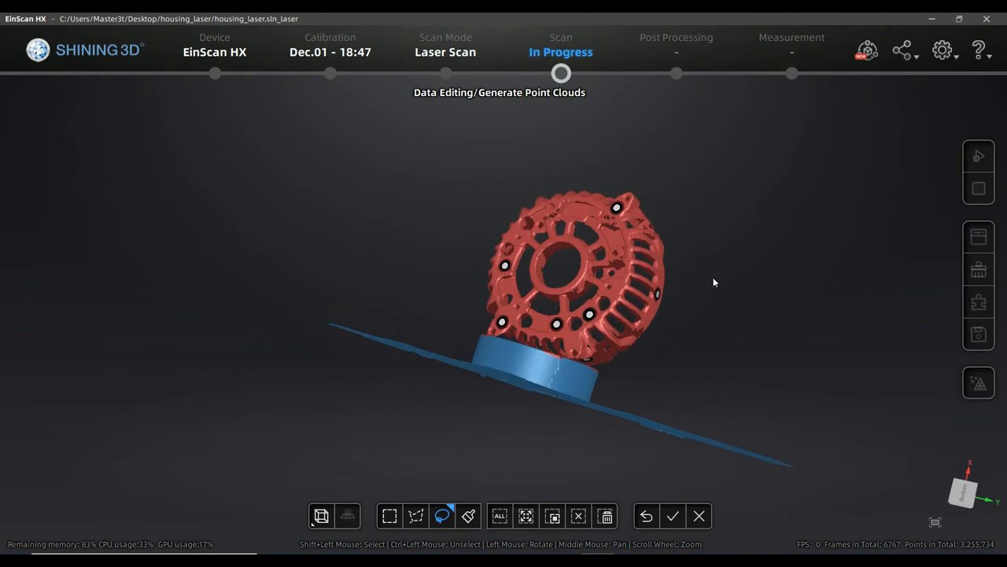
pyautogui.moveTo(715, 283); pyautogui.dragTo(485, 264)
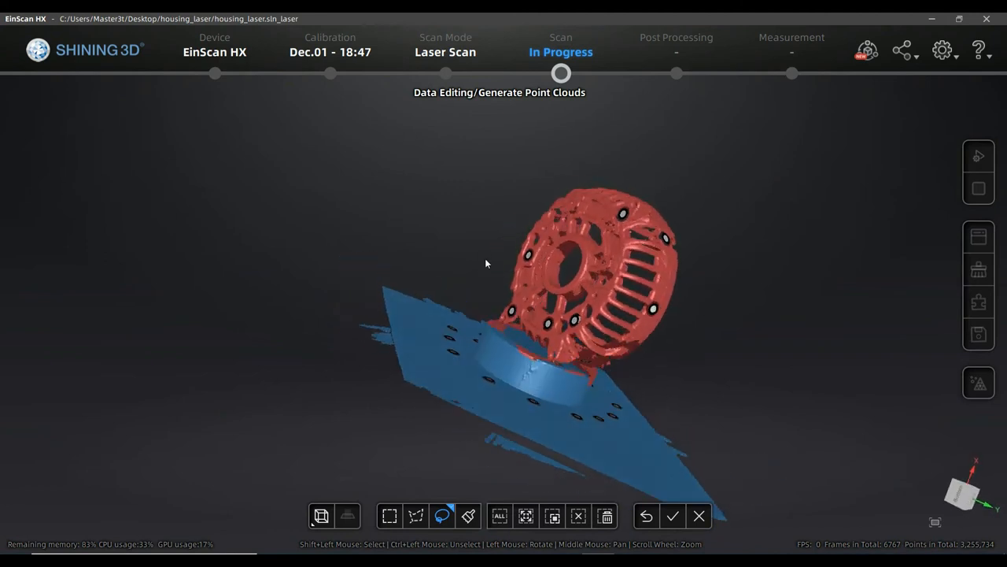
pyautogui.moveTo(485, 264); pyautogui.dragTo(634, 344)
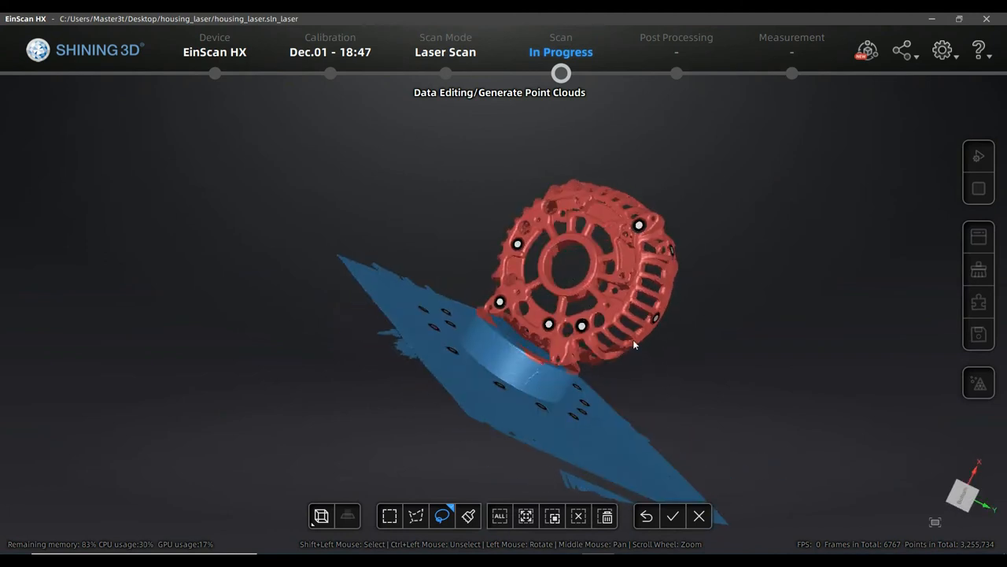
pyautogui.moveTo(633, 345); pyautogui.dragTo(588, 343)
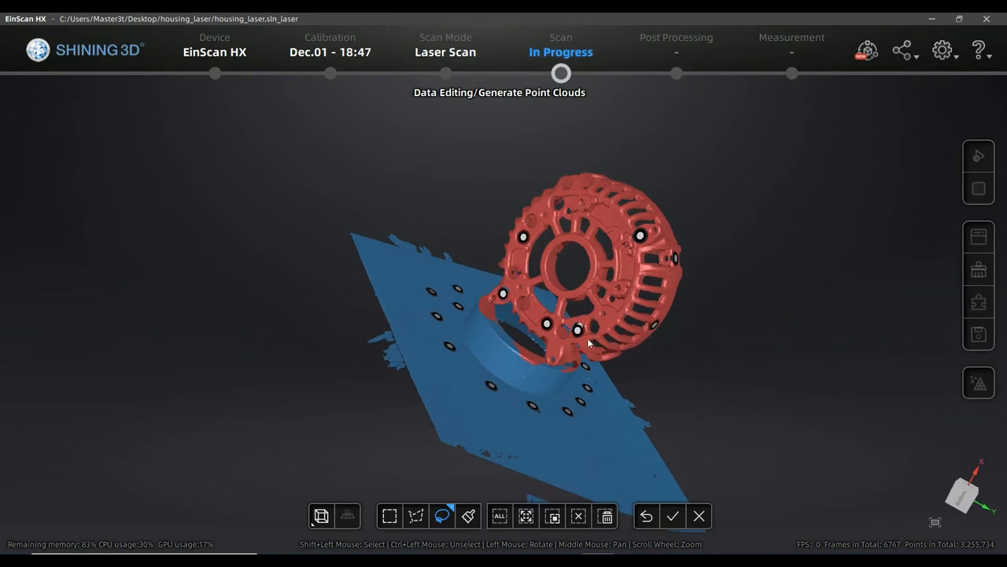
pyautogui.moveTo(585, 343); pyautogui.dragTo(622, 496)
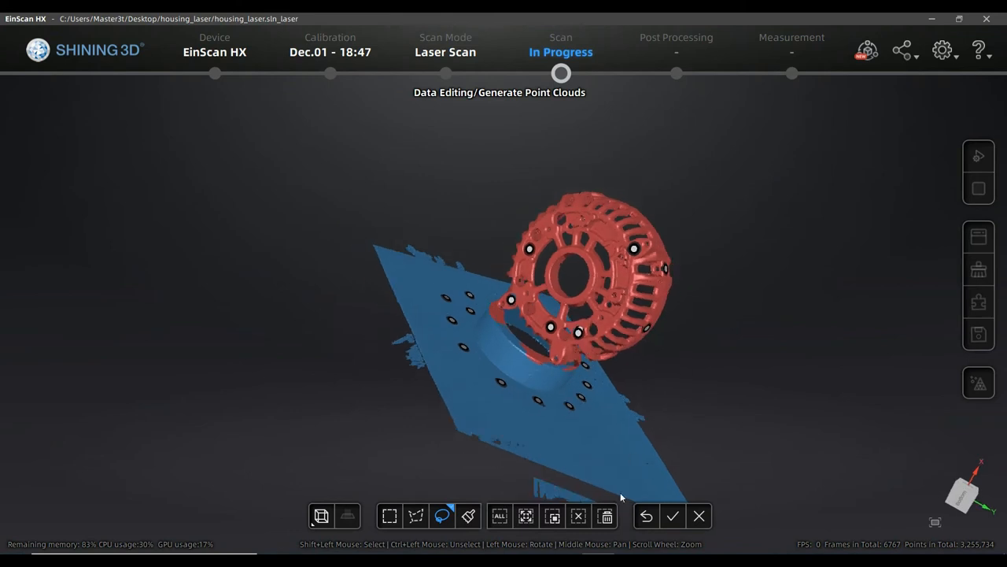
pyautogui.moveTo(553, 517)
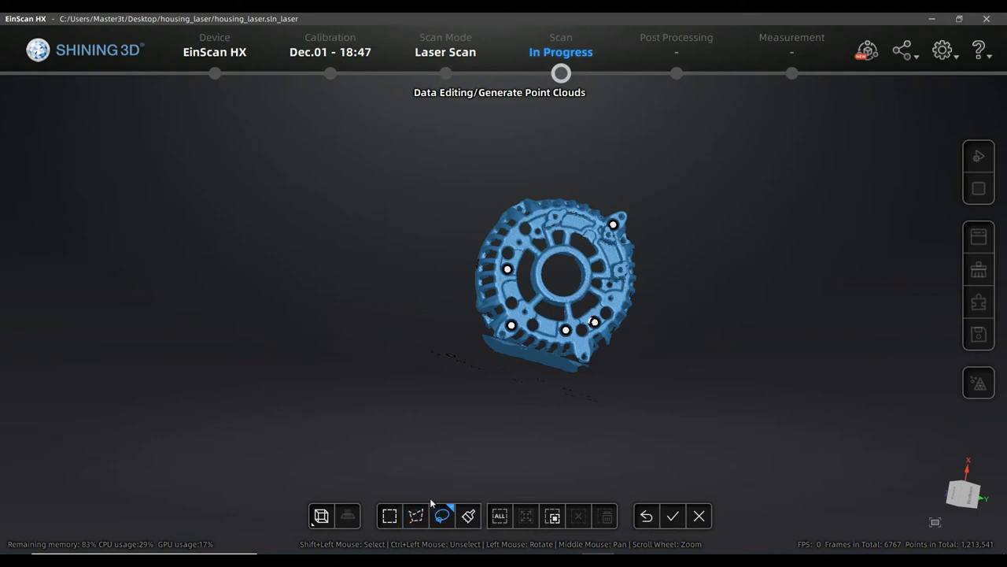
# Cancel the pending edits so the side group's cloud shows its full base plate again.
pyautogui.click(388, 516)
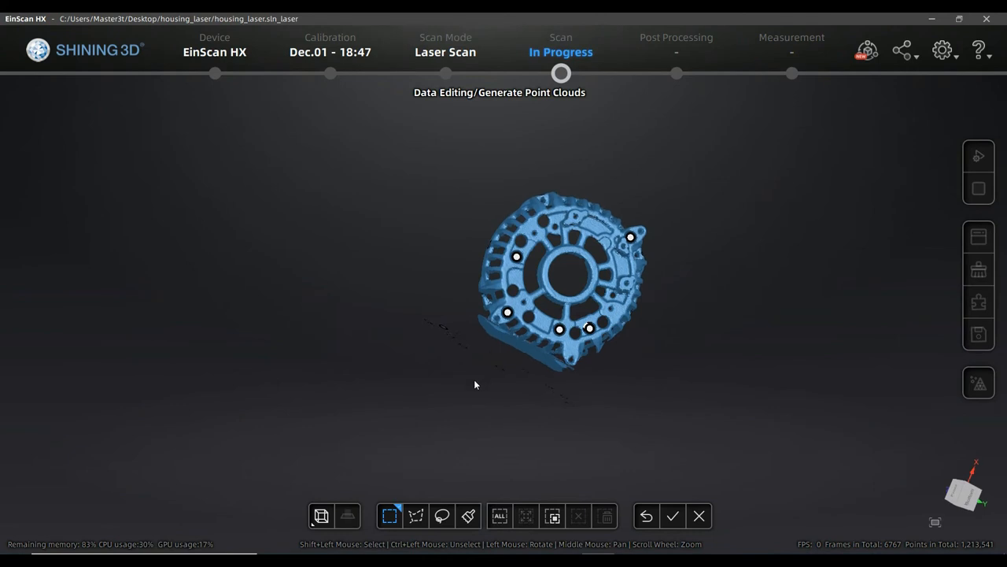
pyautogui.click(440, 516)
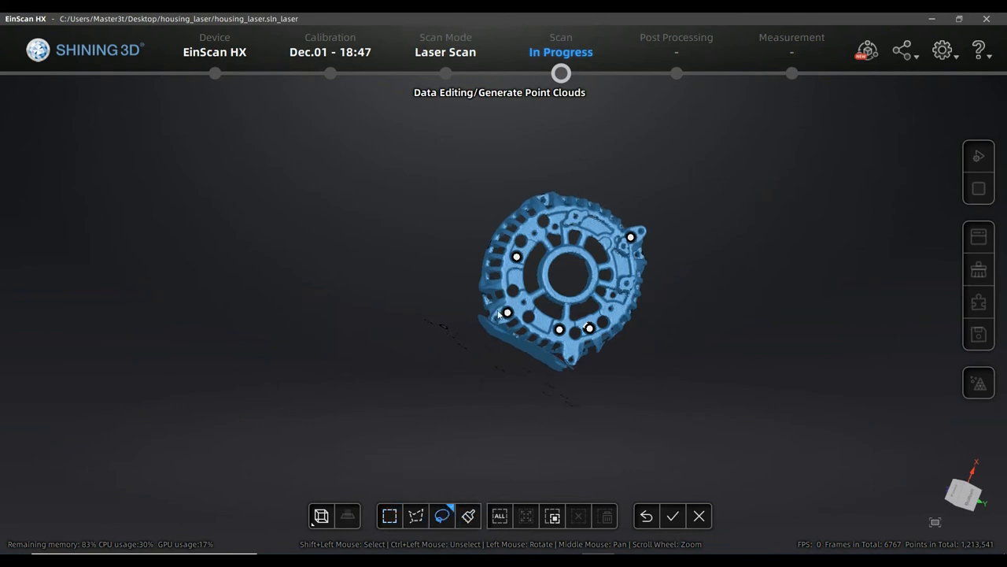
pyautogui.moveTo(504, 334)
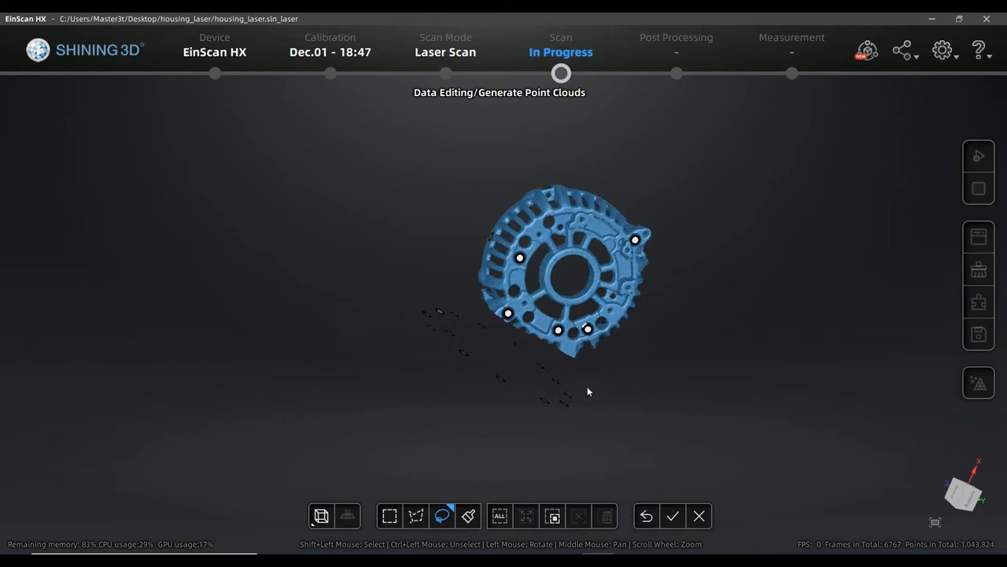
pyautogui.moveTo(526, 319)
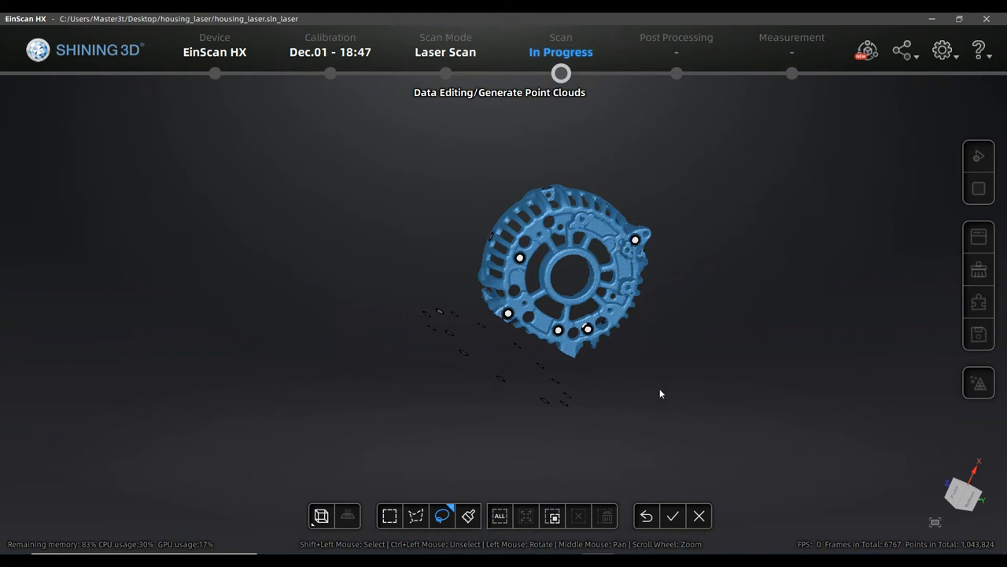
pyautogui.moveTo(711, 501)
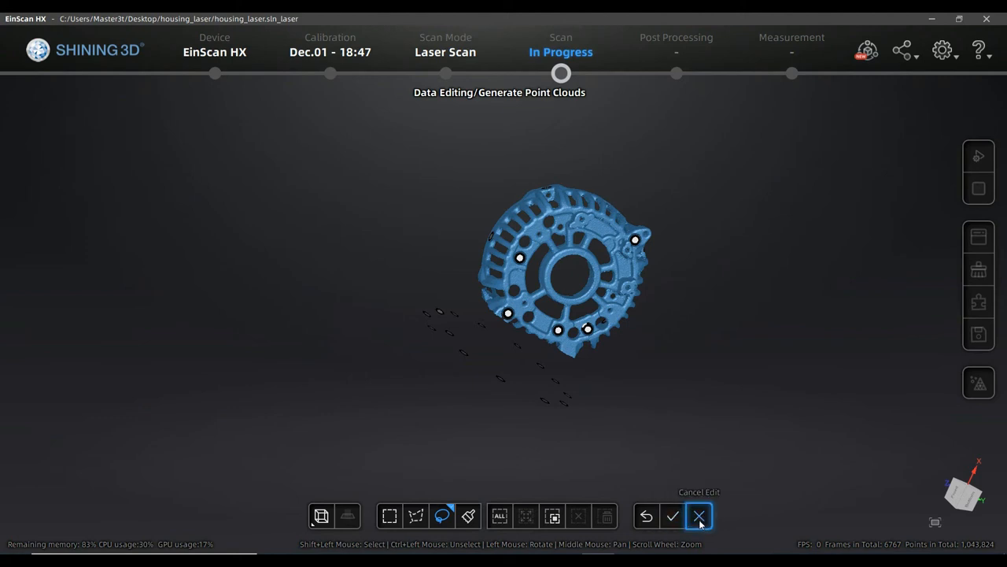
pyautogui.moveTo(708, 526)
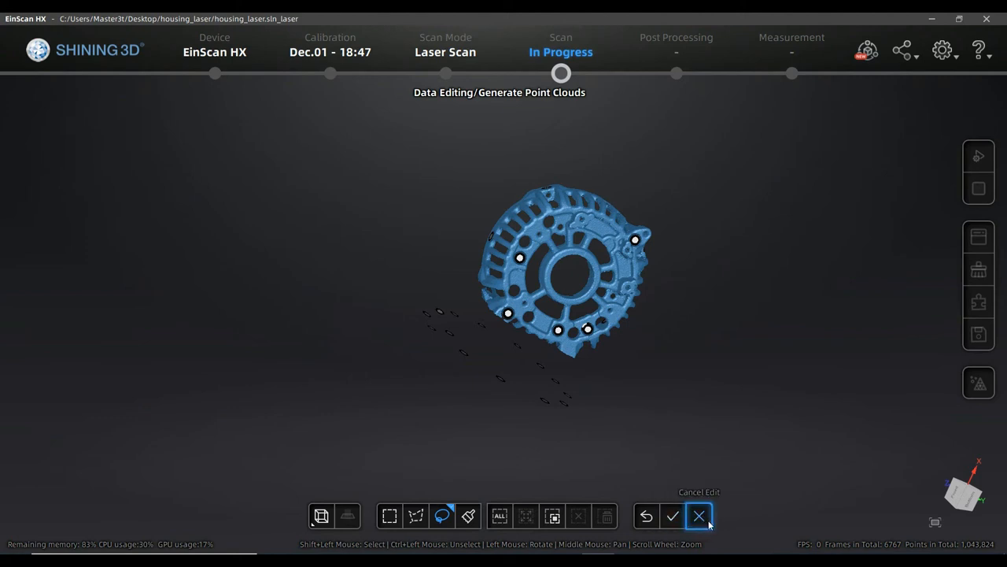
pyautogui.click(698, 516)
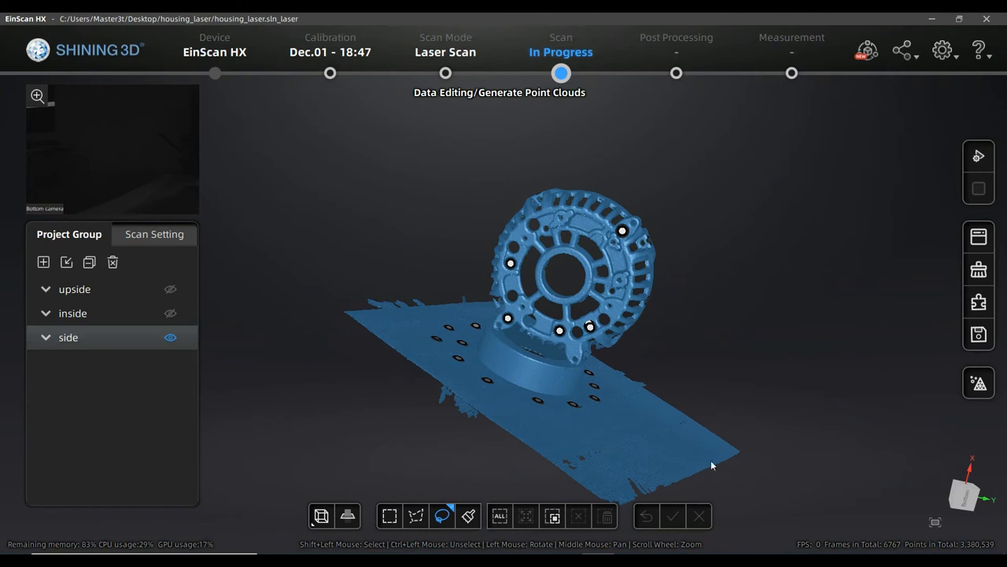
# Select a patch of base-plate points with Fitting Point Cloud and create a cutting plane from them.
pyautogui.click(346, 517)
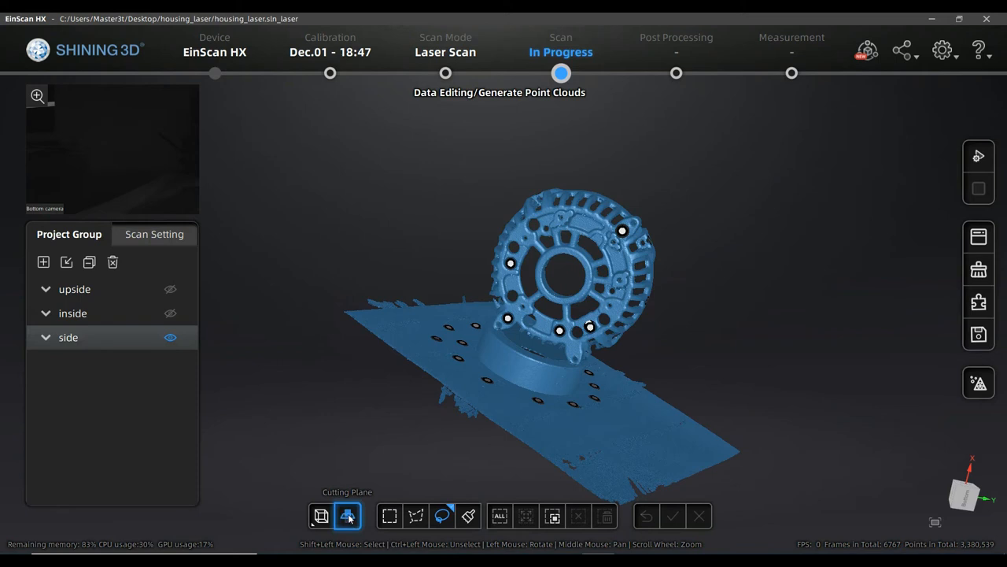
pyautogui.moveTo(349, 518)
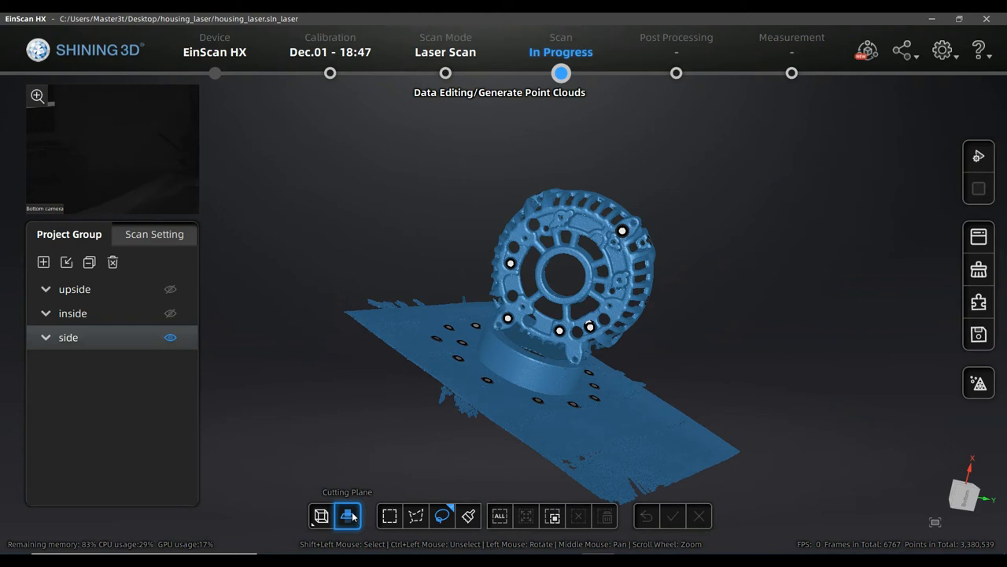
pyautogui.click(346, 517)
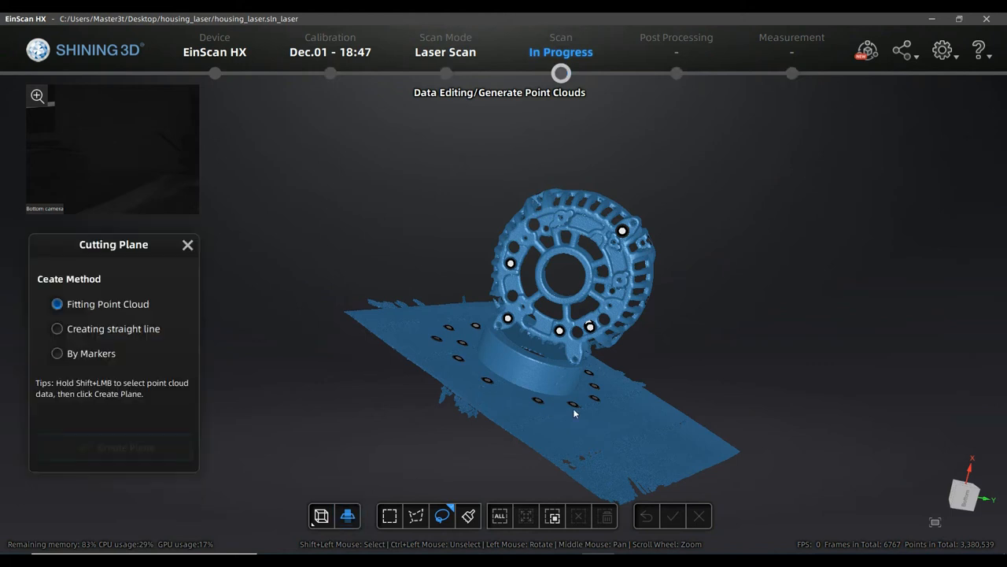
pyautogui.moveTo(574, 413); pyautogui.dragTo(523, 419)
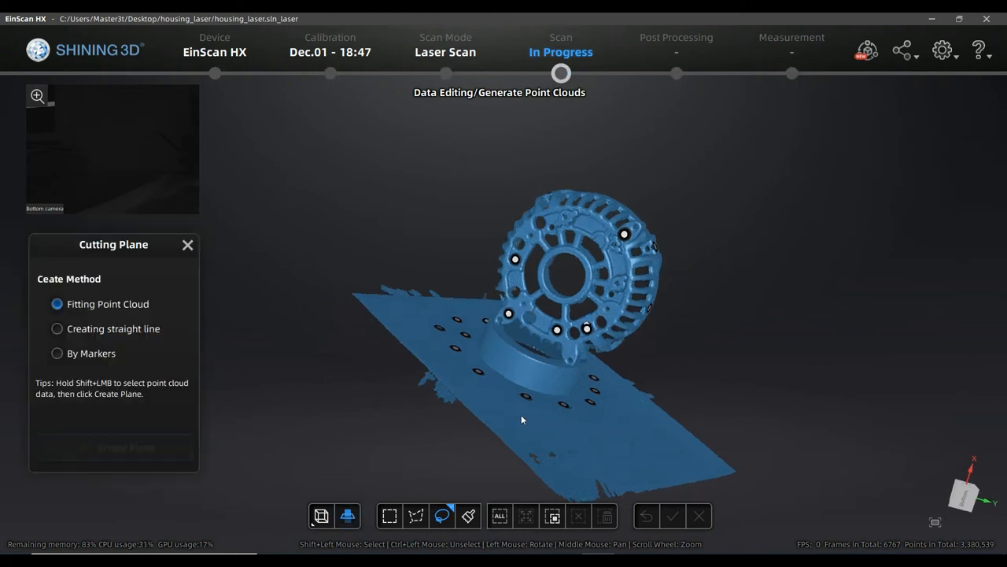
pyautogui.moveTo(522, 419); pyautogui.dragTo(337, 359)
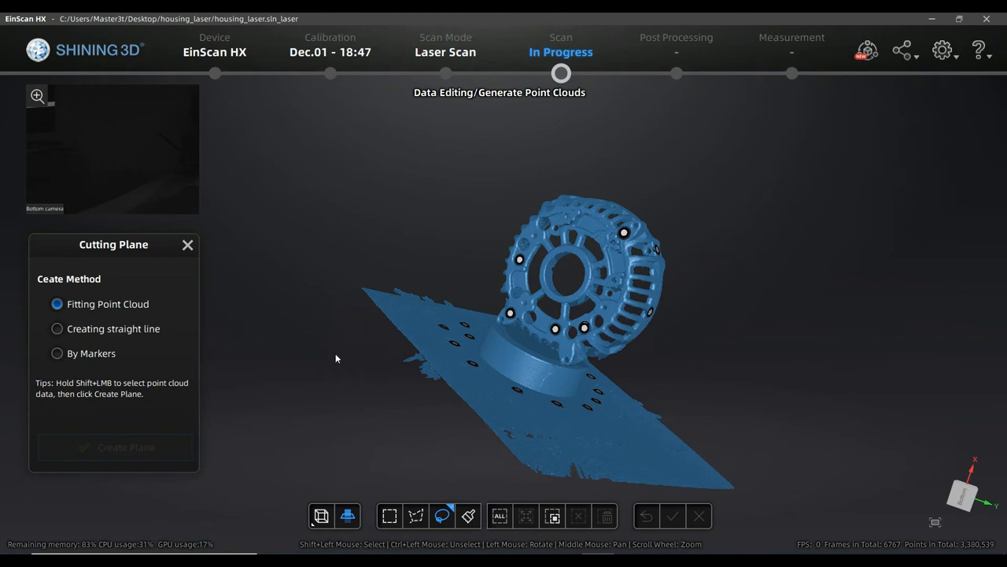
pyautogui.moveTo(134, 356)
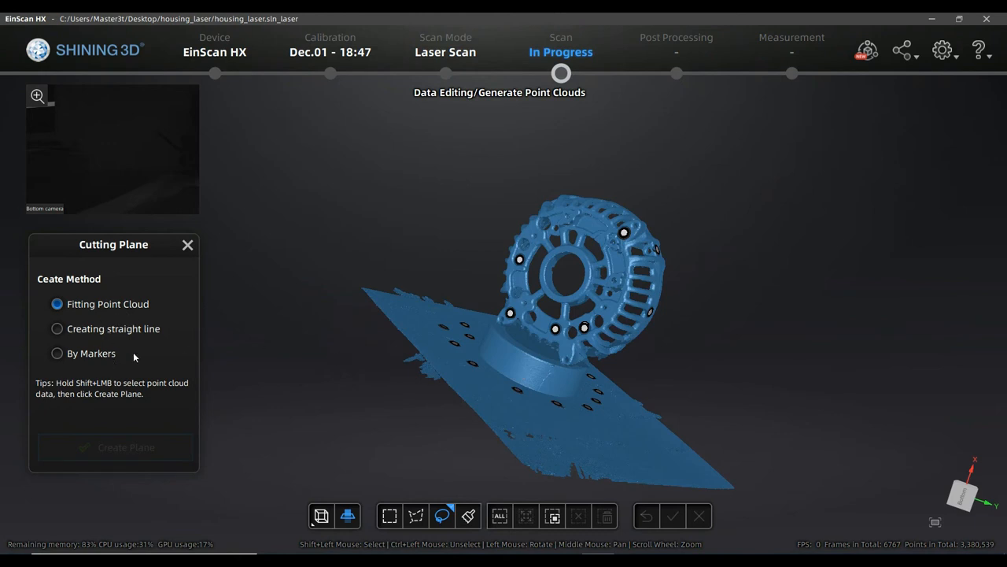
pyautogui.moveTo(91, 344)
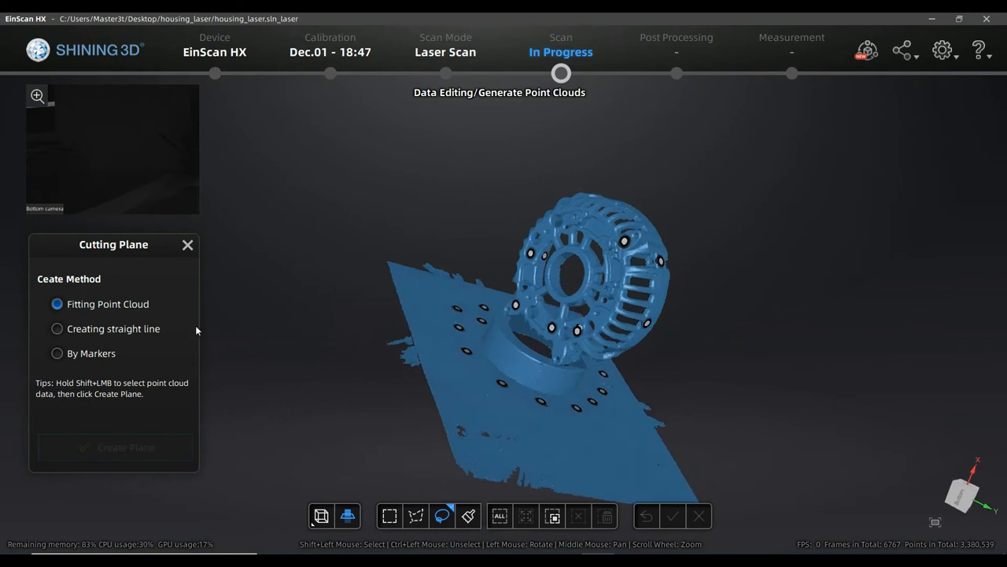
pyautogui.moveTo(551, 431)
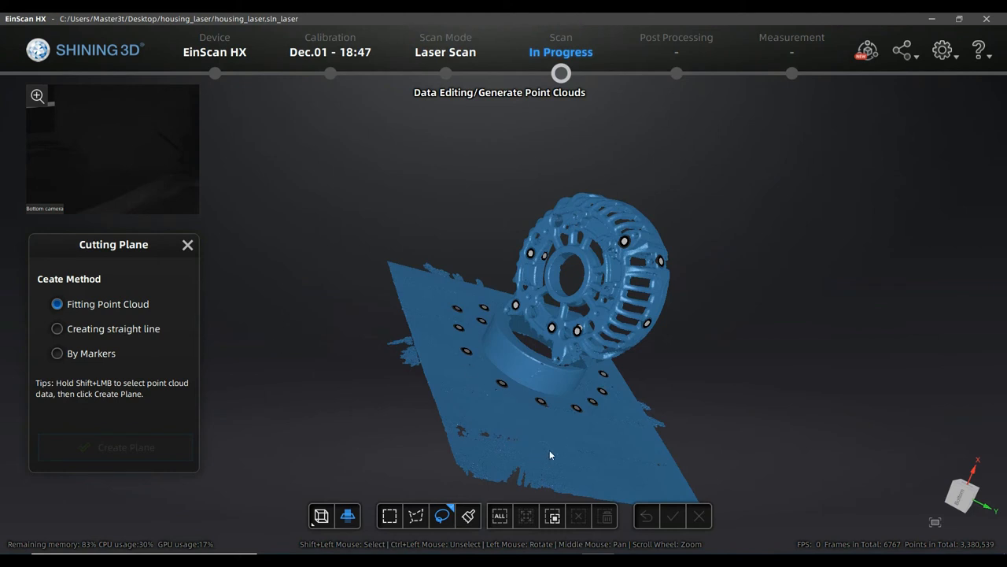
pyautogui.moveTo(558, 459); pyautogui.dragTo(633, 409)
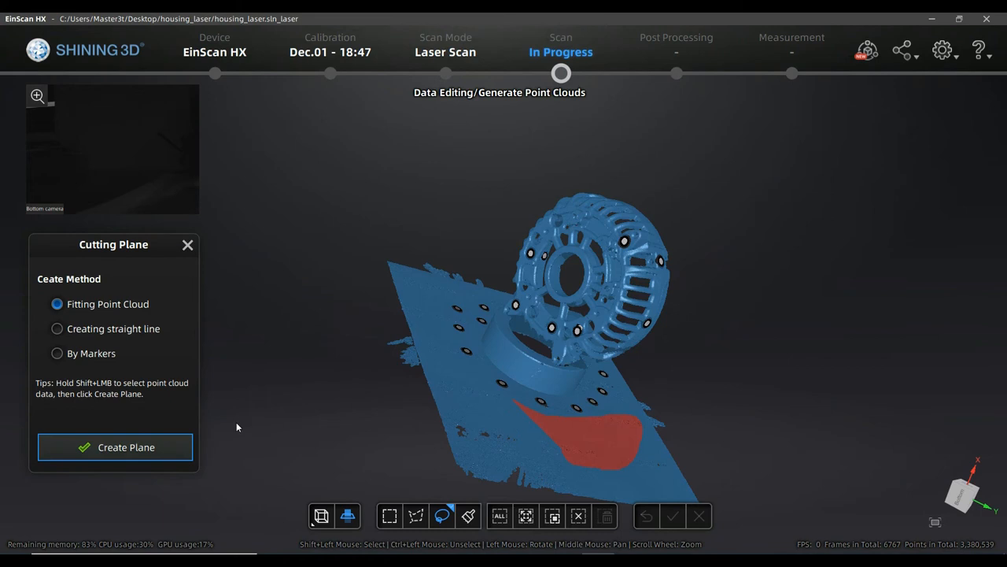
pyautogui.moveTo(94, 349)
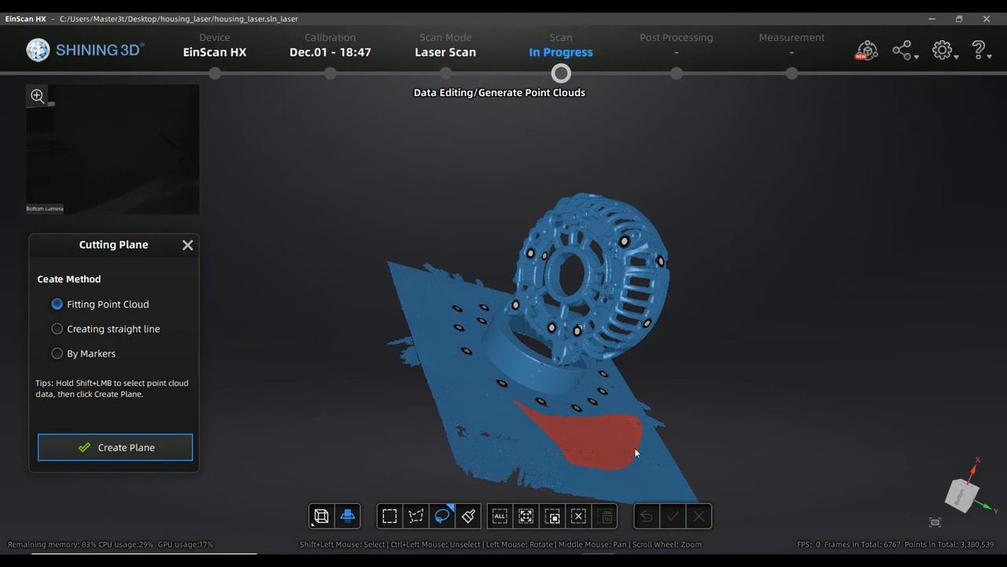
pyautogui.click(115, 447)
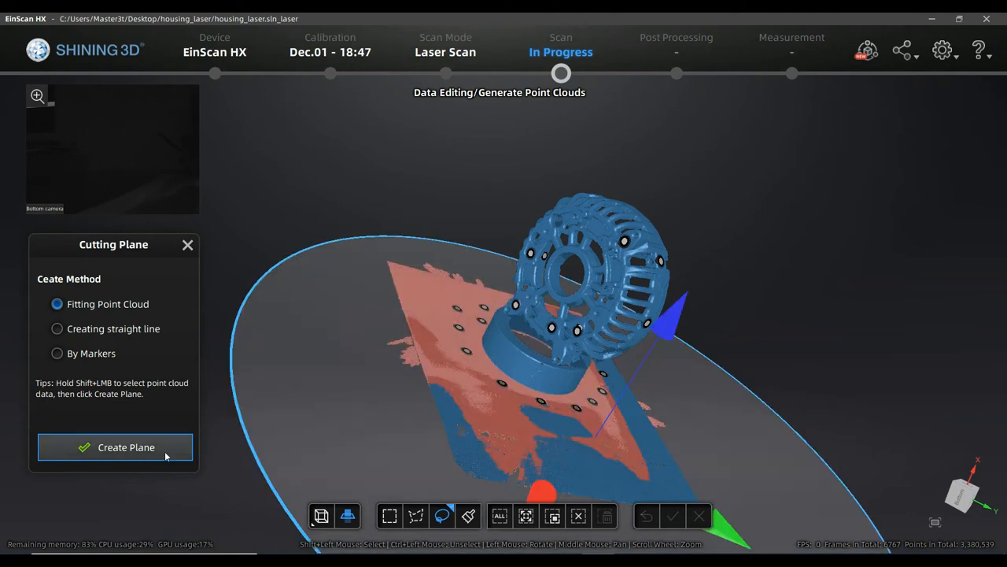
# Slide the cutting plane offset above and below the base, then return it to 0.00.
pyautogui.click(114, 447)
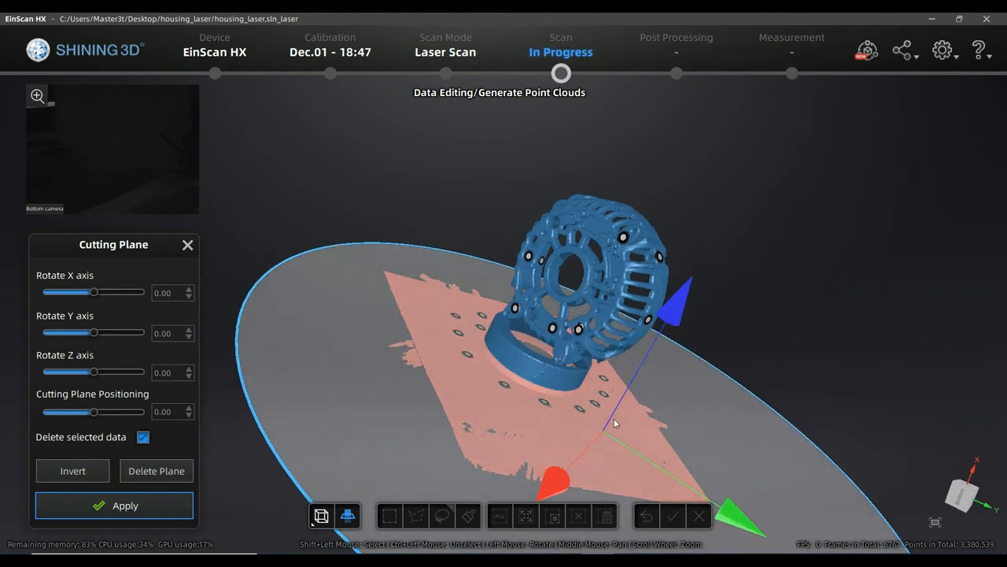
pyautogui.moveTo(93, 411); pyautogui.dragTo(107, 411)
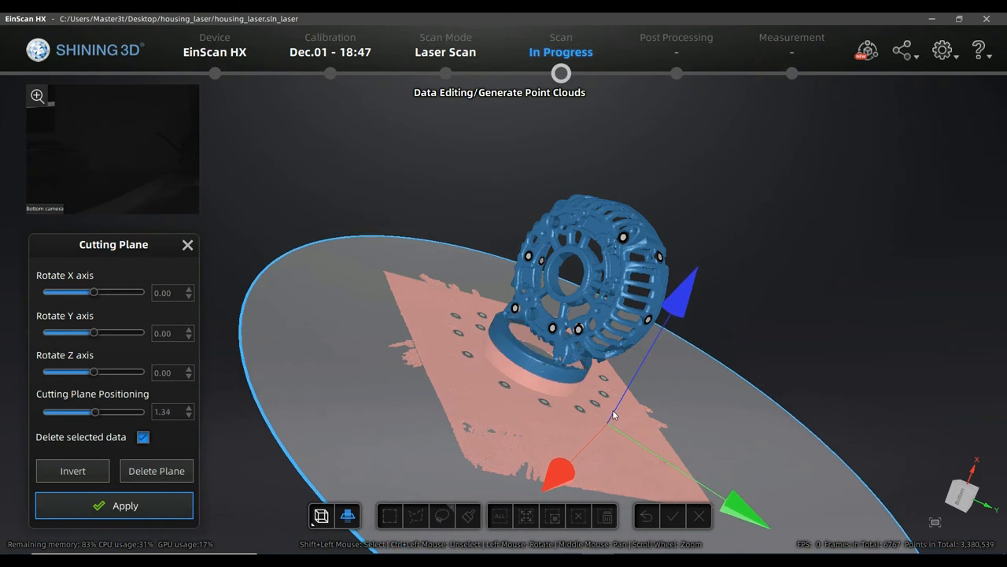
pyautogui.moveTo(94, 411); pyautogui.dragTo(78, 411)
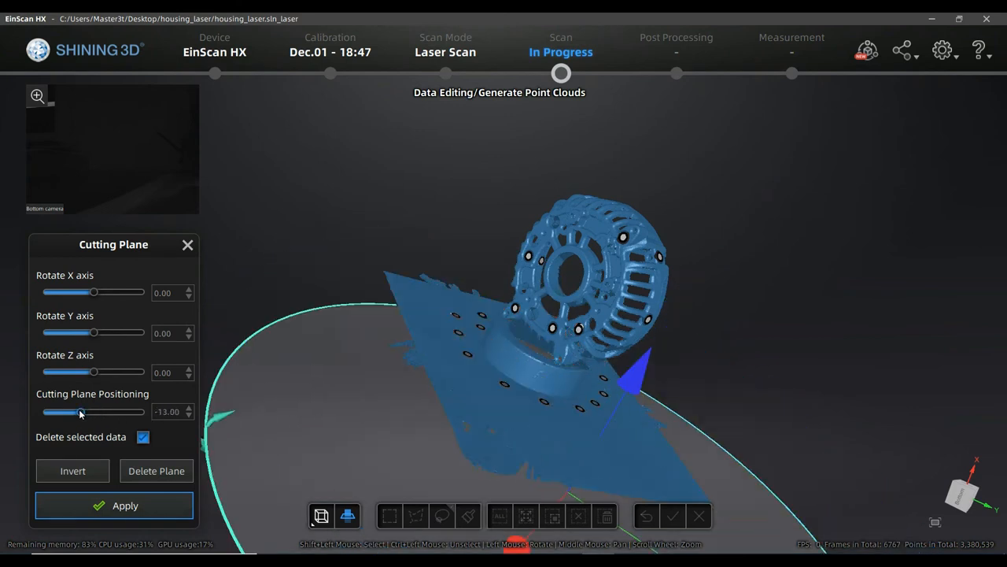
pyautogui.moveTo(78, 412); pyautogui.dragTo(94, 412)
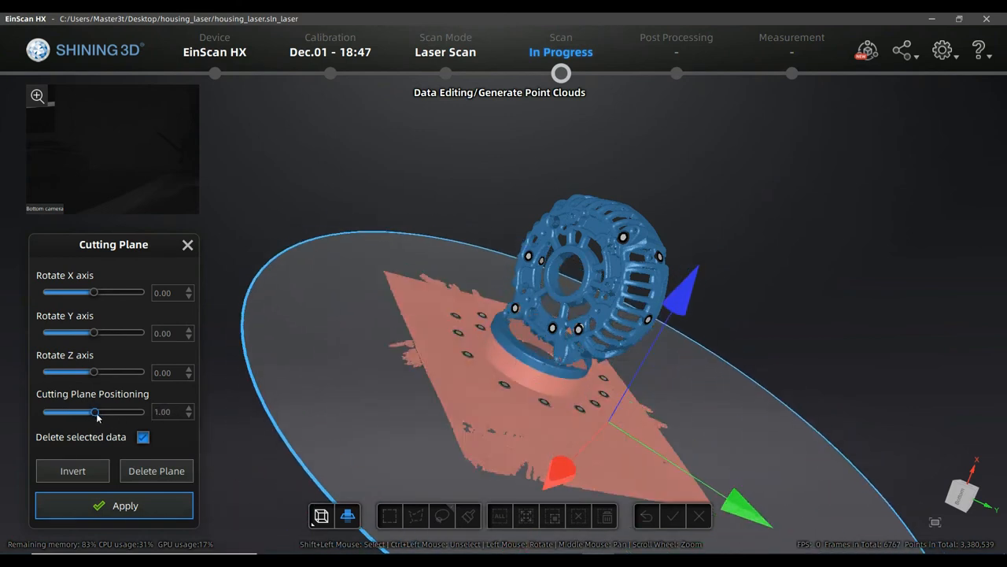
pyautogui.moveTo(93, 412); pyautogui.dragTo(44, 412)
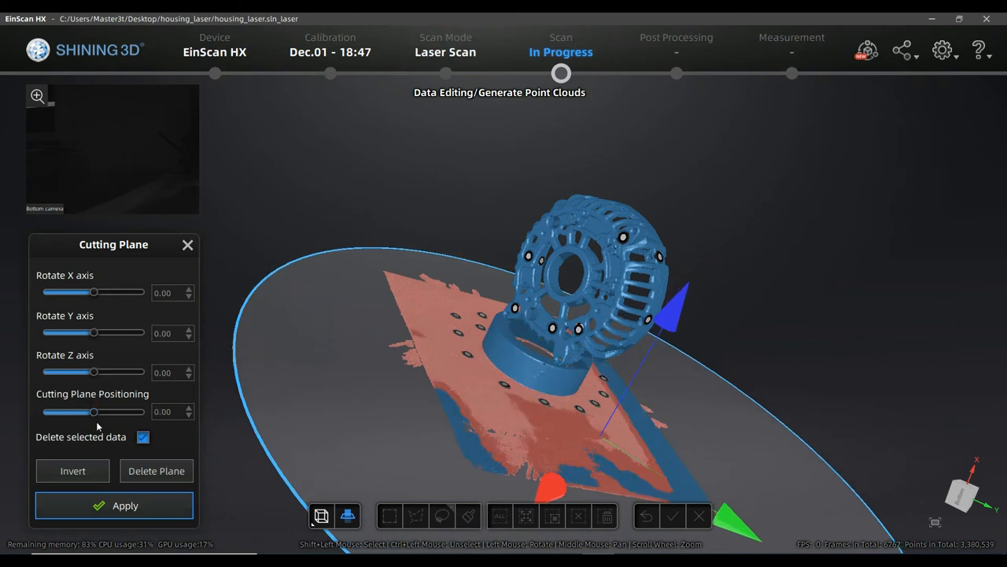
pyautogui.moveTo(34, 461)
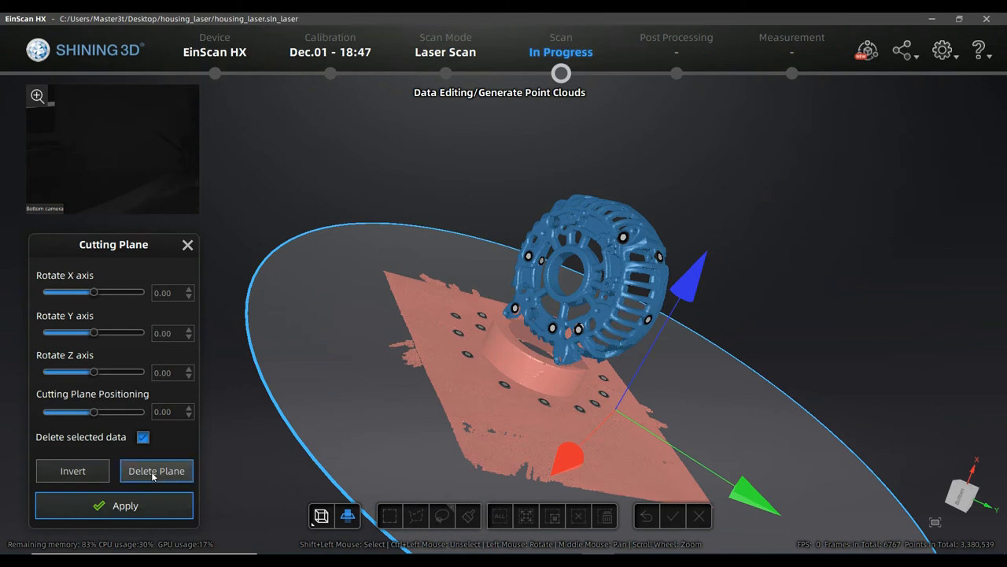
# Keep the plane after the delete warning, flip the deletion side twice, and apply the cut to remove the base plate.
pyautogui.click(156, 471)
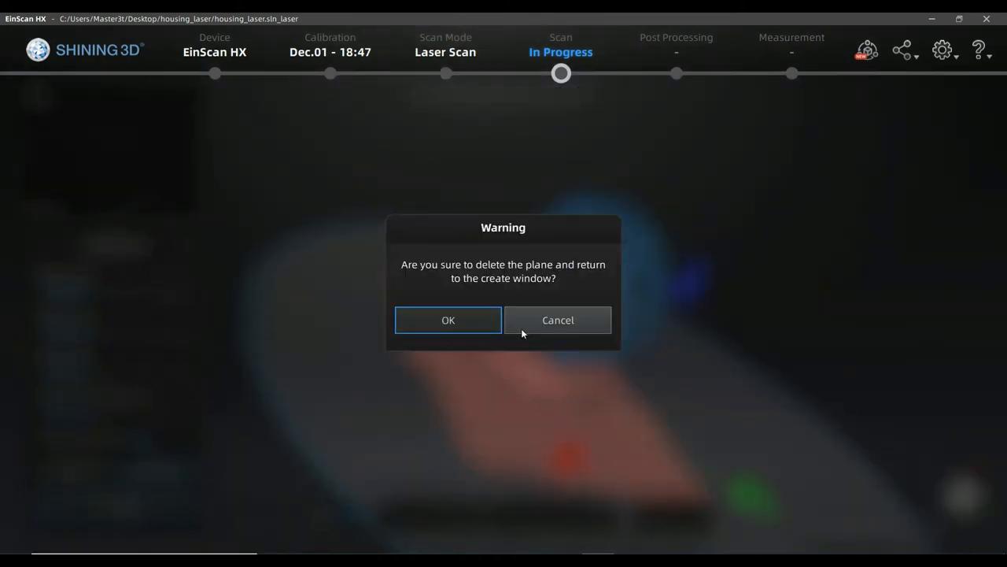
pyautogui.click(557, 320)
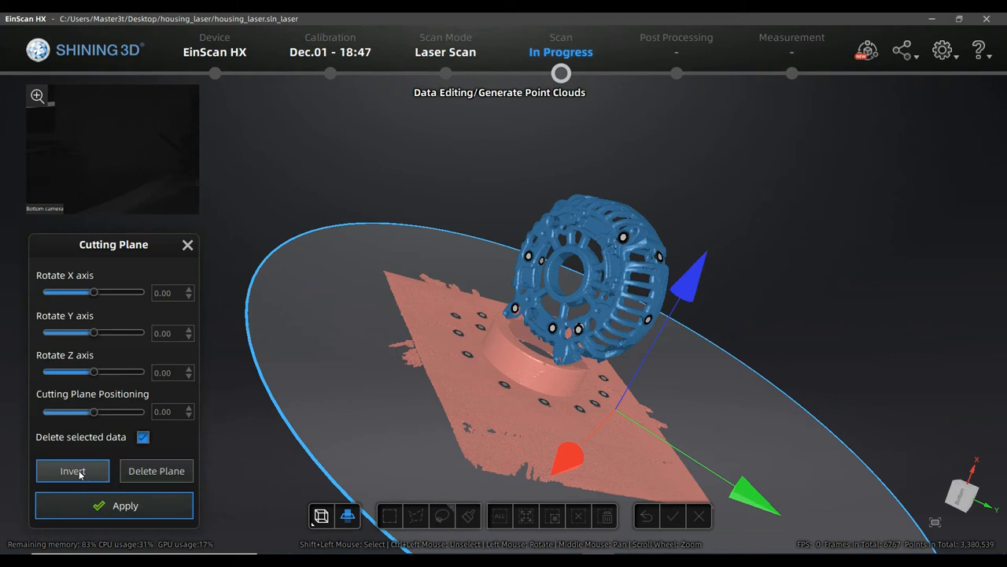
pyautogui.click(72, 470)
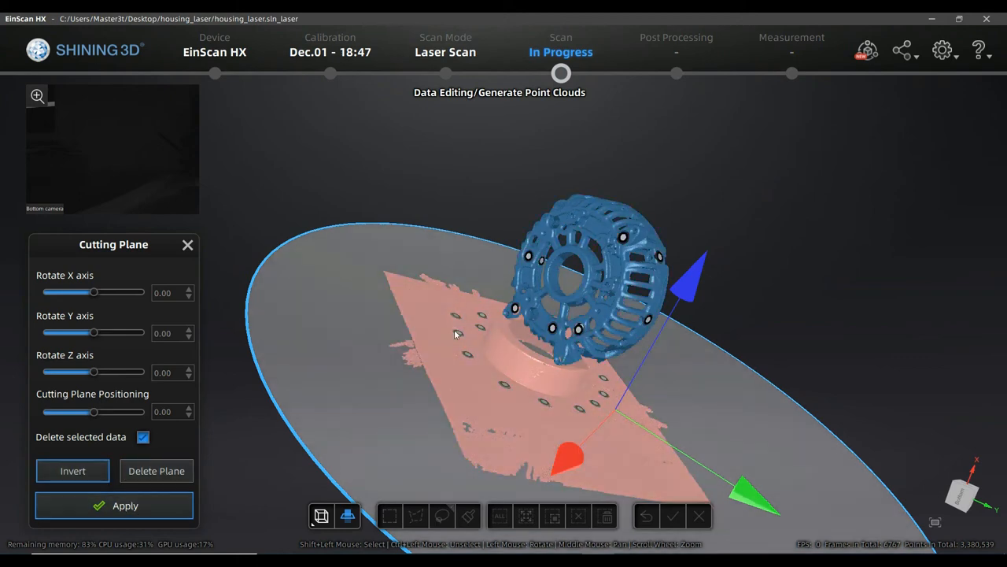
pyautogui.click(113, 505)
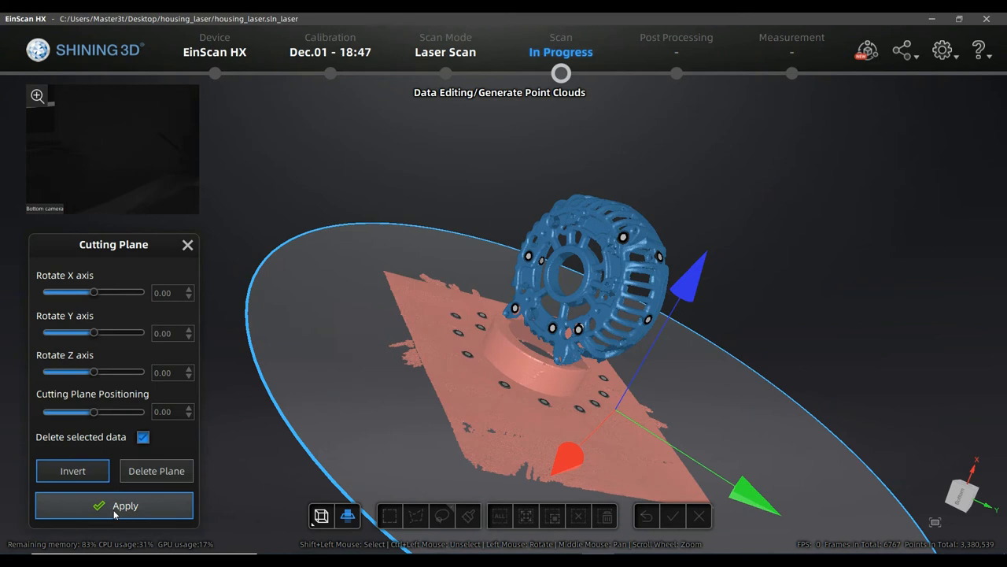
pyautogui.click(114, 506)
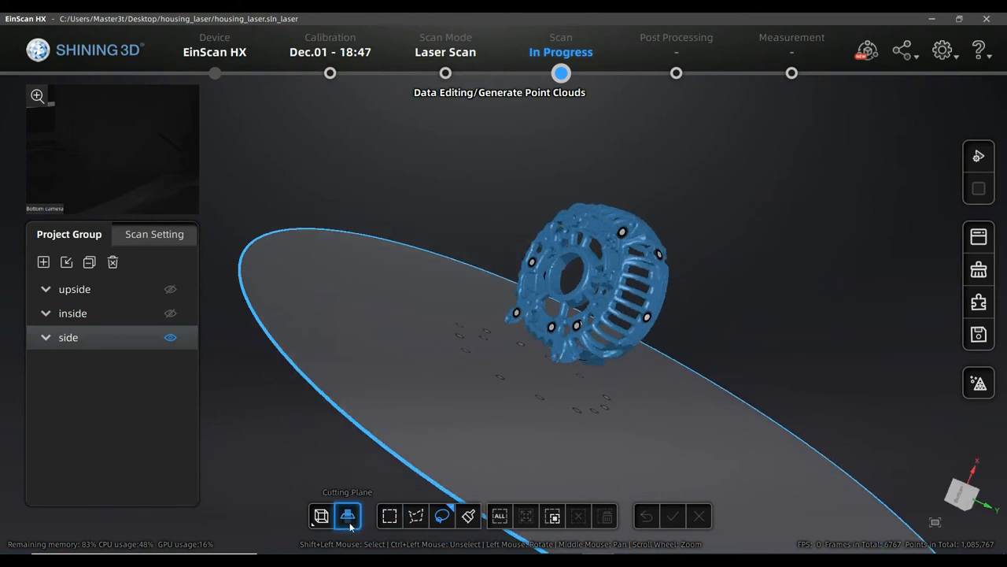
# Delete the leftover cutting plane and close the tool, returning to the scan groups.
pyautogui.click(321, 516)
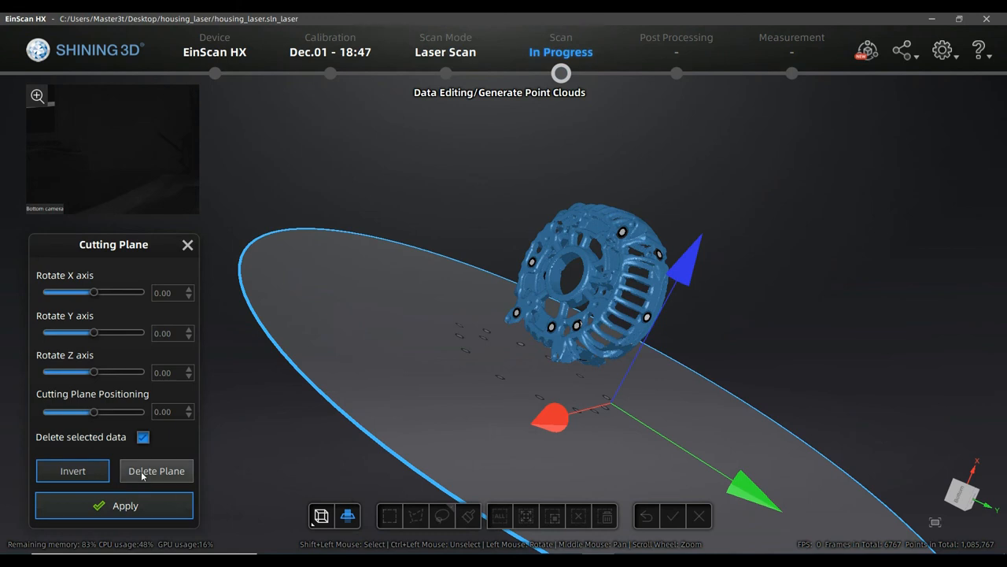
pyautogui.moveTo(160, 480)
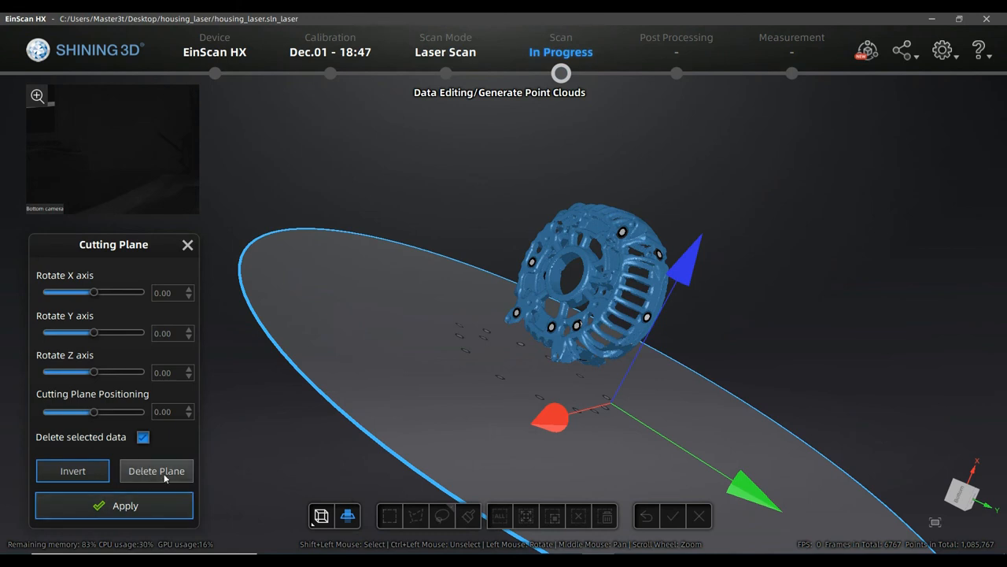
pyautogui.click(156, 471)
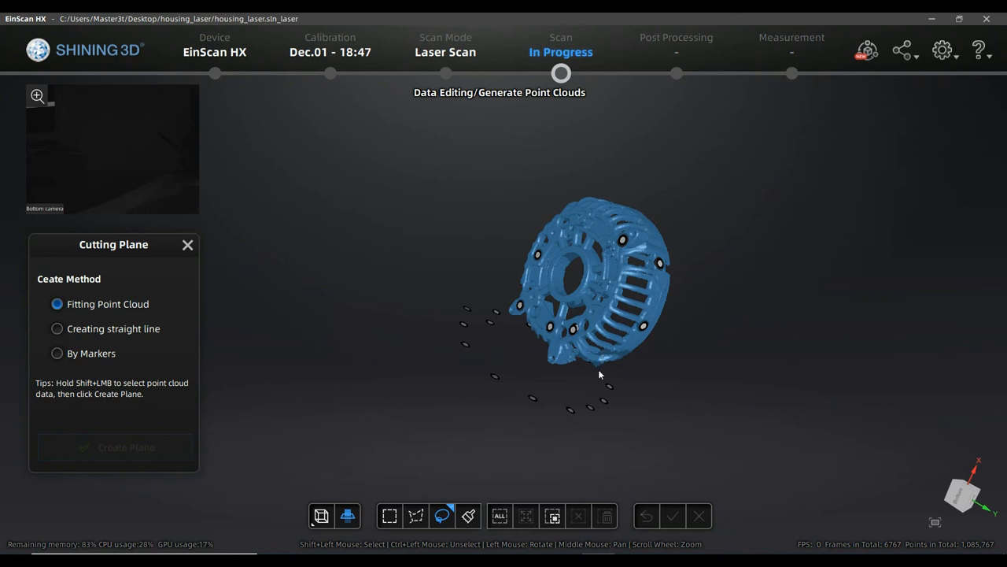
pyautogui.moveTo(510, 382)
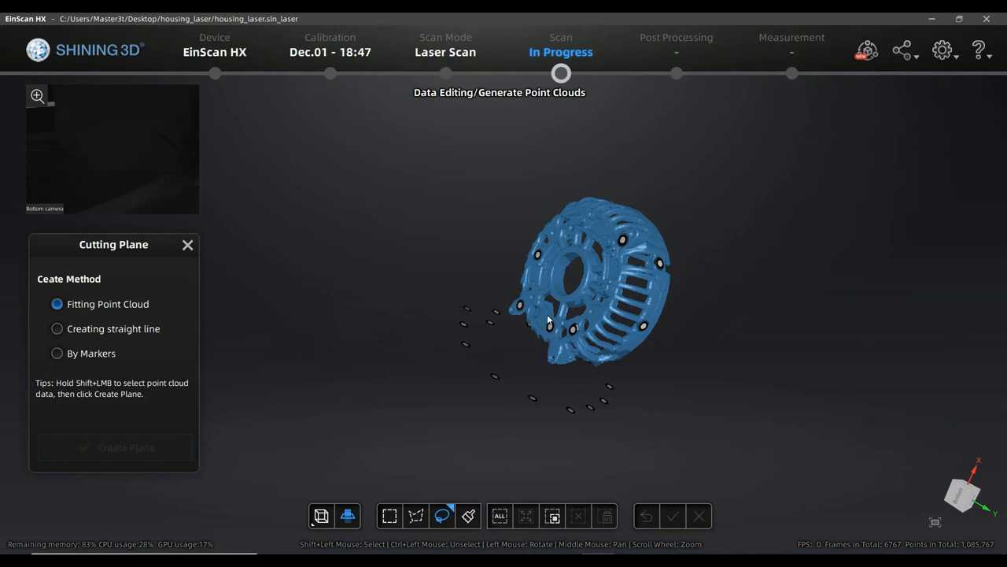
pyautogui.moveTo(476, 375)
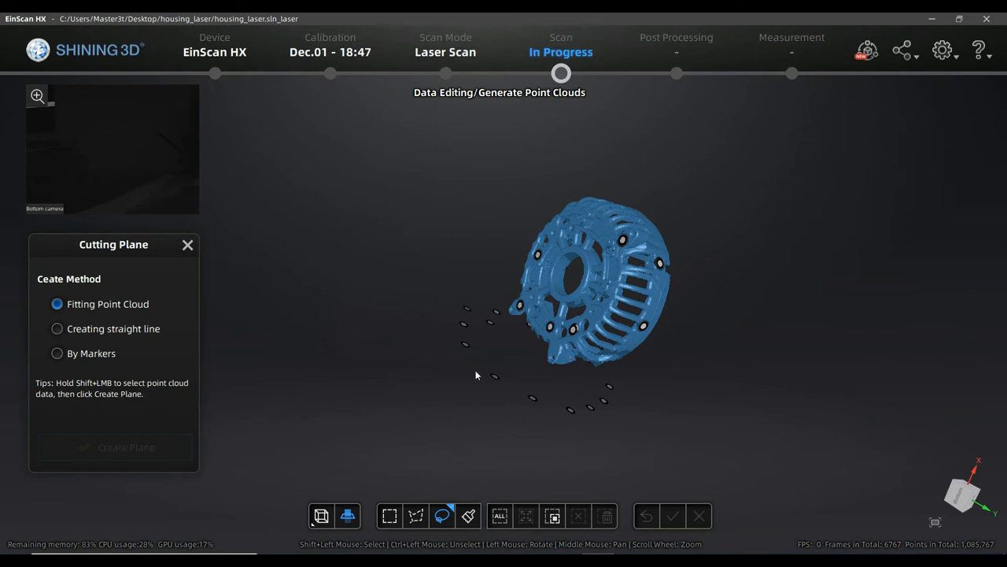
pyautogui.moveTo(180, 450)
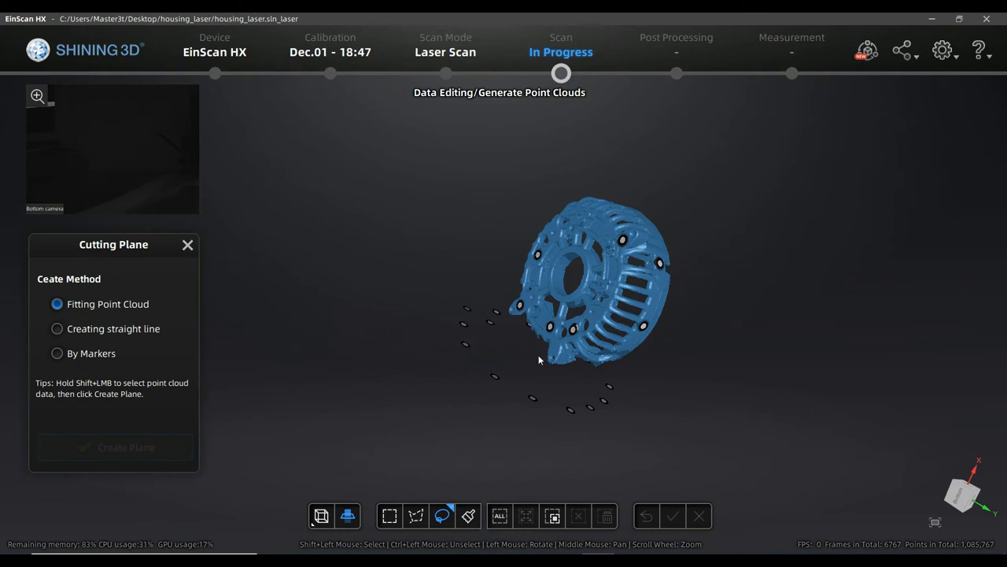
pyautogui.moveTo(330, 437)
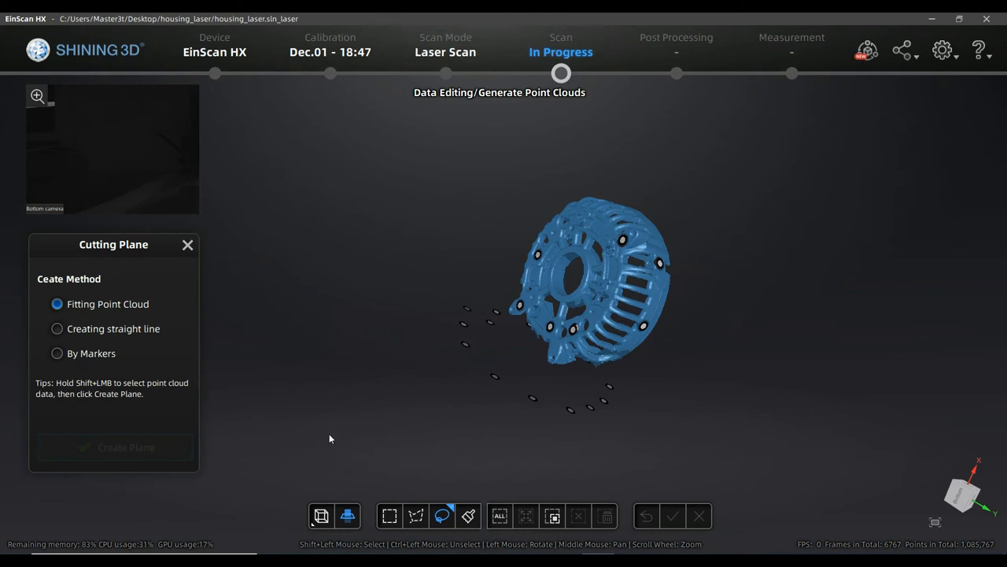
pyautogui.moveTo(209, 325)
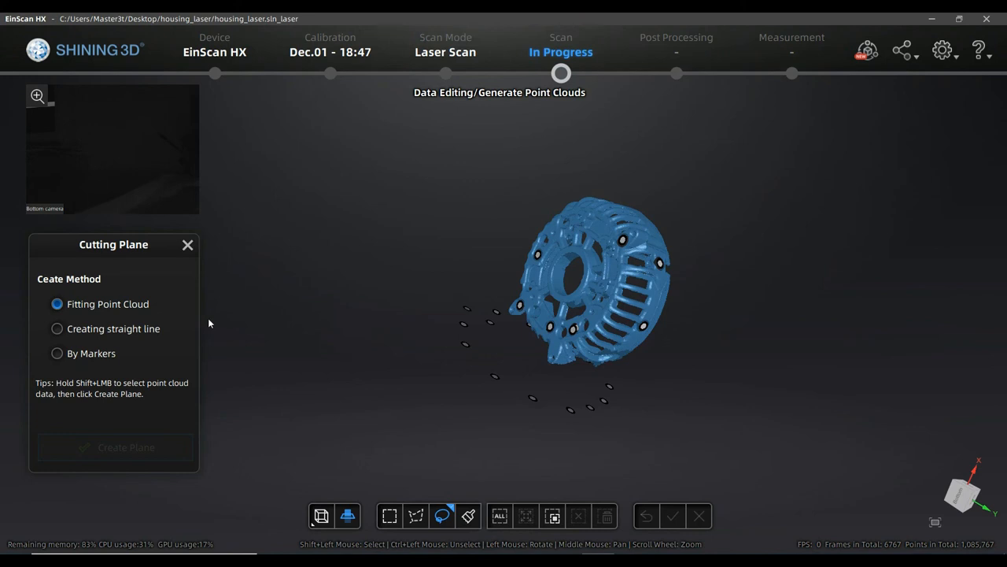
pyautogui.moveTo(522, 357)
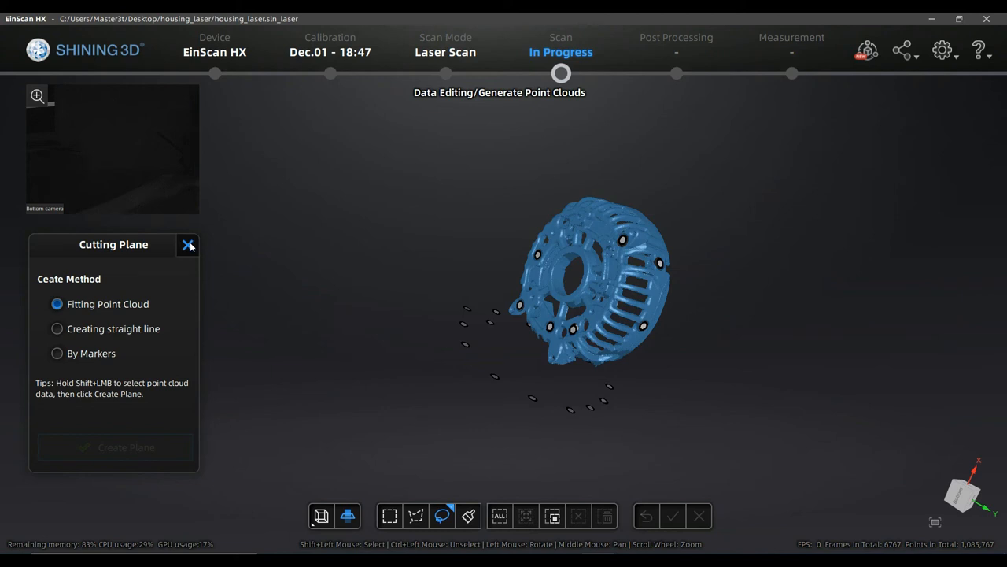
pyautogui.click(189, 246)
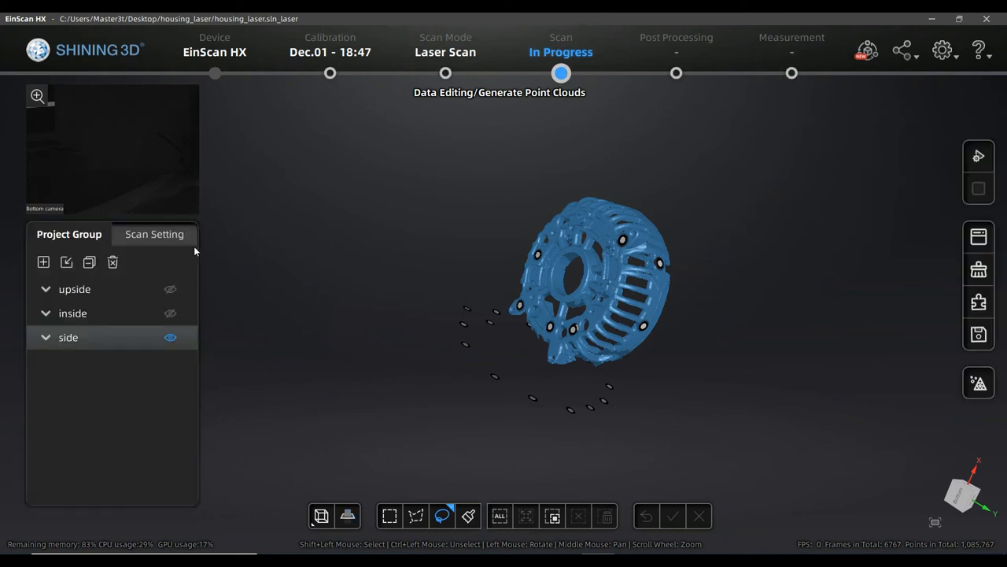
pyautogui.moveTo(510, 481)
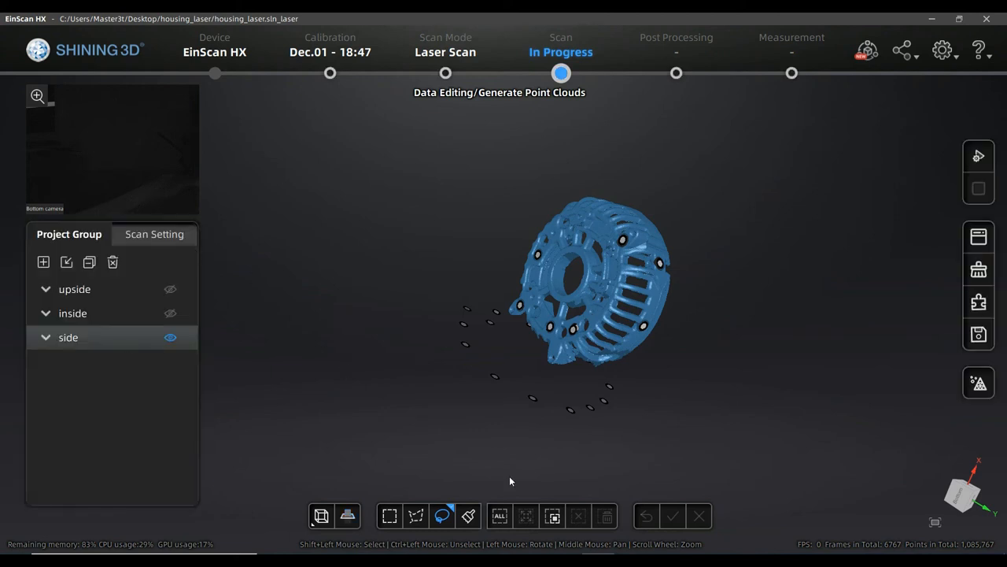
pyautogui.moveTo(575, 447)
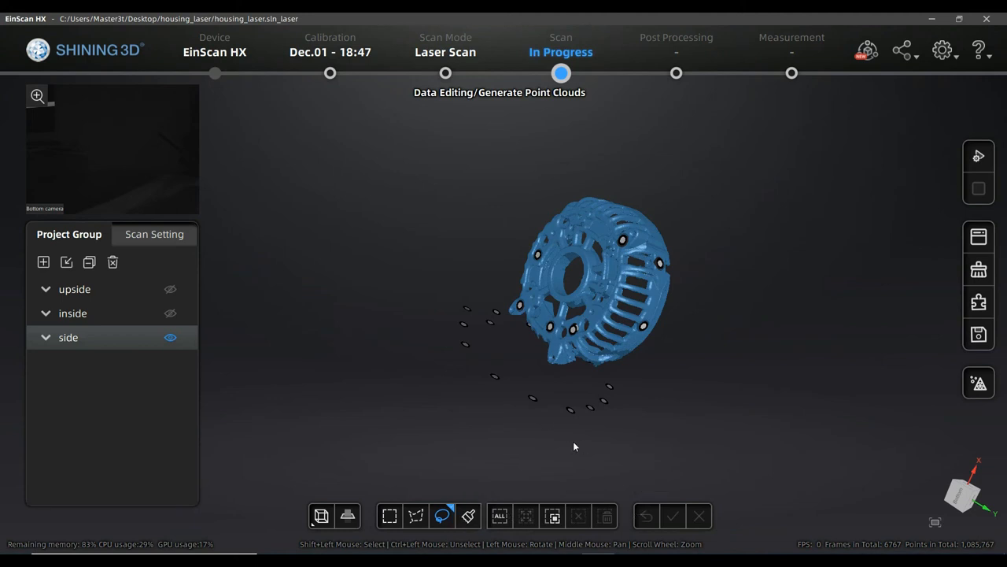
# Reopen the Cutting Plane tool and choose the By Markers creation method.
pyautogui.click(442, 516)
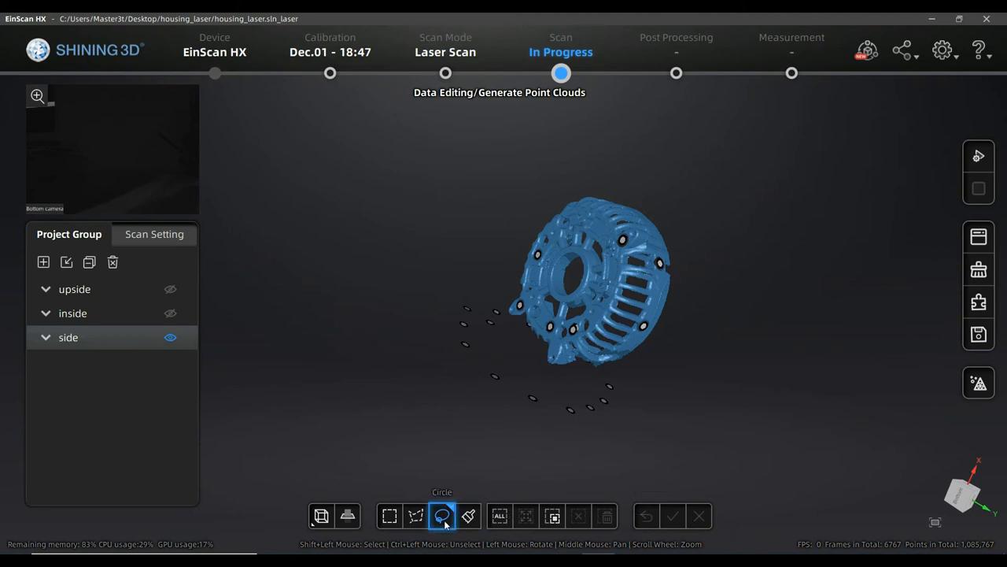
pyautogui.click(346, 517)
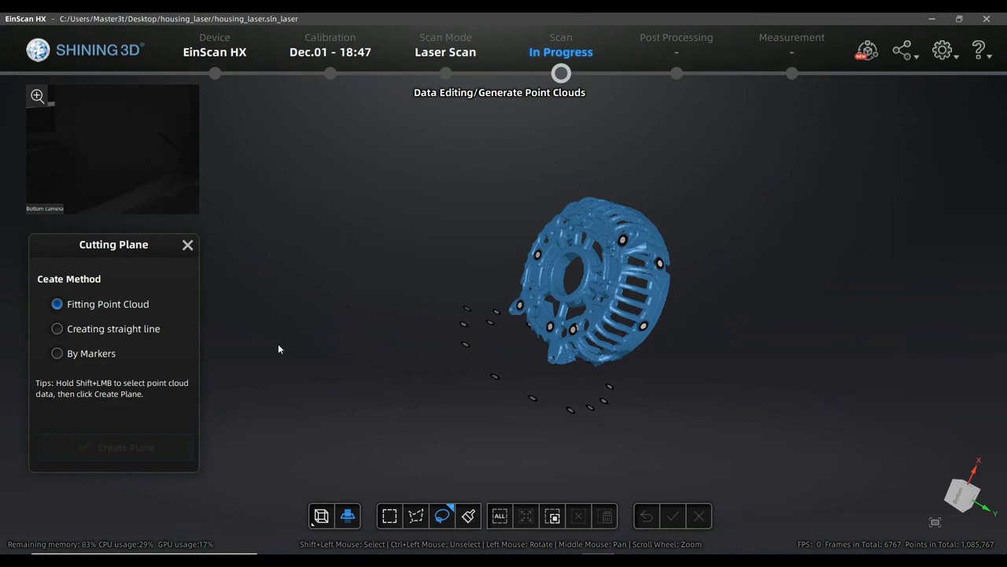
pyautogui.click(56, 352)
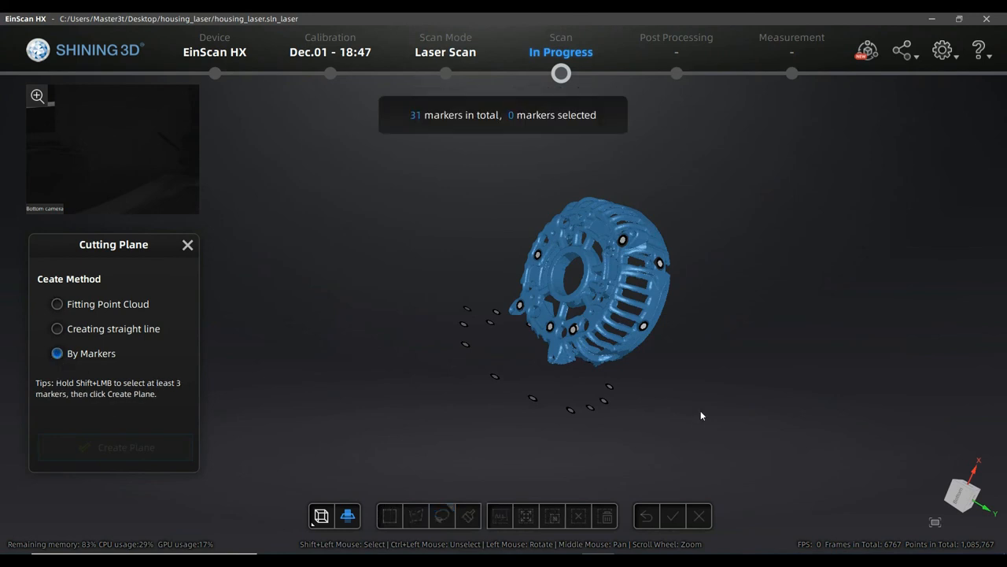
pyautogui.moveTo(538, 401)
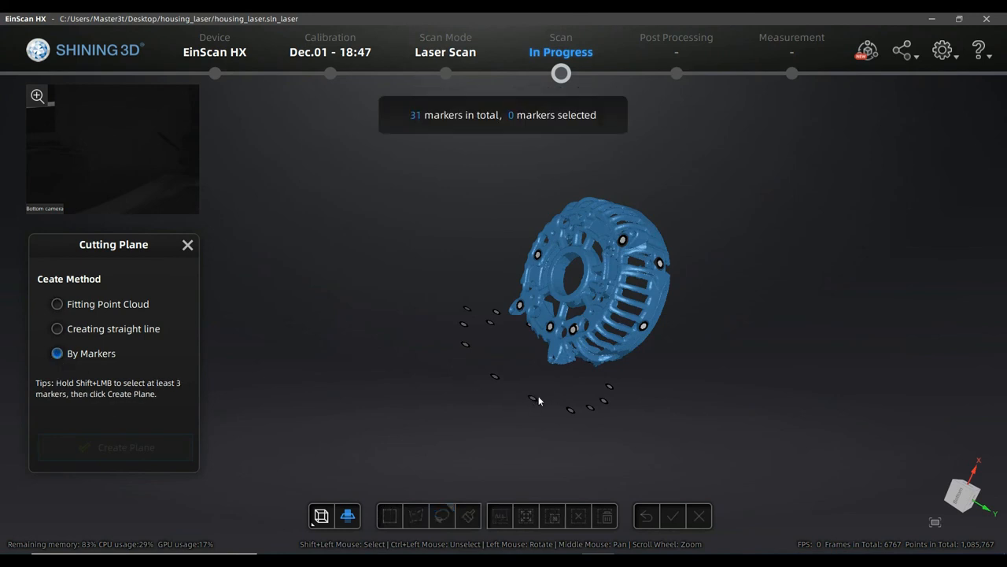
# Select markers beneath the housing and create a cutting plane through them.
pyautogui.moveTo(538, 401); pyautogui.dragTo(472, 435)
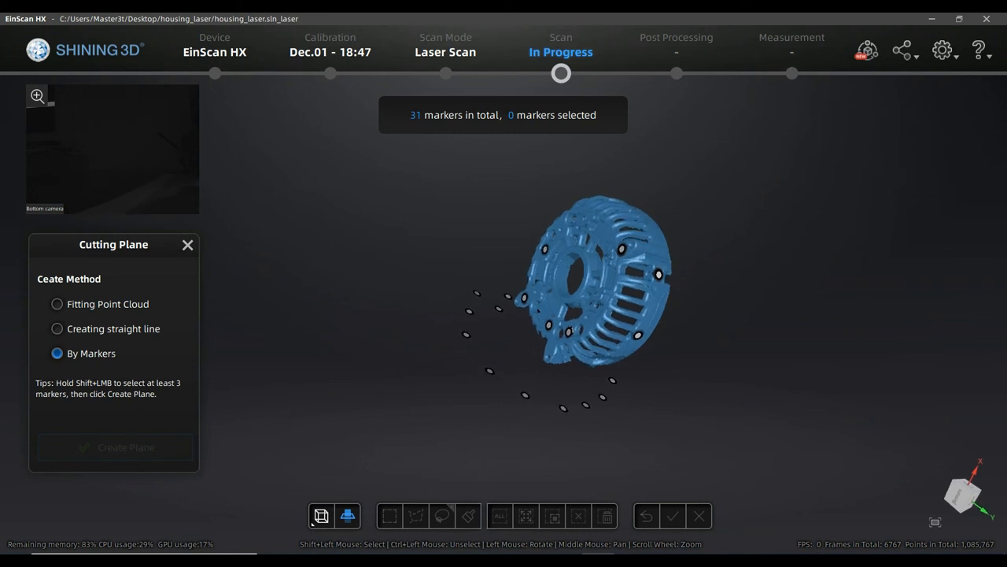
pyautogui.moveTo(513, 428)
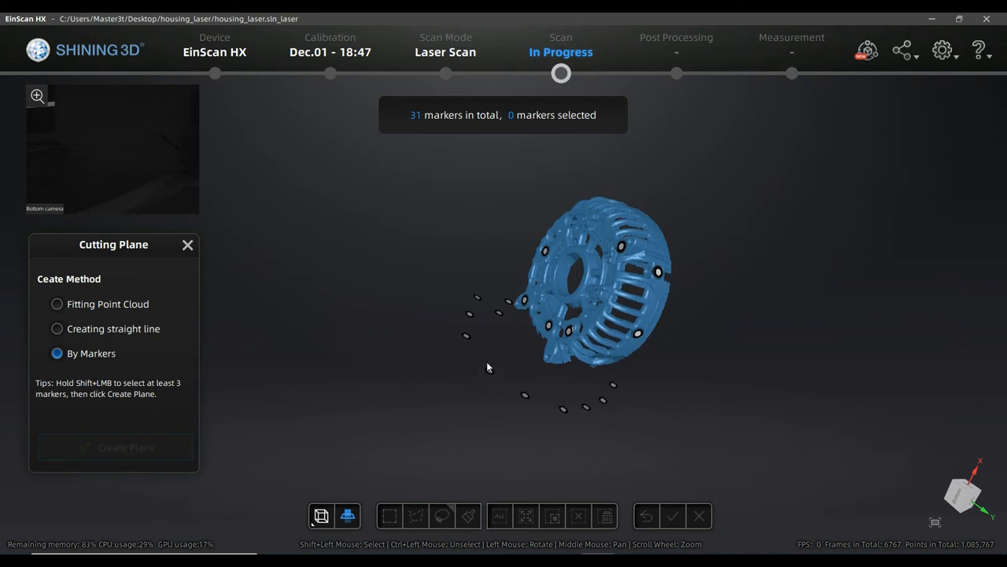
pyautogui.moveTo(489, 379)
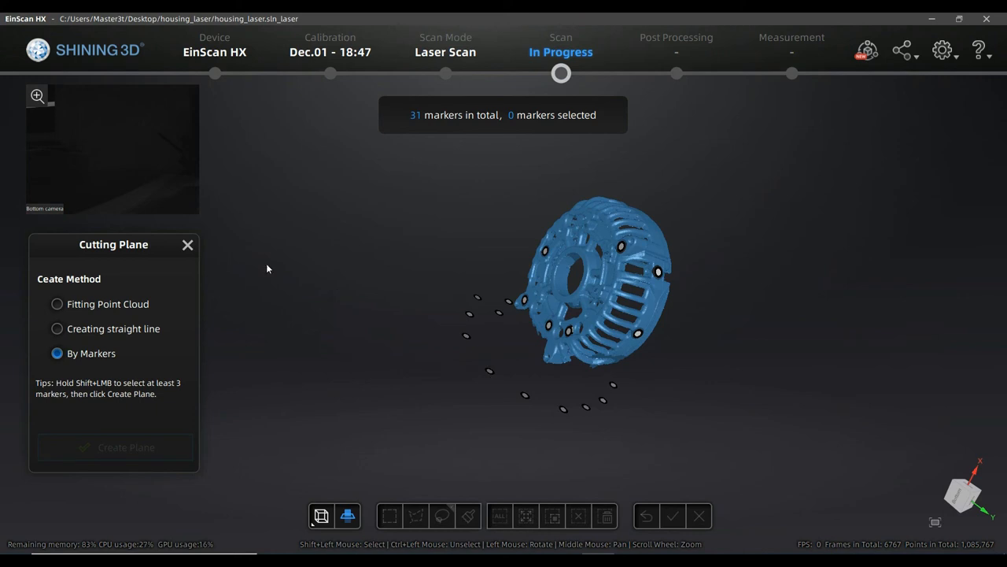
pyautogui.moveTo(50, 390)
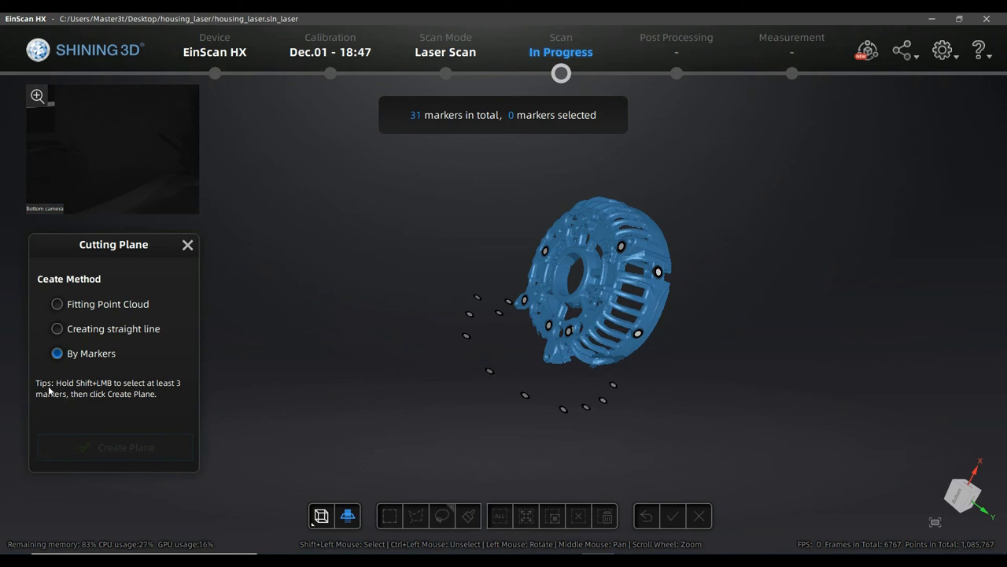
pyautogui.moveTo(75, 386)
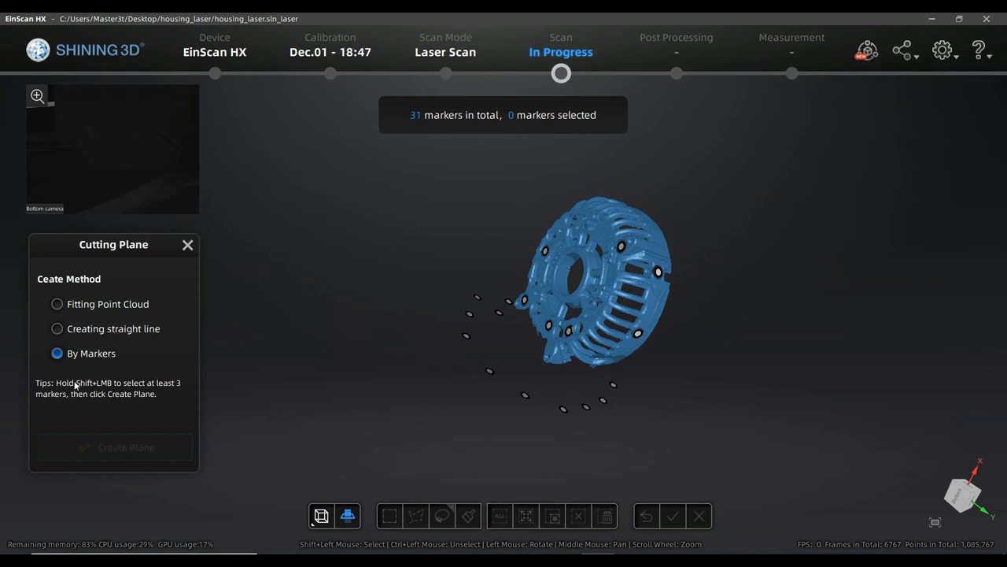
pyautogui.moveTo(343, 359)
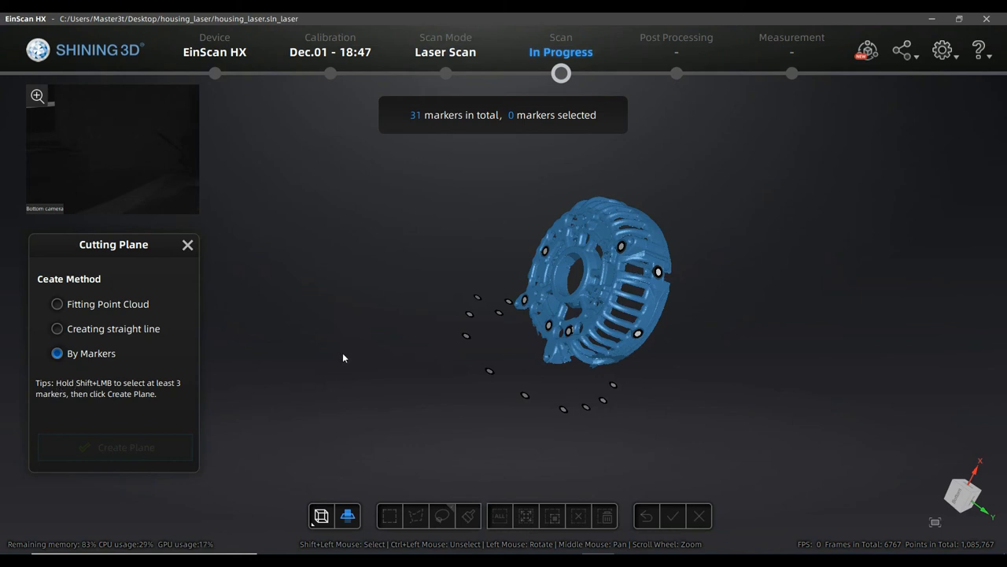
pyautogui.moveTo(109, 397)
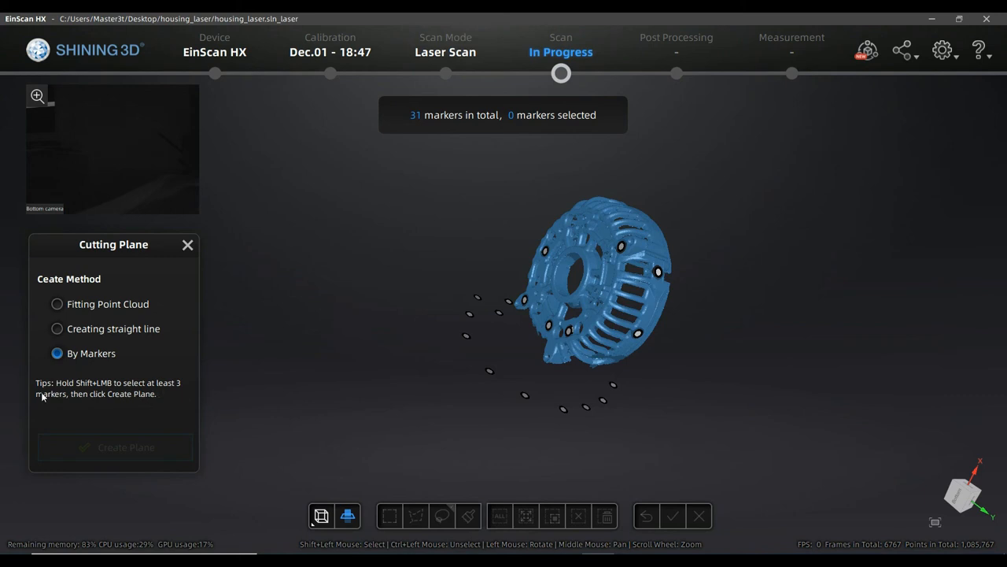
pyautogui.moveTo(70, 391)
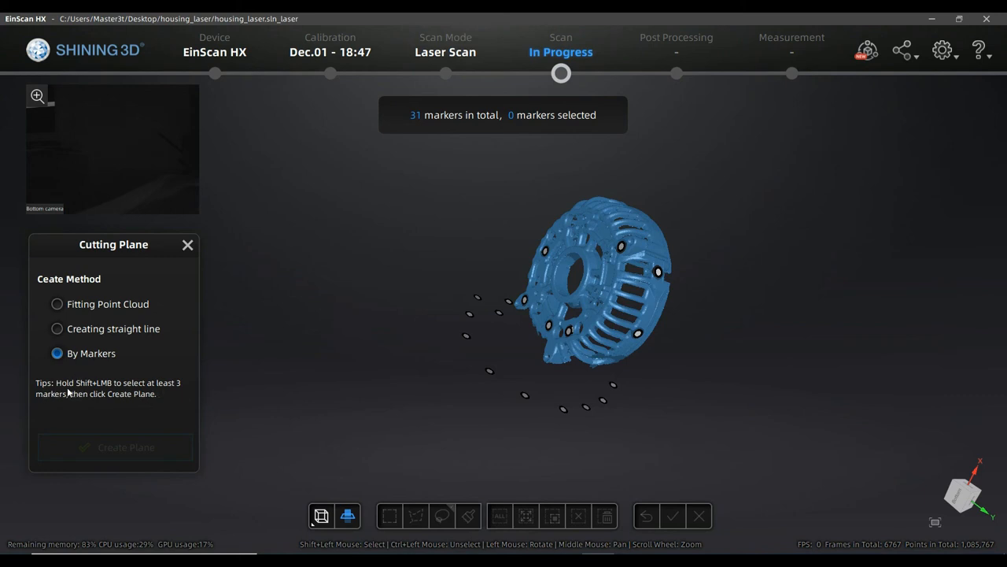
pyautogui.moveTo(123, 386)
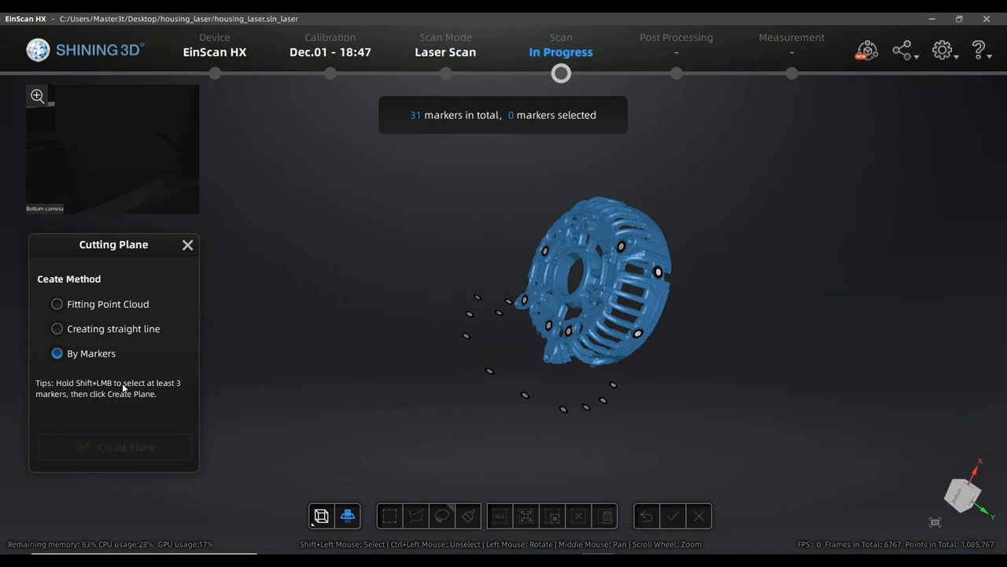
pyautogui.moveTo(157, 400)
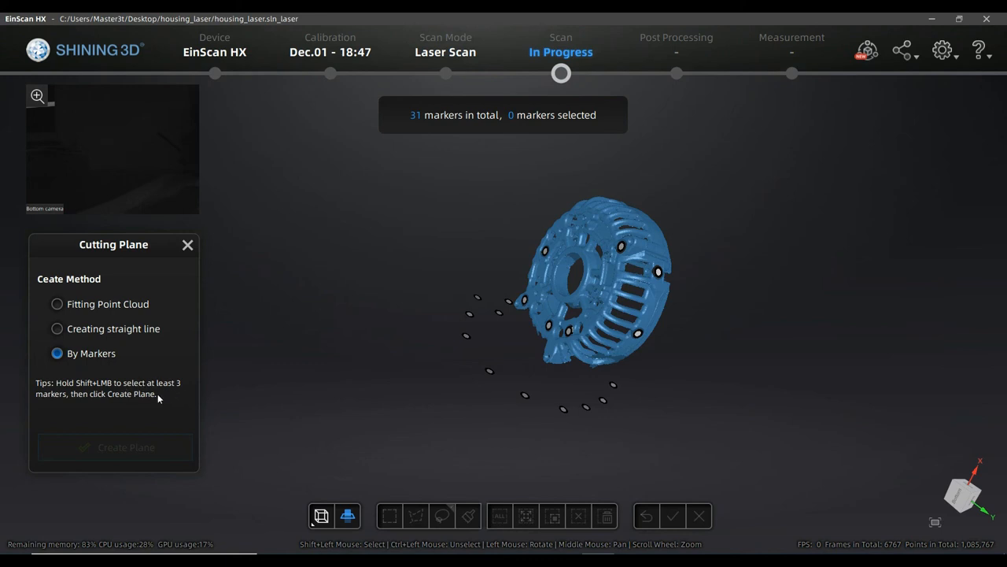
pyautogui.moveTo(439, 374)
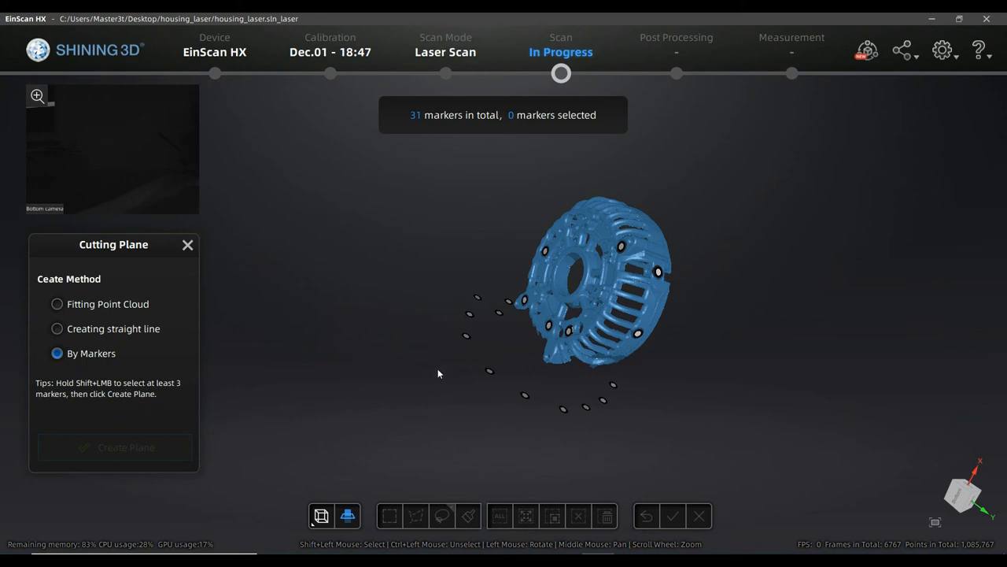
pyautogui.moveTo(456, 390)
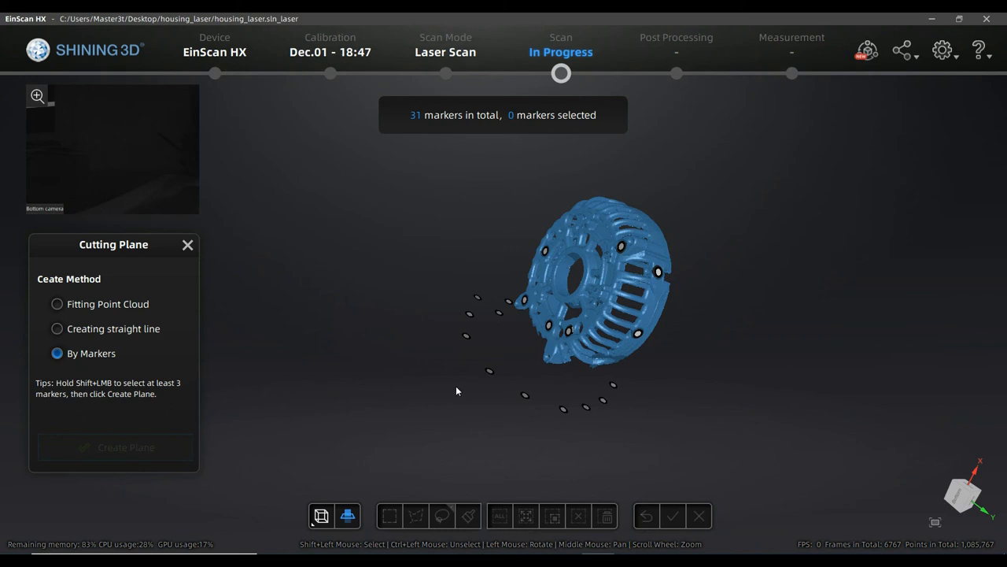
pyautogui.moveTo(492, 376)
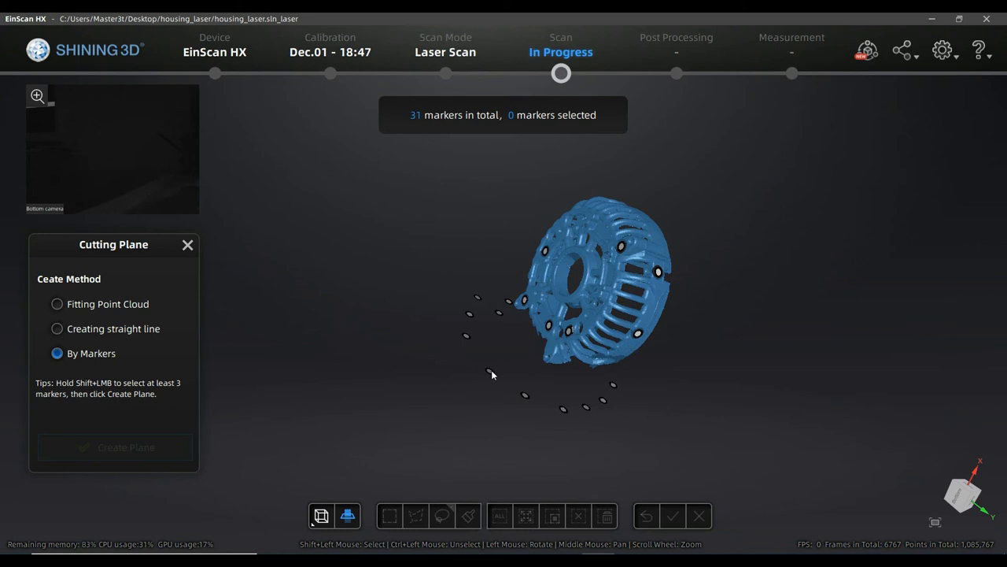
pyautogui.moveTo(494, 377)
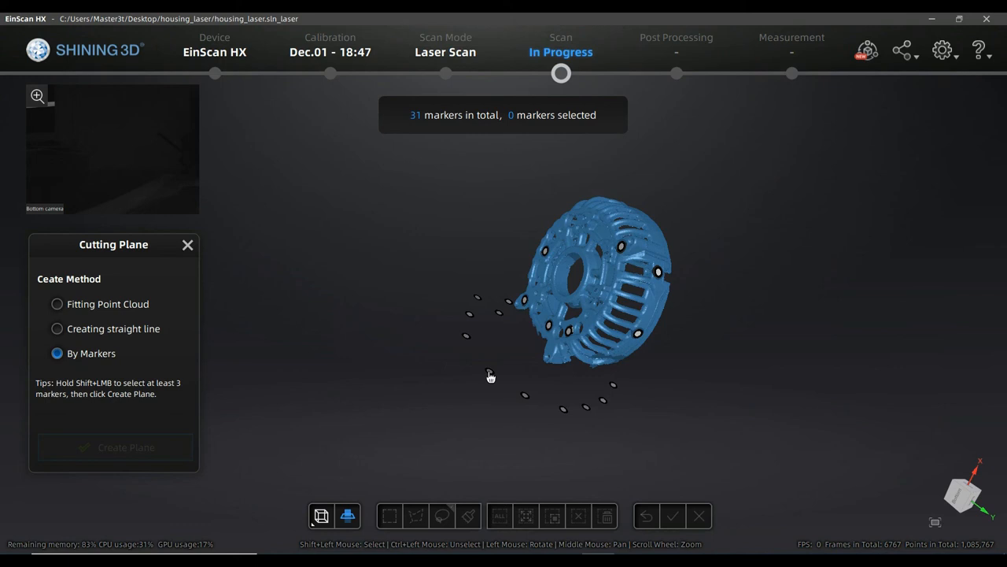
pyautogui.click(487, 371)
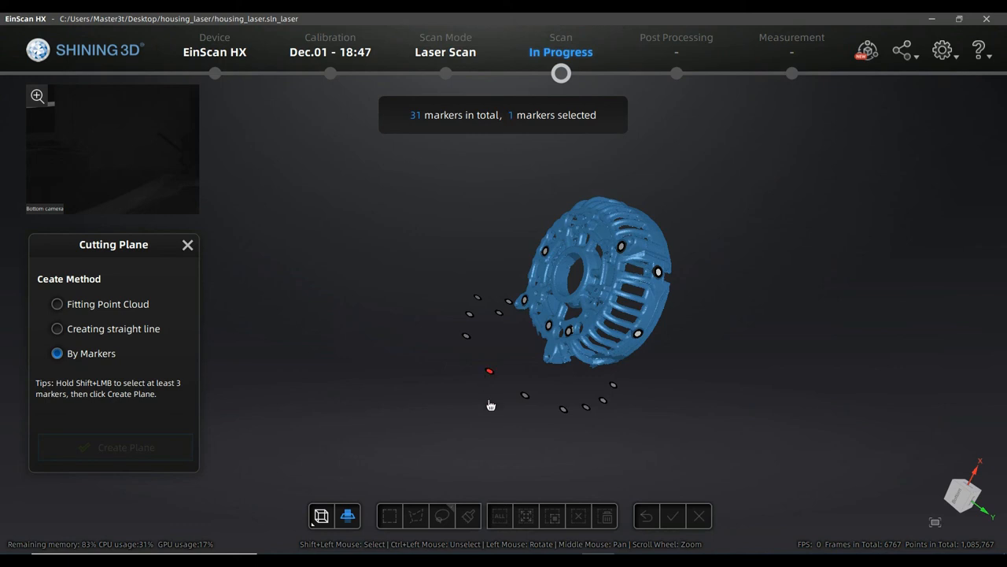
pyautogui.click(601, 402)
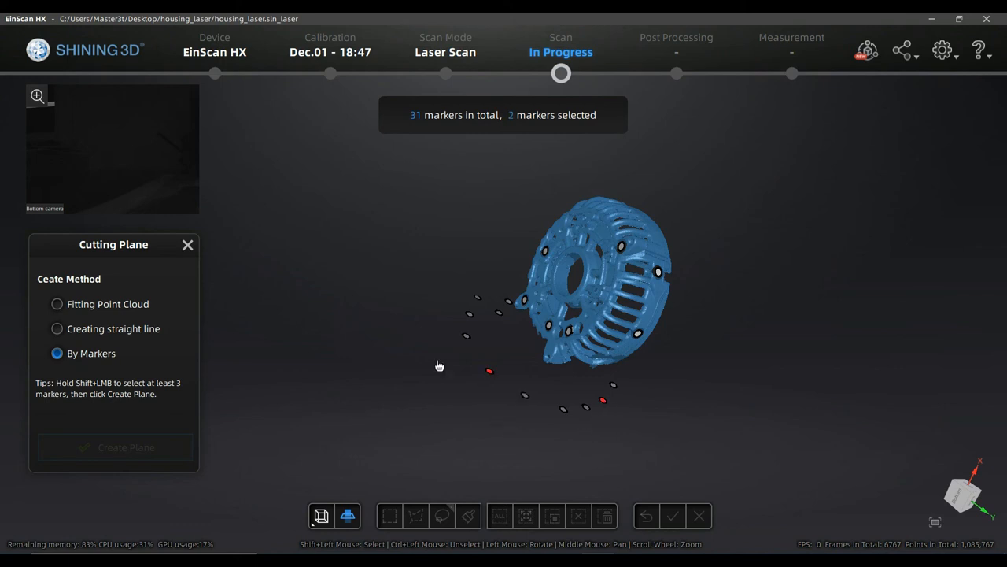
pyautogui.moveTo(500, 318)
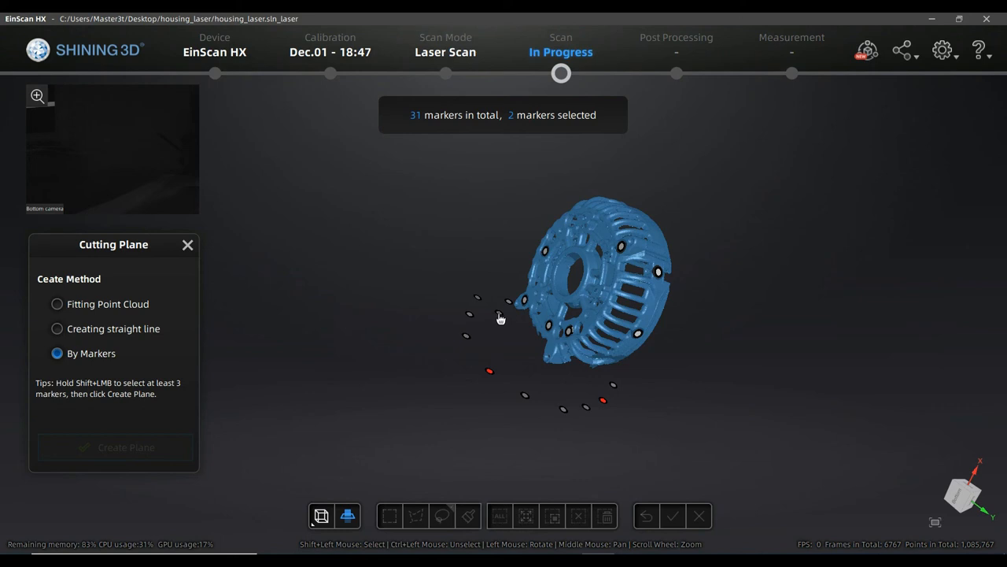
pyautogui.click(469, 318)
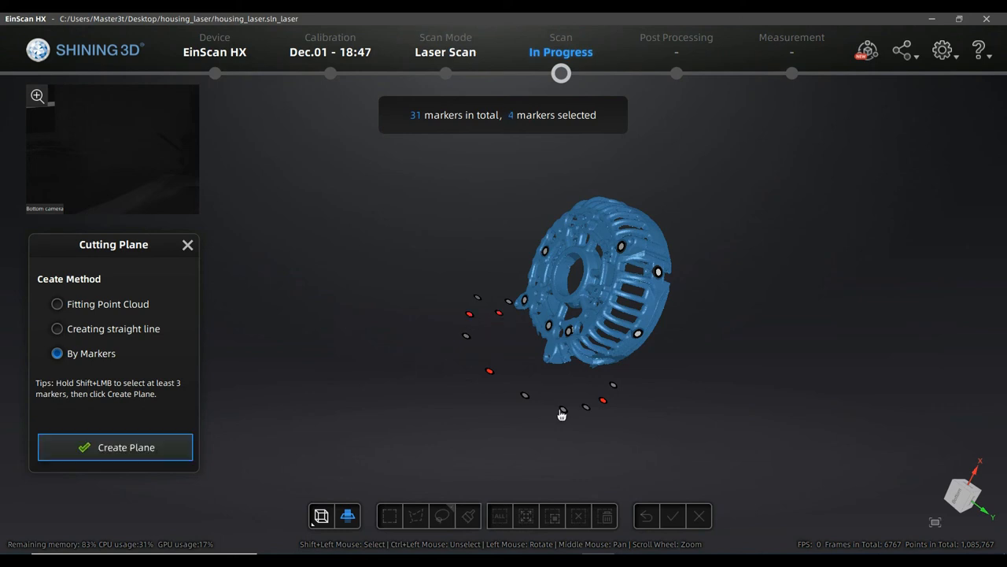
pyautogui.click(125, 447)
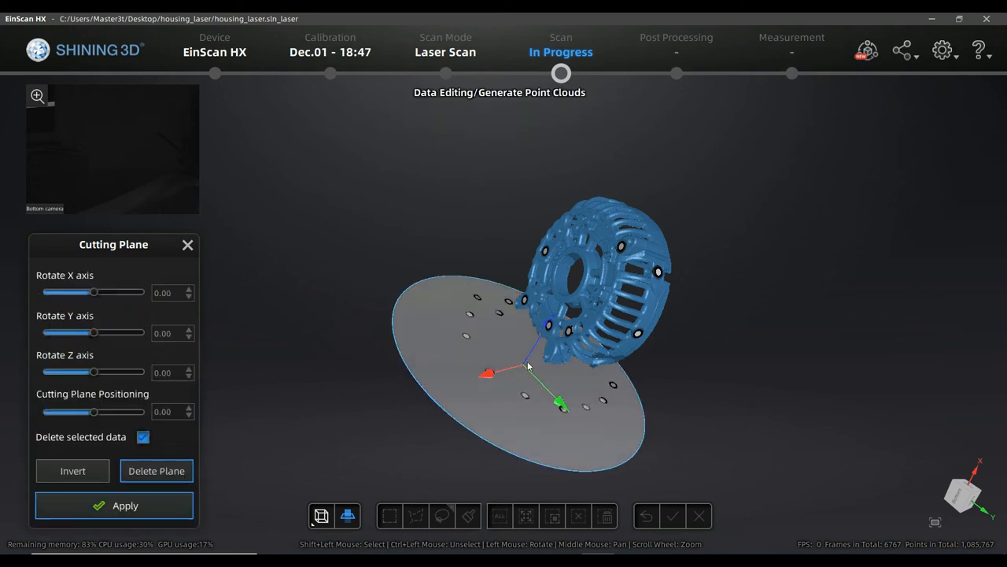
# Nudge the marker-based plane's offset, reset it to zero, then delete the plane with confirmation.
pyautogui.moveTo(94, 411); pyautogui.dragTo(109, 410)
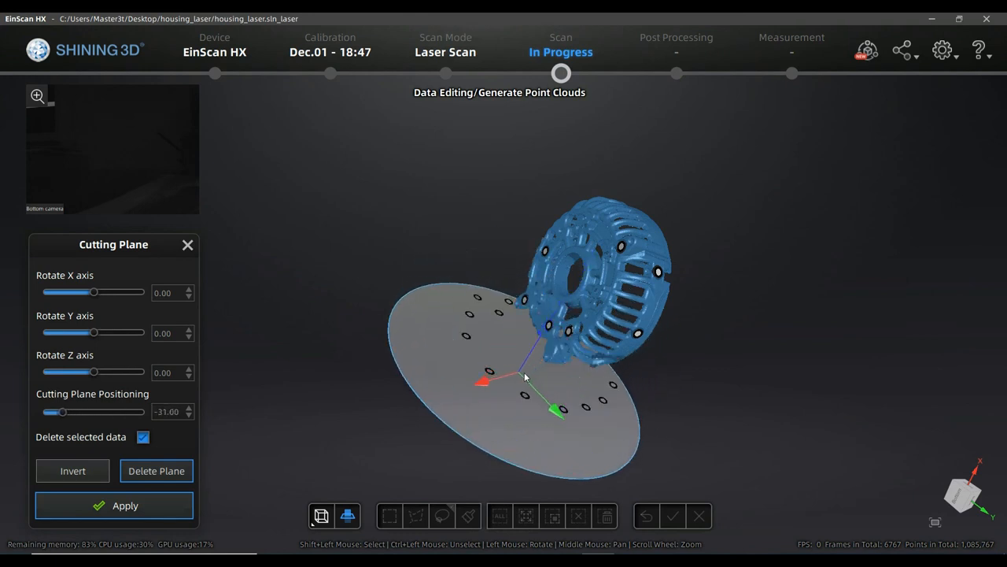
pyautogui.moveTo(61, 410); pyautogui.dragTo(94, 411)
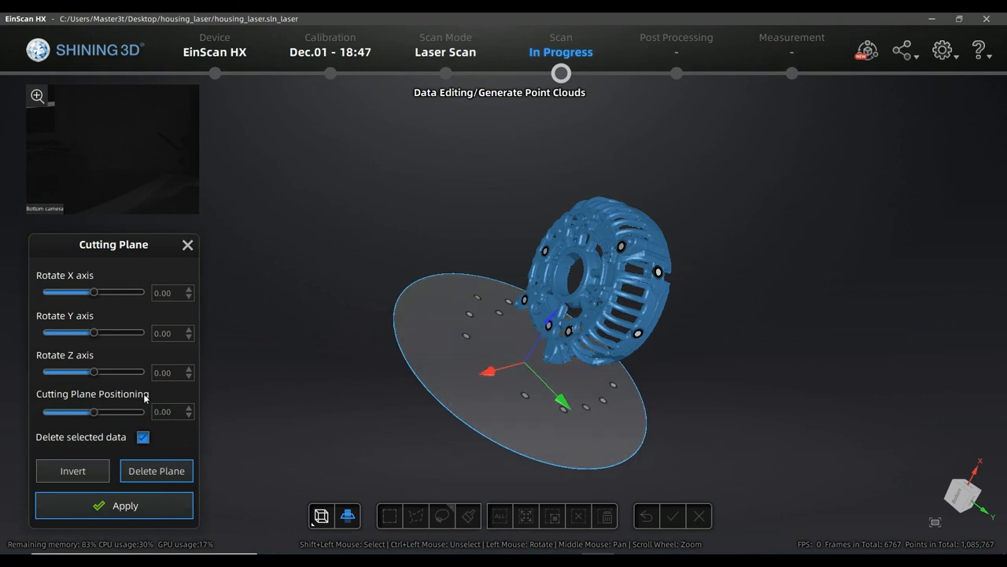
pyautogui.click(155, 469)
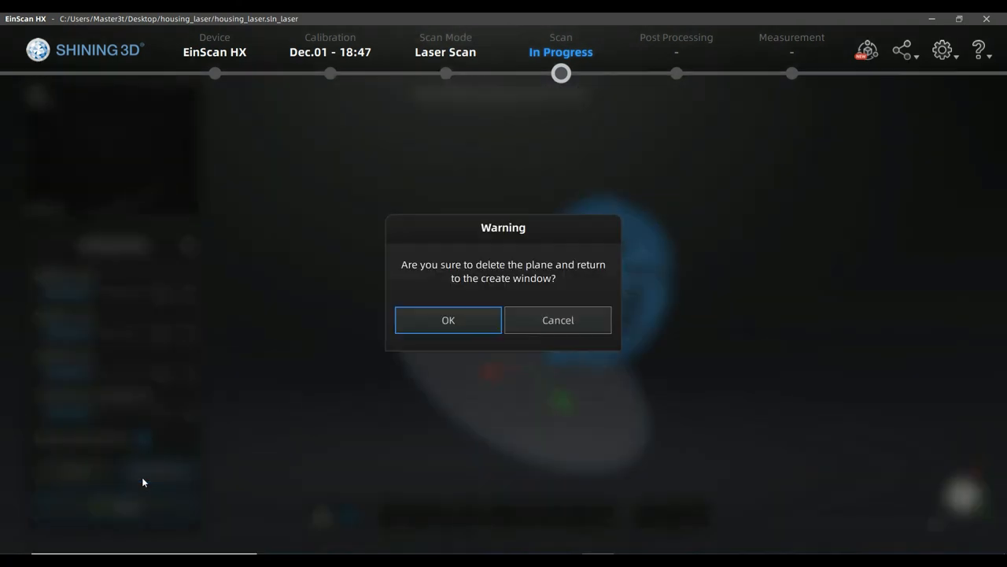
pyautogui.click(446, 319)
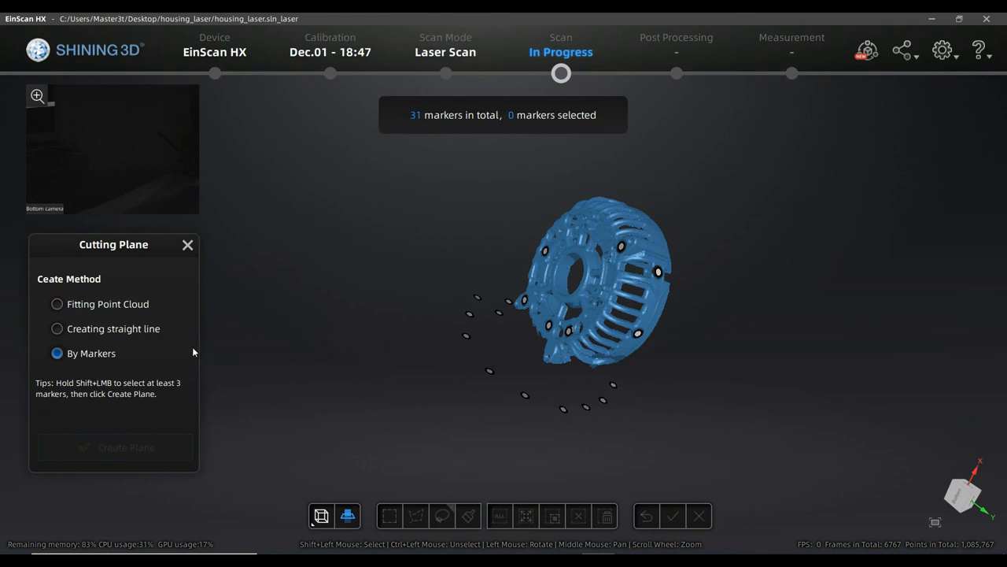
pyautogui.moveTo(109, 348)
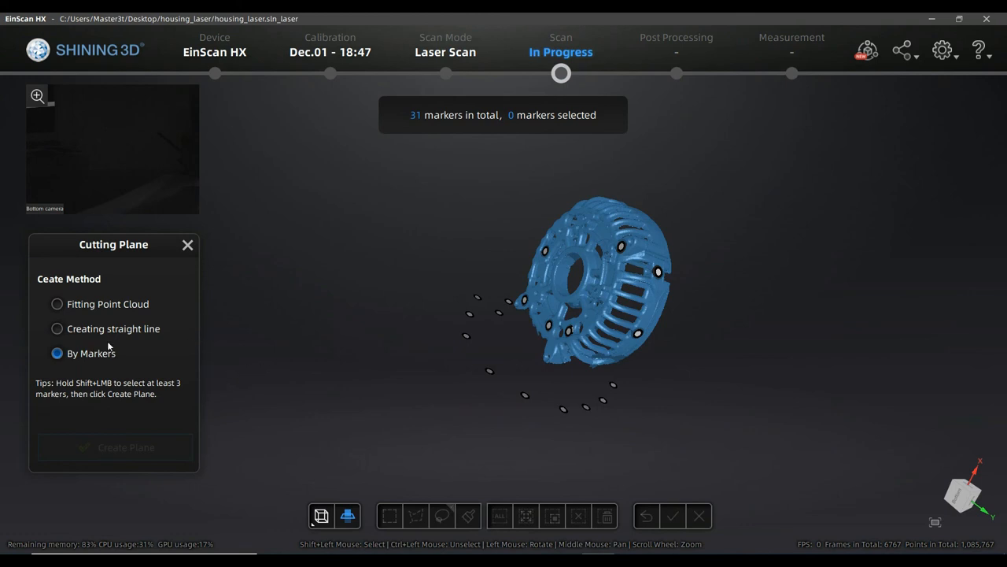
# Draw a straight line across the markers under the housing and create a cutting plane from it.
pyautogui.click(56, 329)
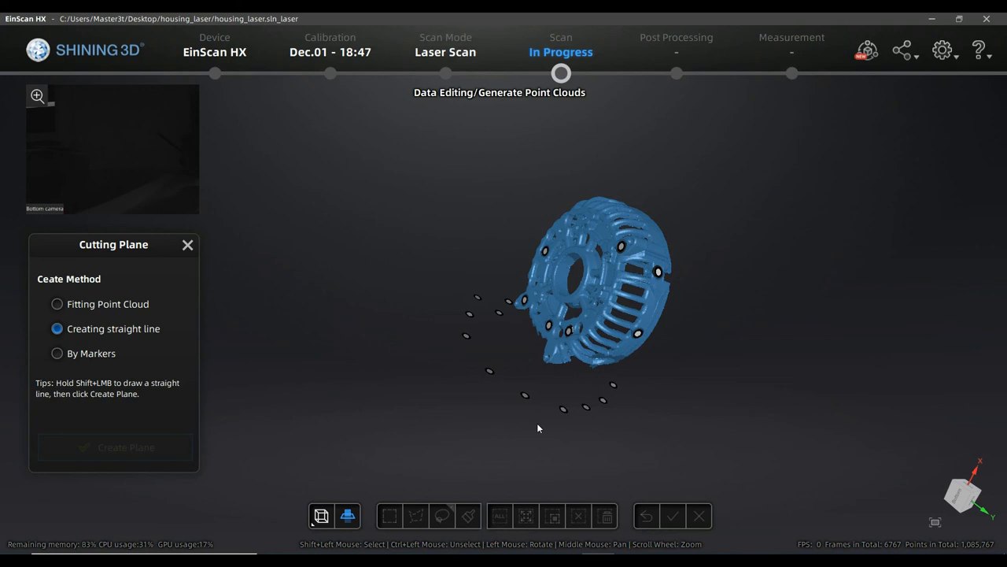
pyautogui.moveTo(529, 387)
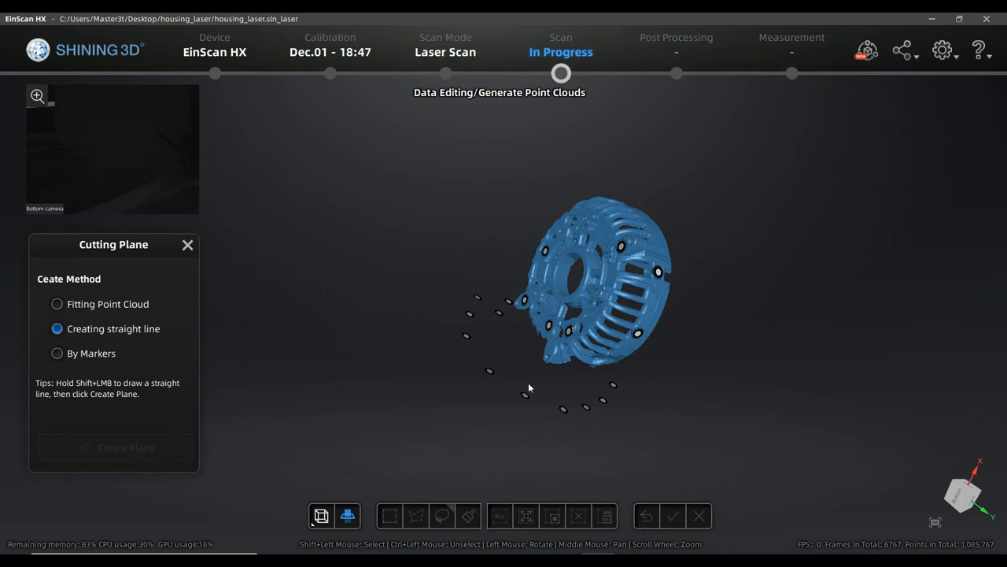
pyautogui.moveTo(469, 340)
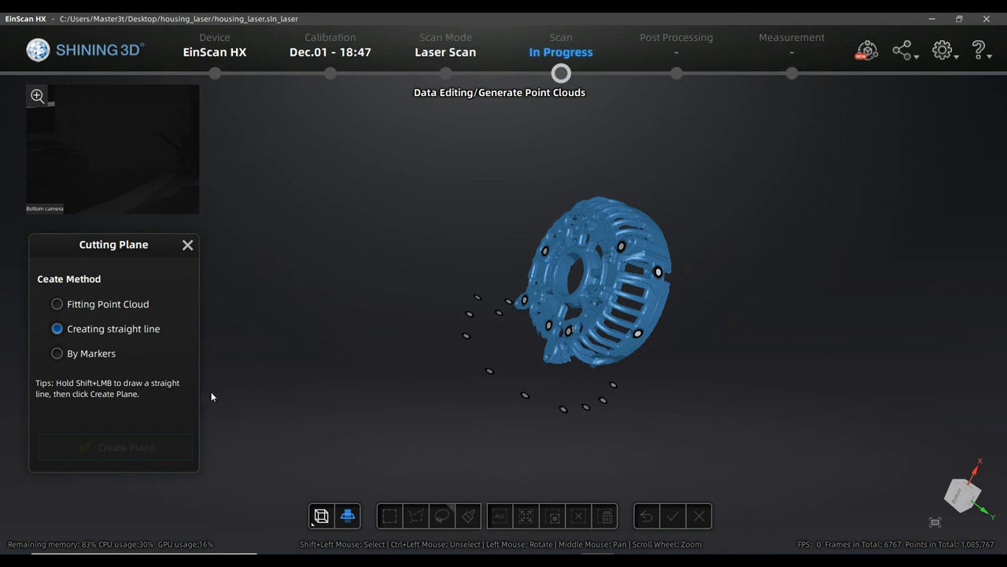
pyautogui.moveTo(503, 318)
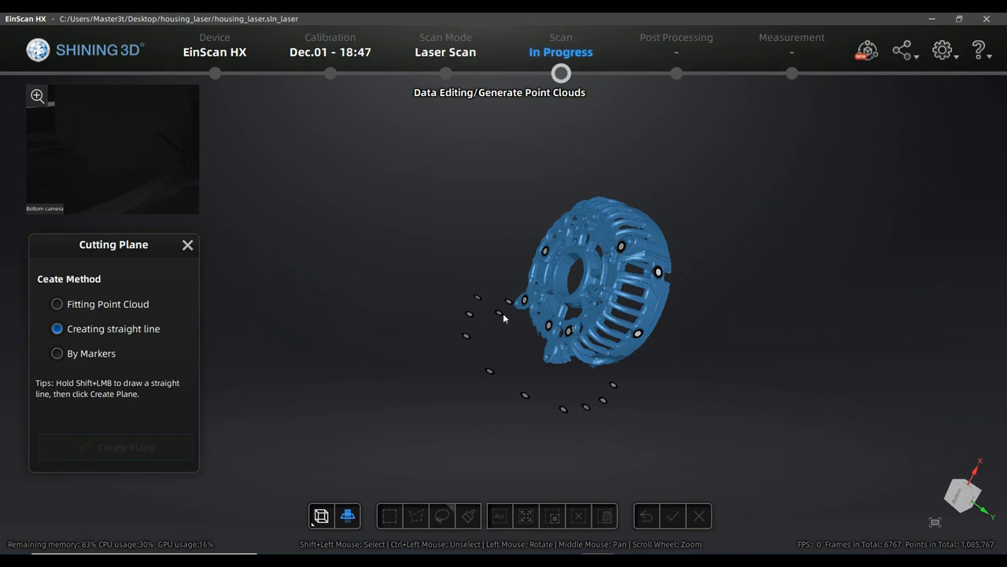
pyautogui.moveTo(107, 441)
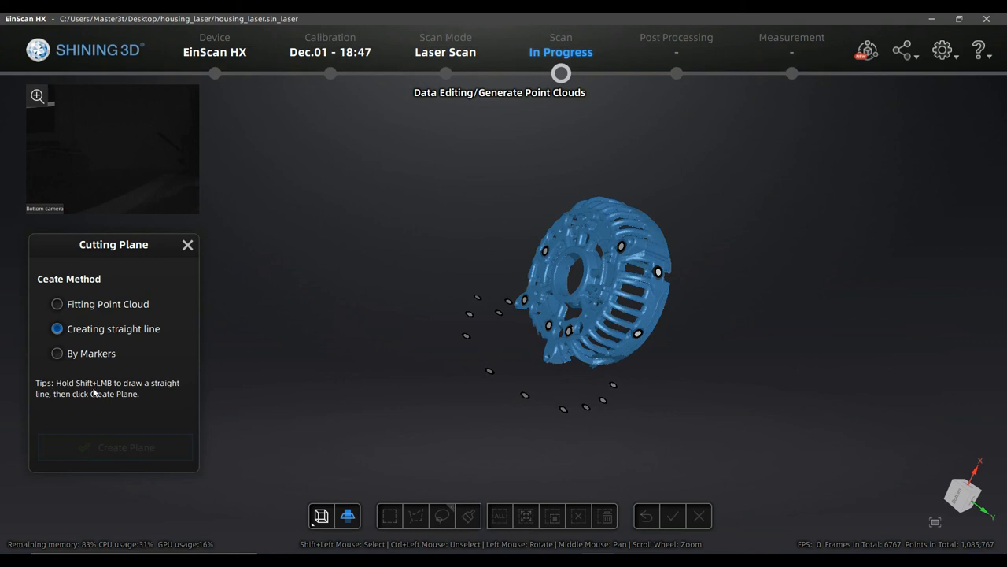
pyautogui.moveTo(155, 385)
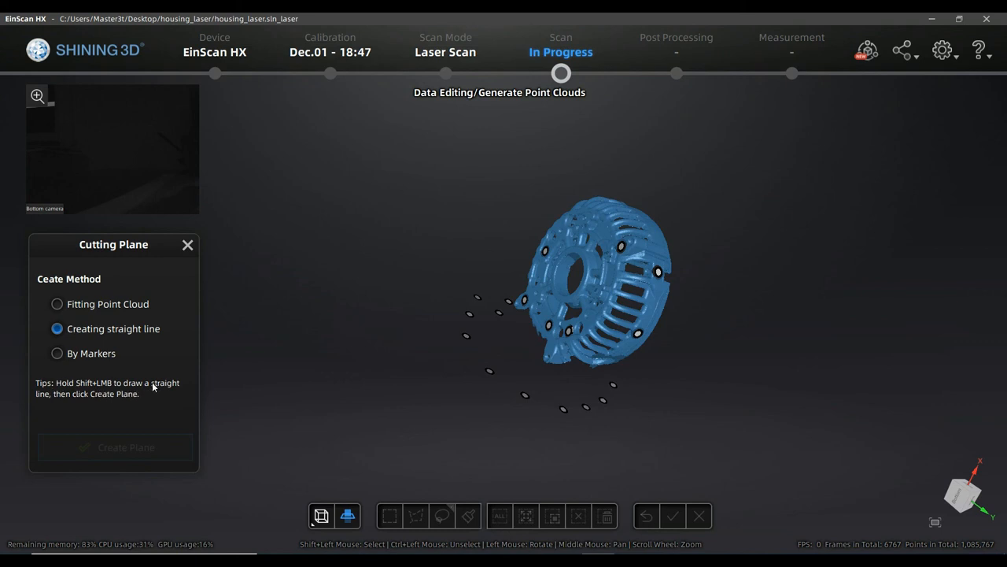
pyautogui.moveTo(408, 382)
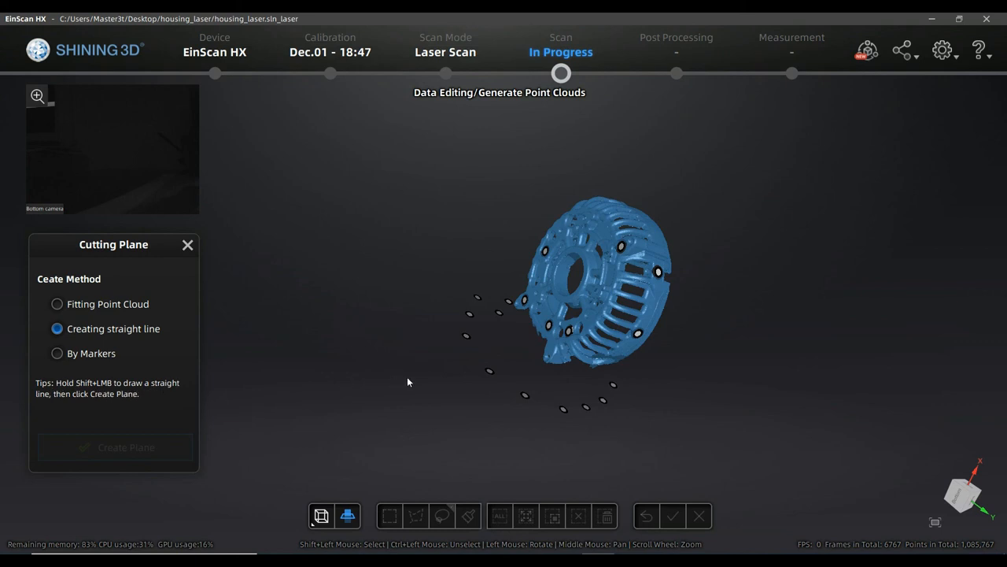
pyautogui.moveTo(491, 356)
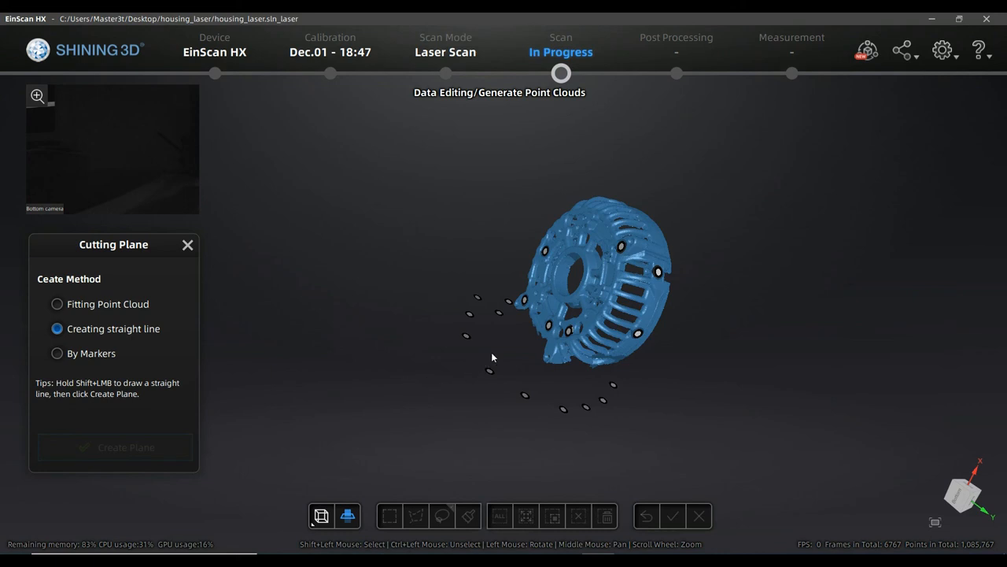
pyautogui.moveTo(478, 331)
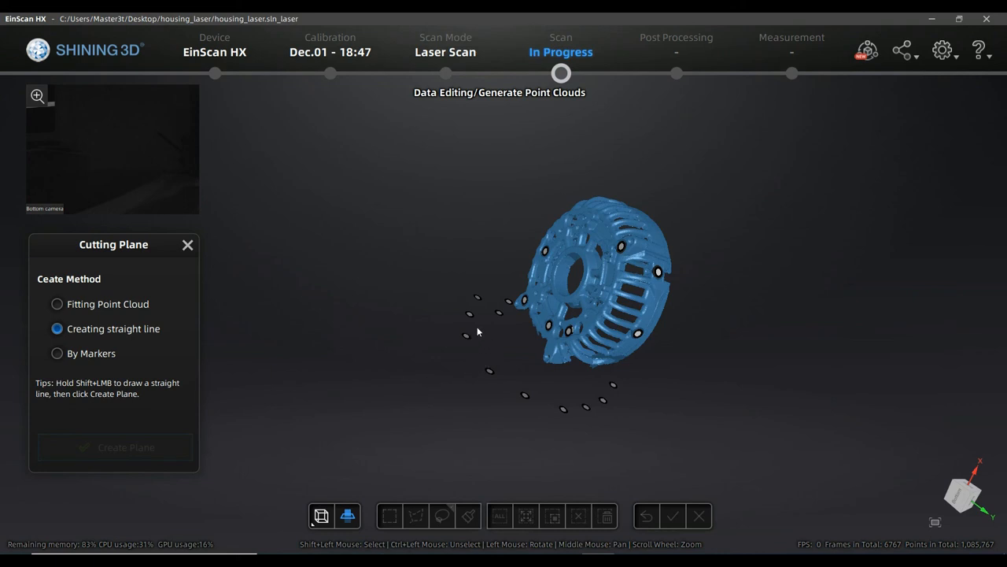
pyautogui.moveTo(478, 329); pyautogui.dragTo(526, 396)
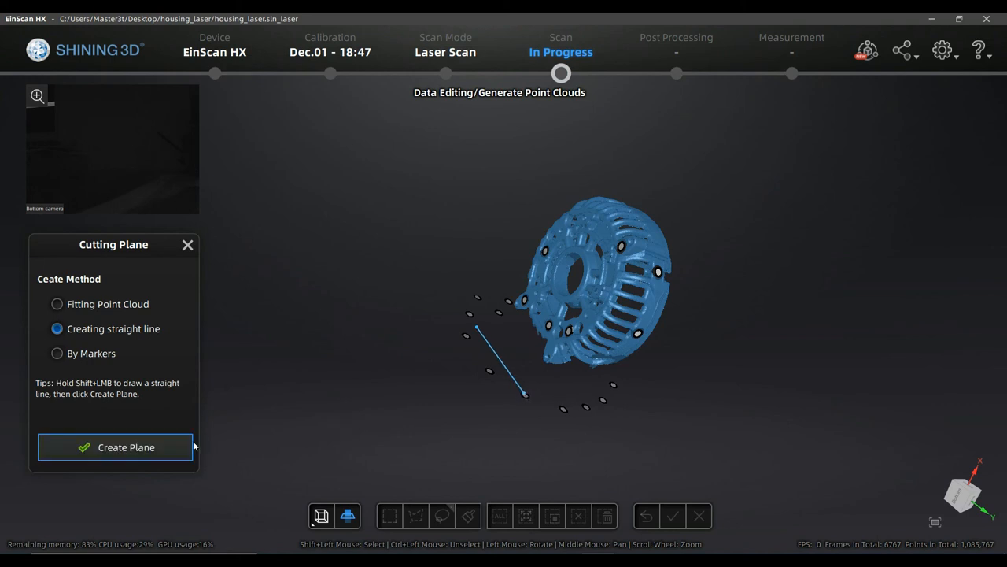
pyautogui.click(115, 447)
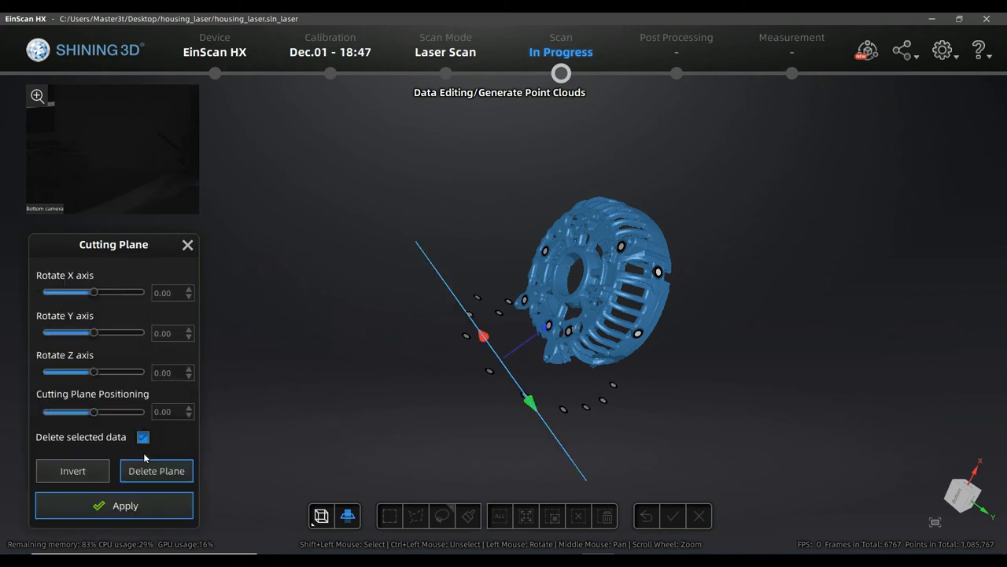
pyautogui.moveTo(472, 413)
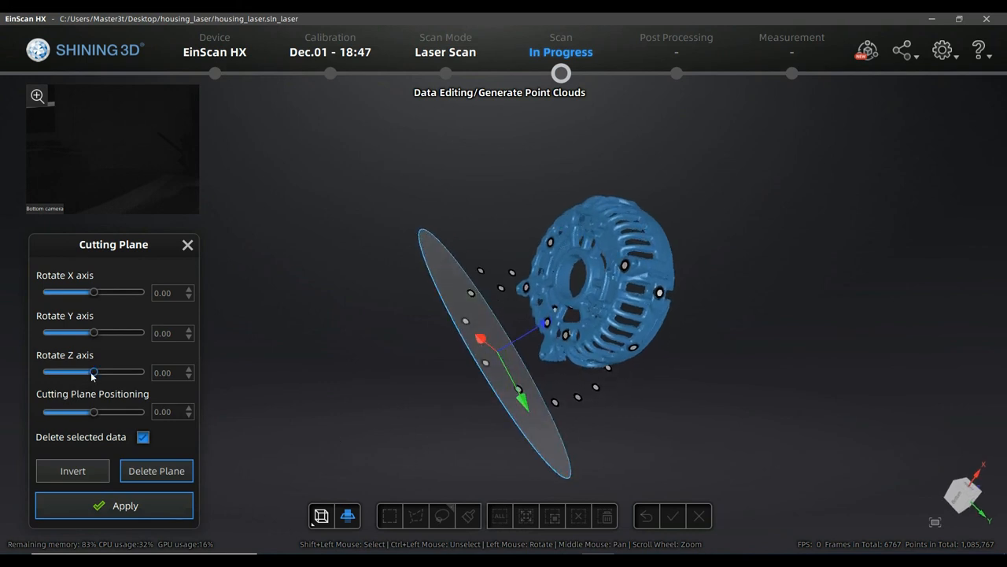
# Rotate the plane about Z, Y and X to lie flat beneath the housing, then apply the cut.
pyautogui.moveTo(94, 371); pyautogui.dragTo(102, 371)
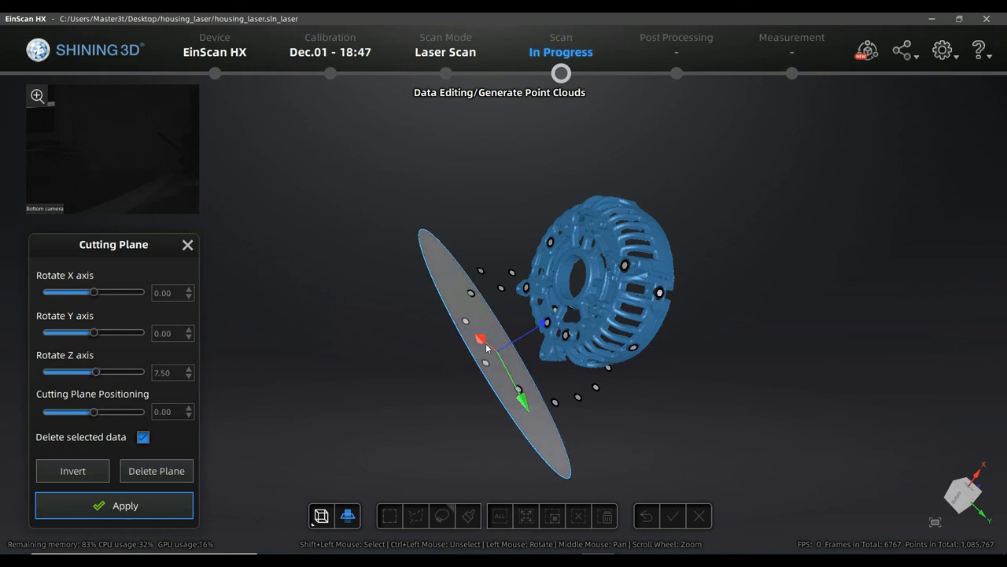
pyautogui.moveTo(475, 306)
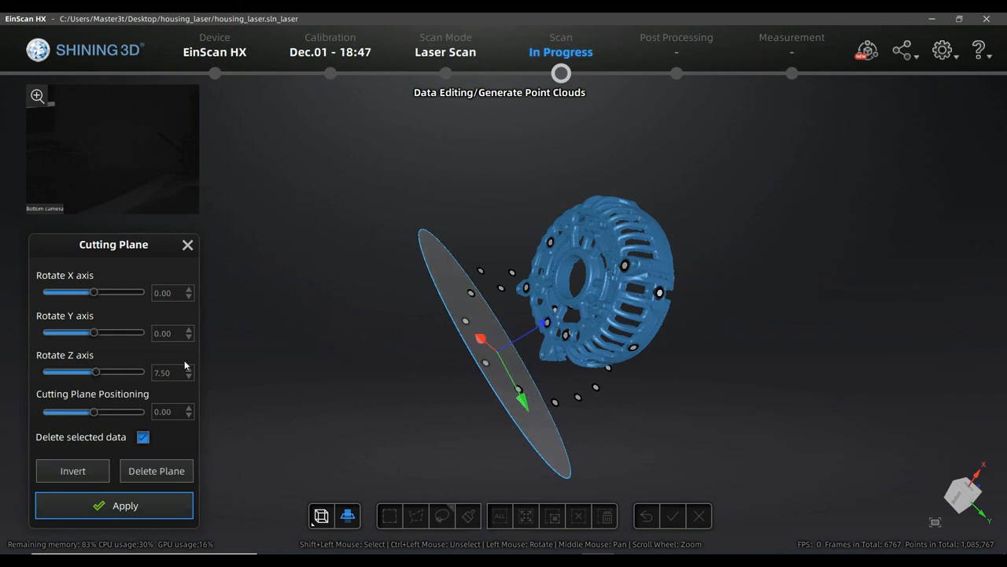
pyautogui.moveTo(71, 333); pyautogui.dragTo(107, 334)
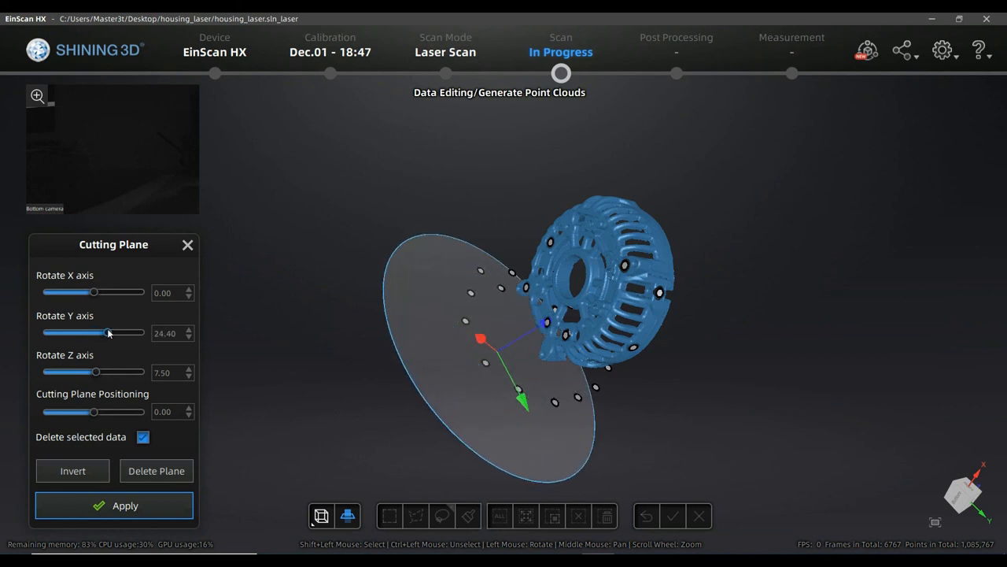
pyautogui.moveTo(94, 332); pyautogui.dragTo(122, 333)
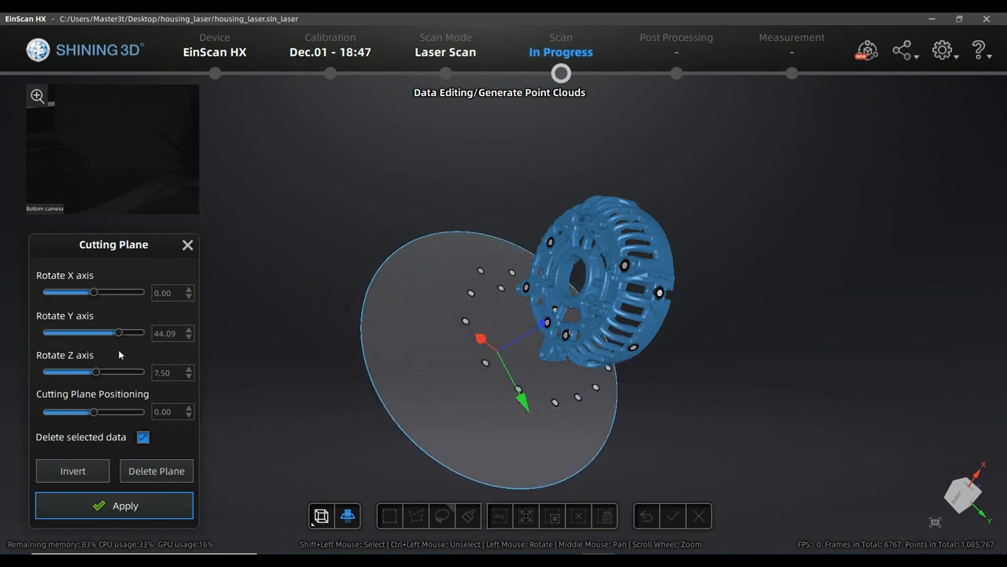
pyautogui.moveTo(93, 291); pyautogui.dragTo(107, 291)
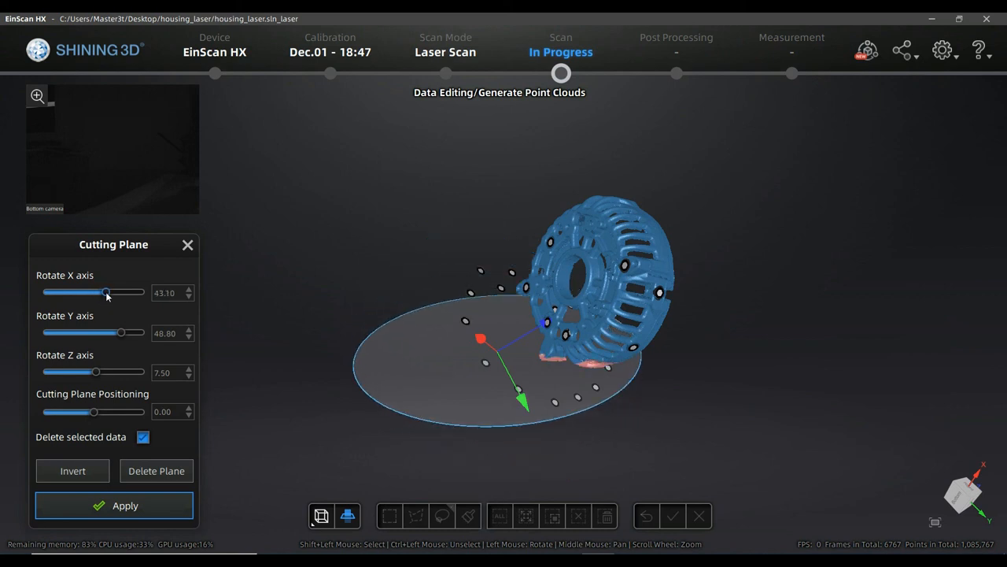
pyautogui.moveTo(107, 292); pyautogui.dragTo(94, 293)
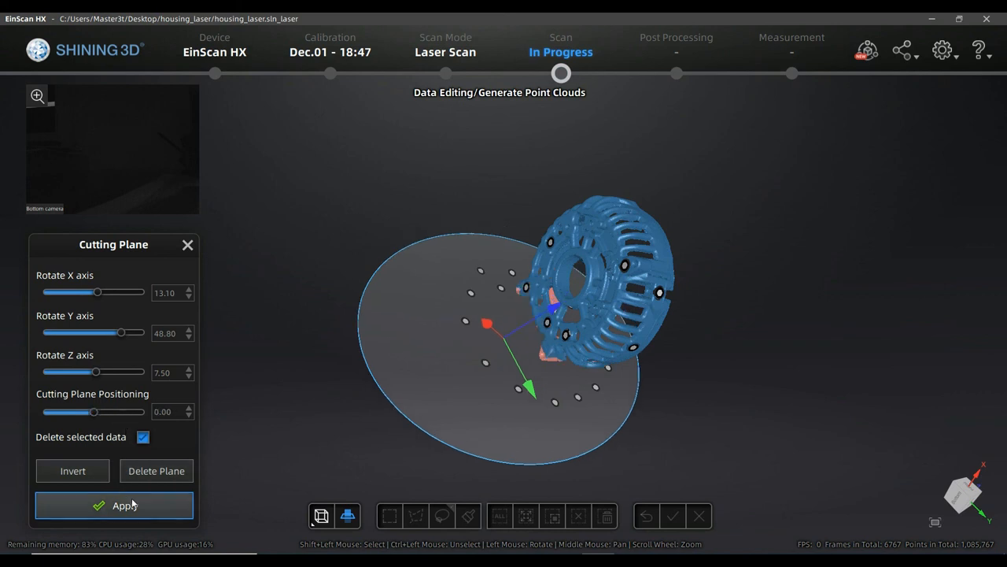
pyautogui.click(113, 505)
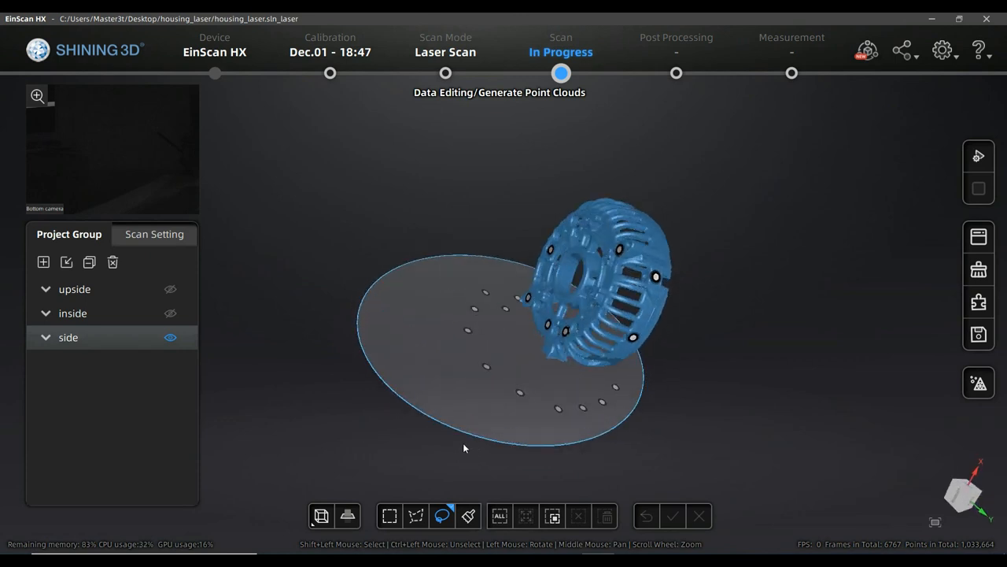
# Show the inside scan group and toggle the side group's visibility.
pyautogui.click(321, 516)
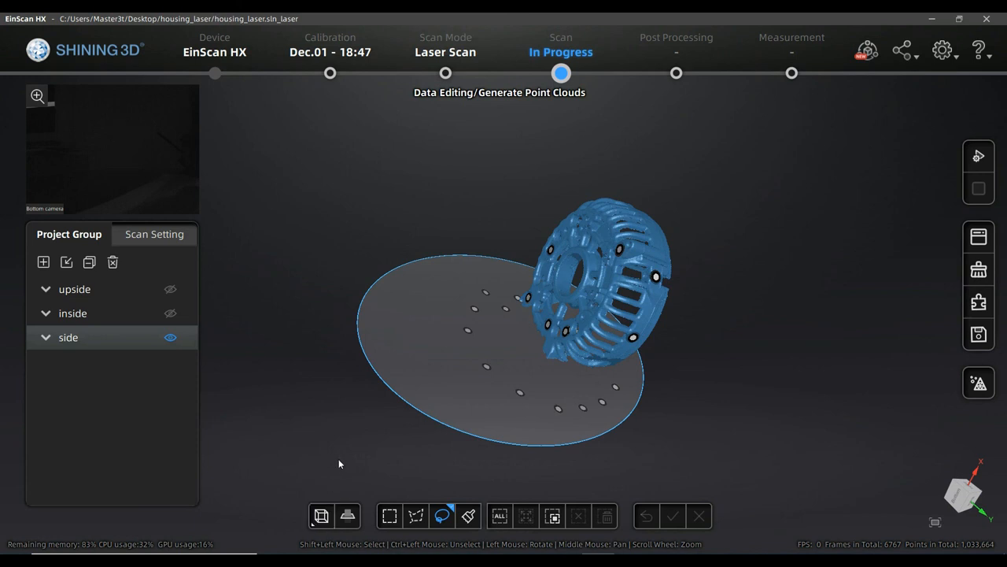
pyautogui.moveTo(348, 469)
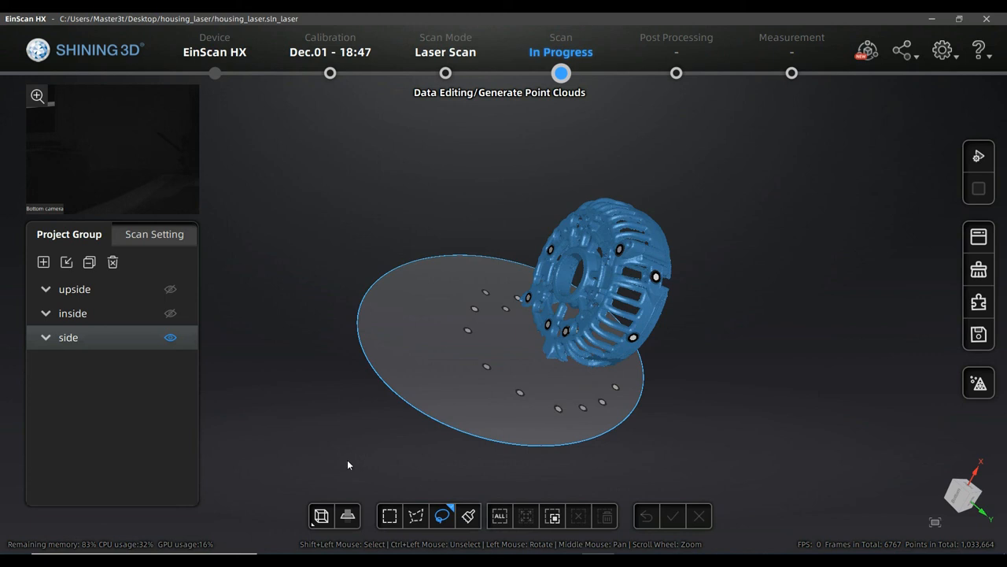
pyautogui.moveTo(87, 318)
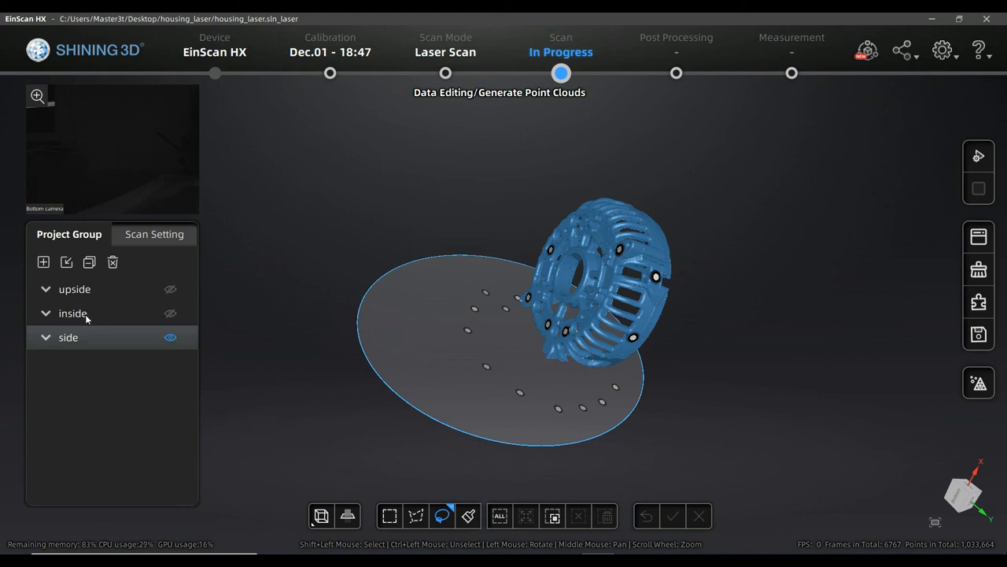
pyautogui.moveTo(154, 324)
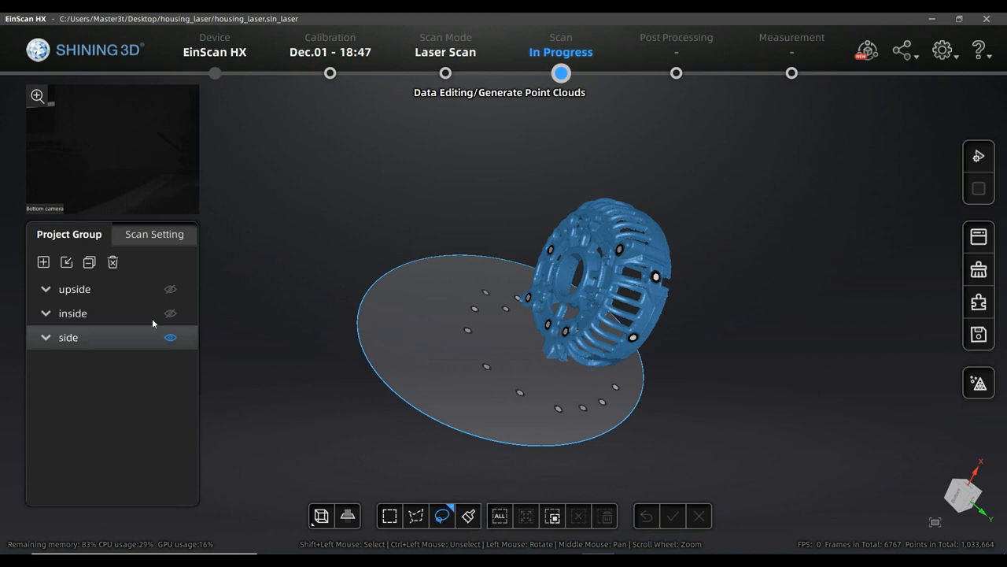
pyautogui.click(170, 311)
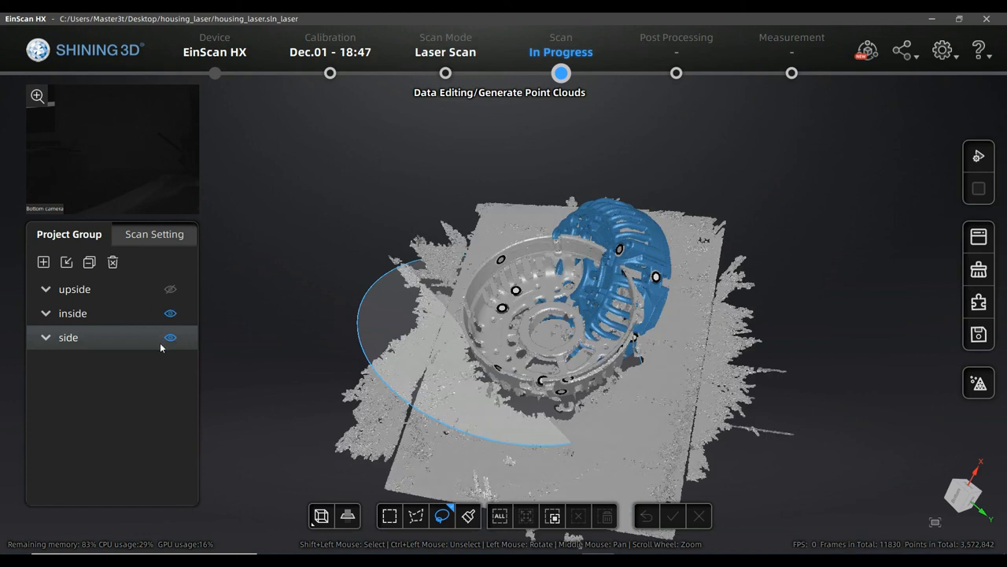
pyautogui.click(170, 337)
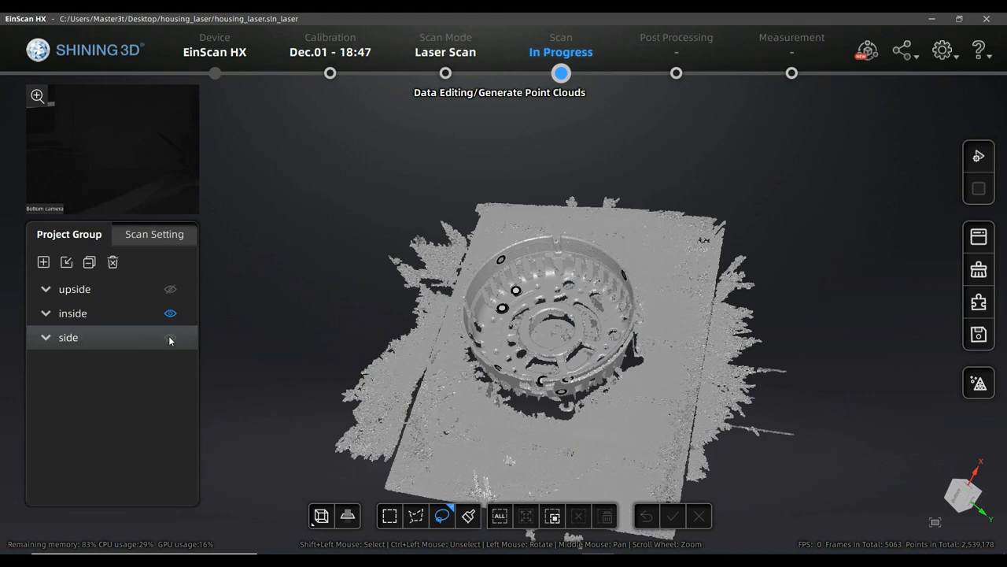
pyautogui.click(170, 336)
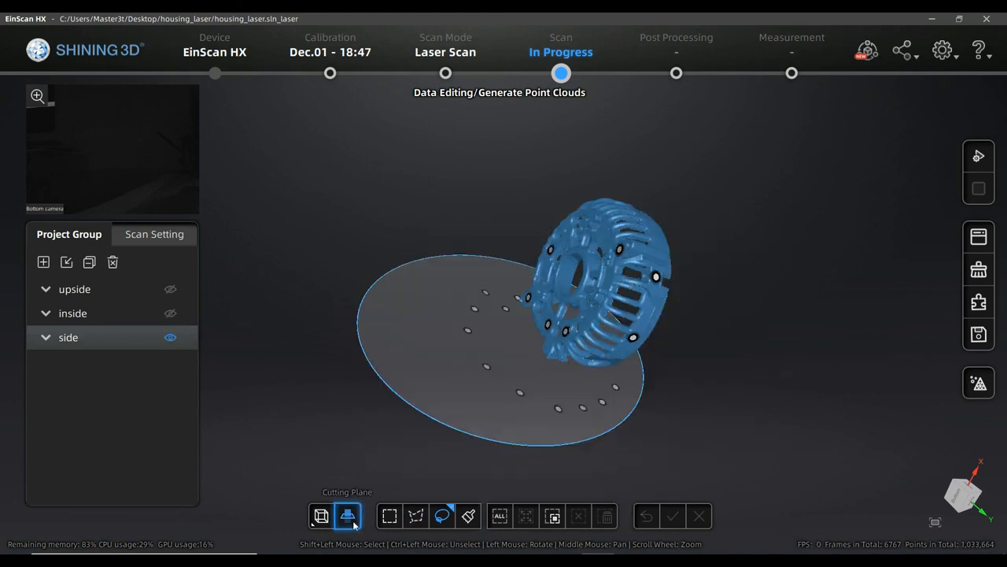
# Reopen Cutting Plane, confirm the delete-plane warning, then expand and collapse the upside group.
pyautogui.click(699, 516)
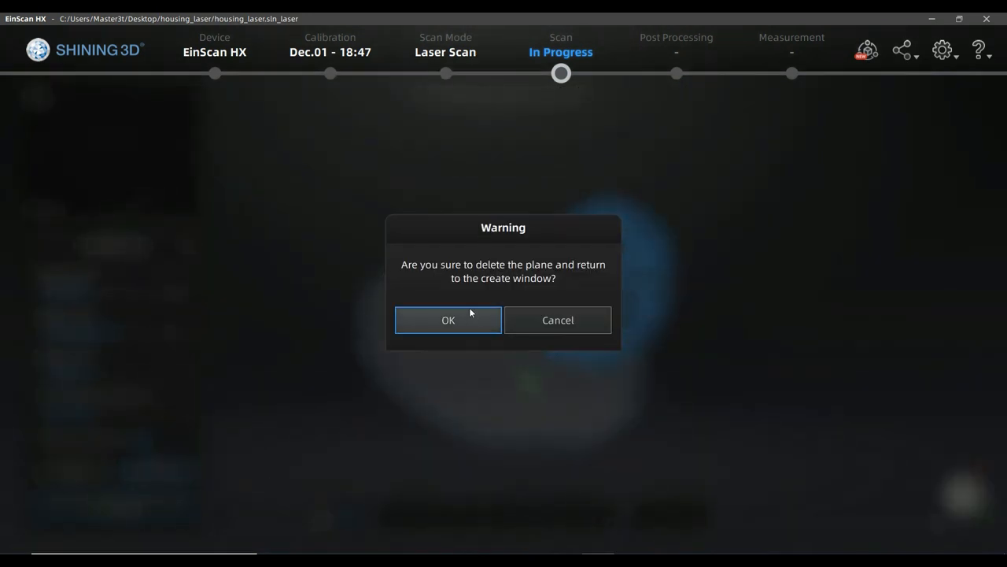
pyautogui.click(447, 320)
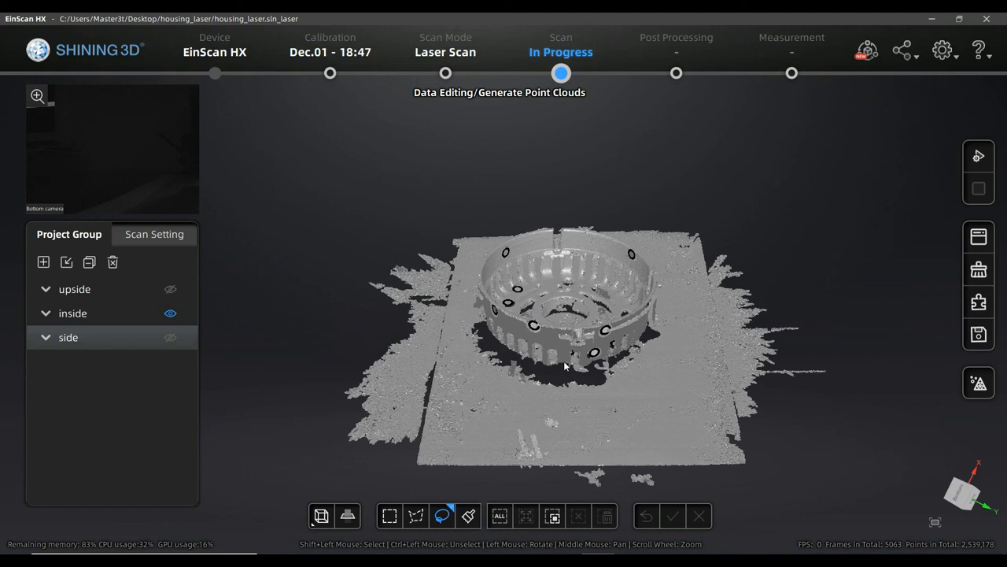
pyautogui.moveTo(551, 359)
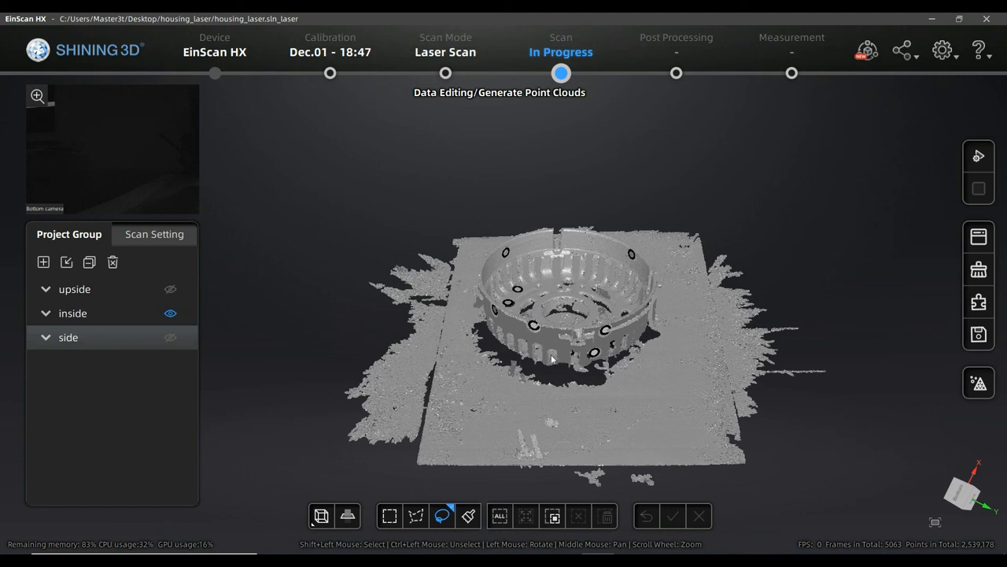
pyautogui.click(46, 290)
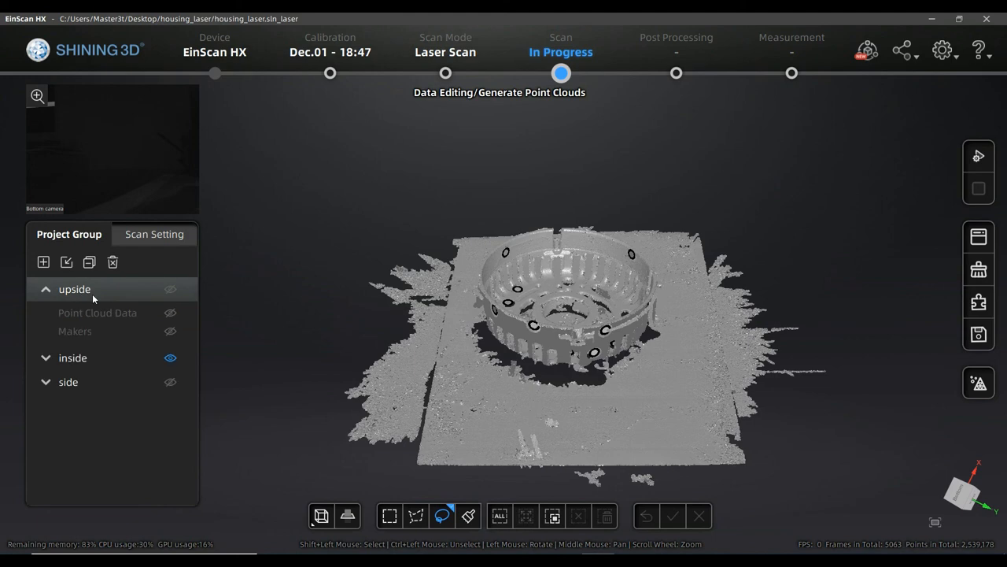
pyautogui.click(44, 289)
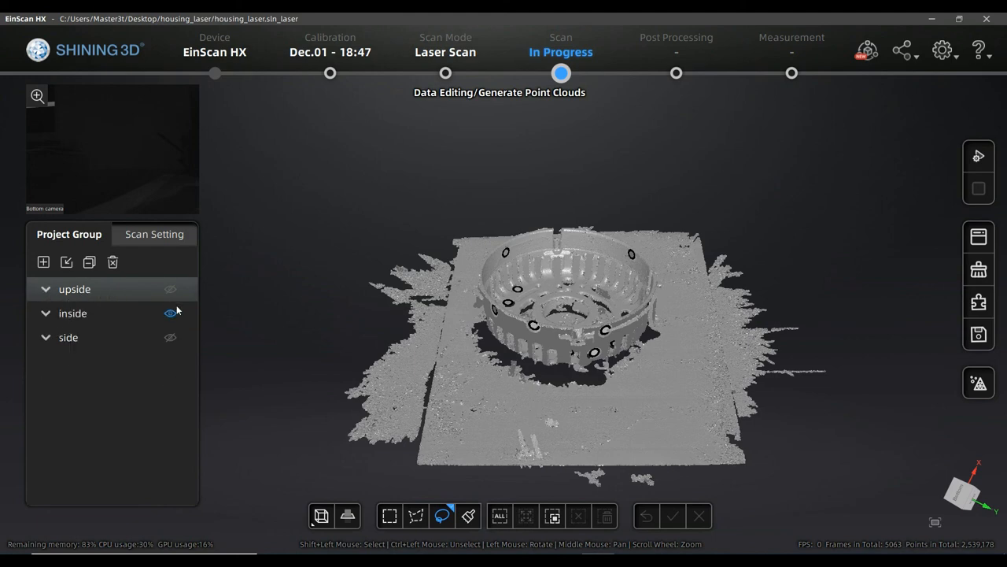